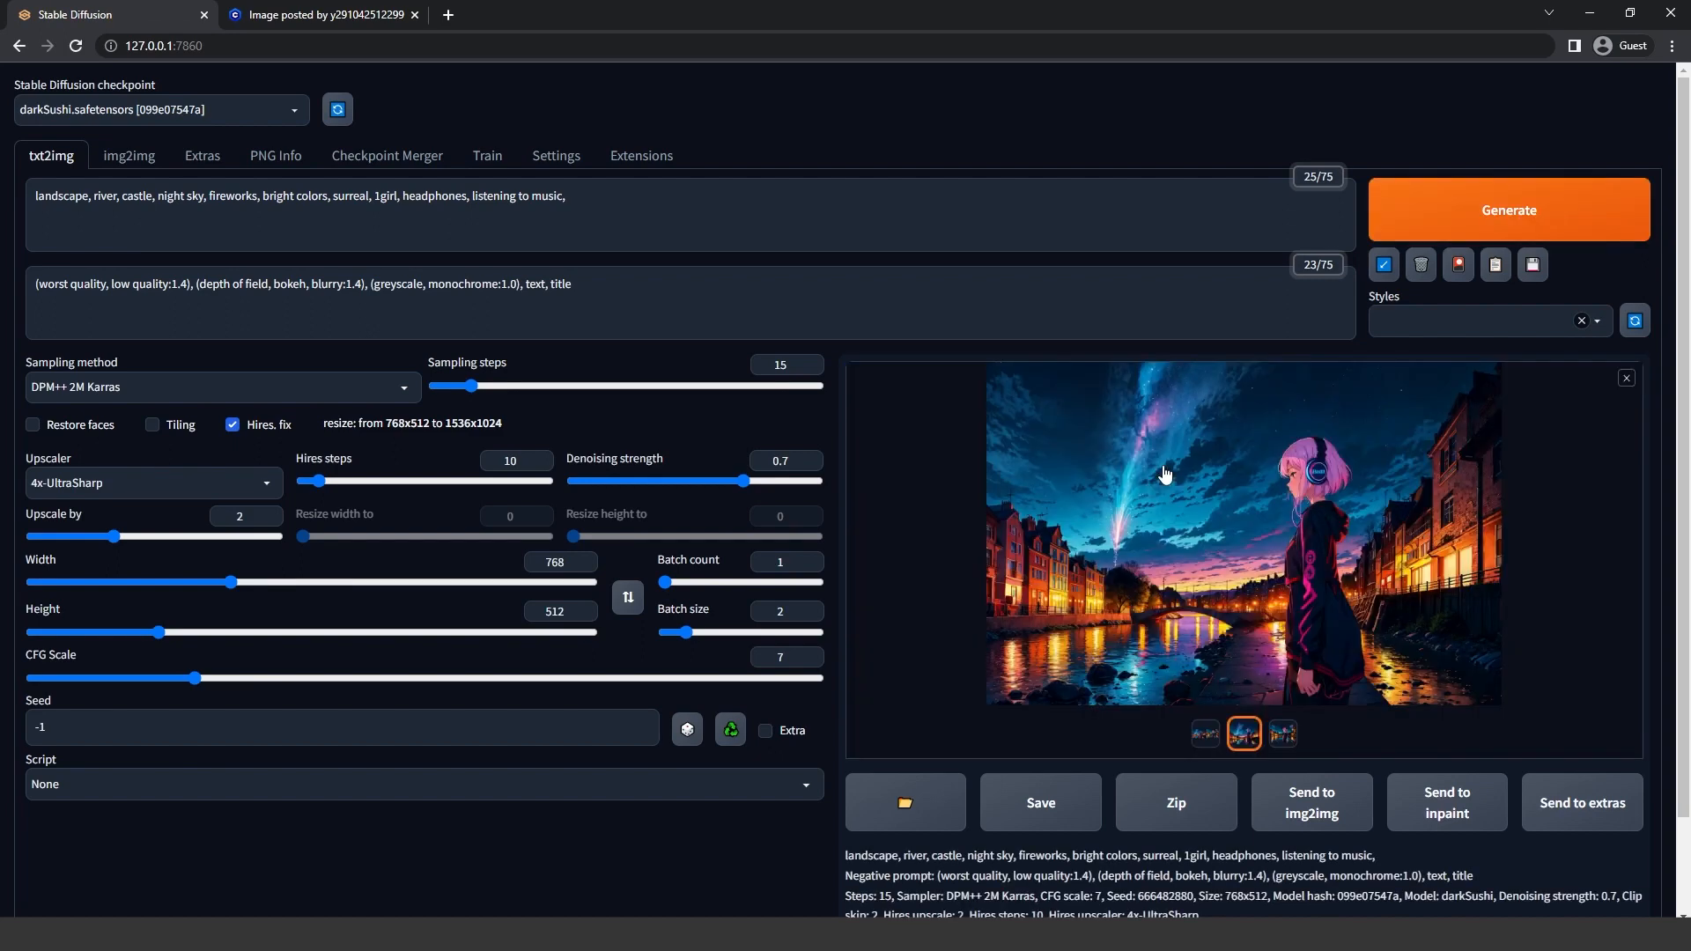
Download the Python 3.10.6 Windows installer (64-bit) from the release page's Files table.
left_click(1282, 732)
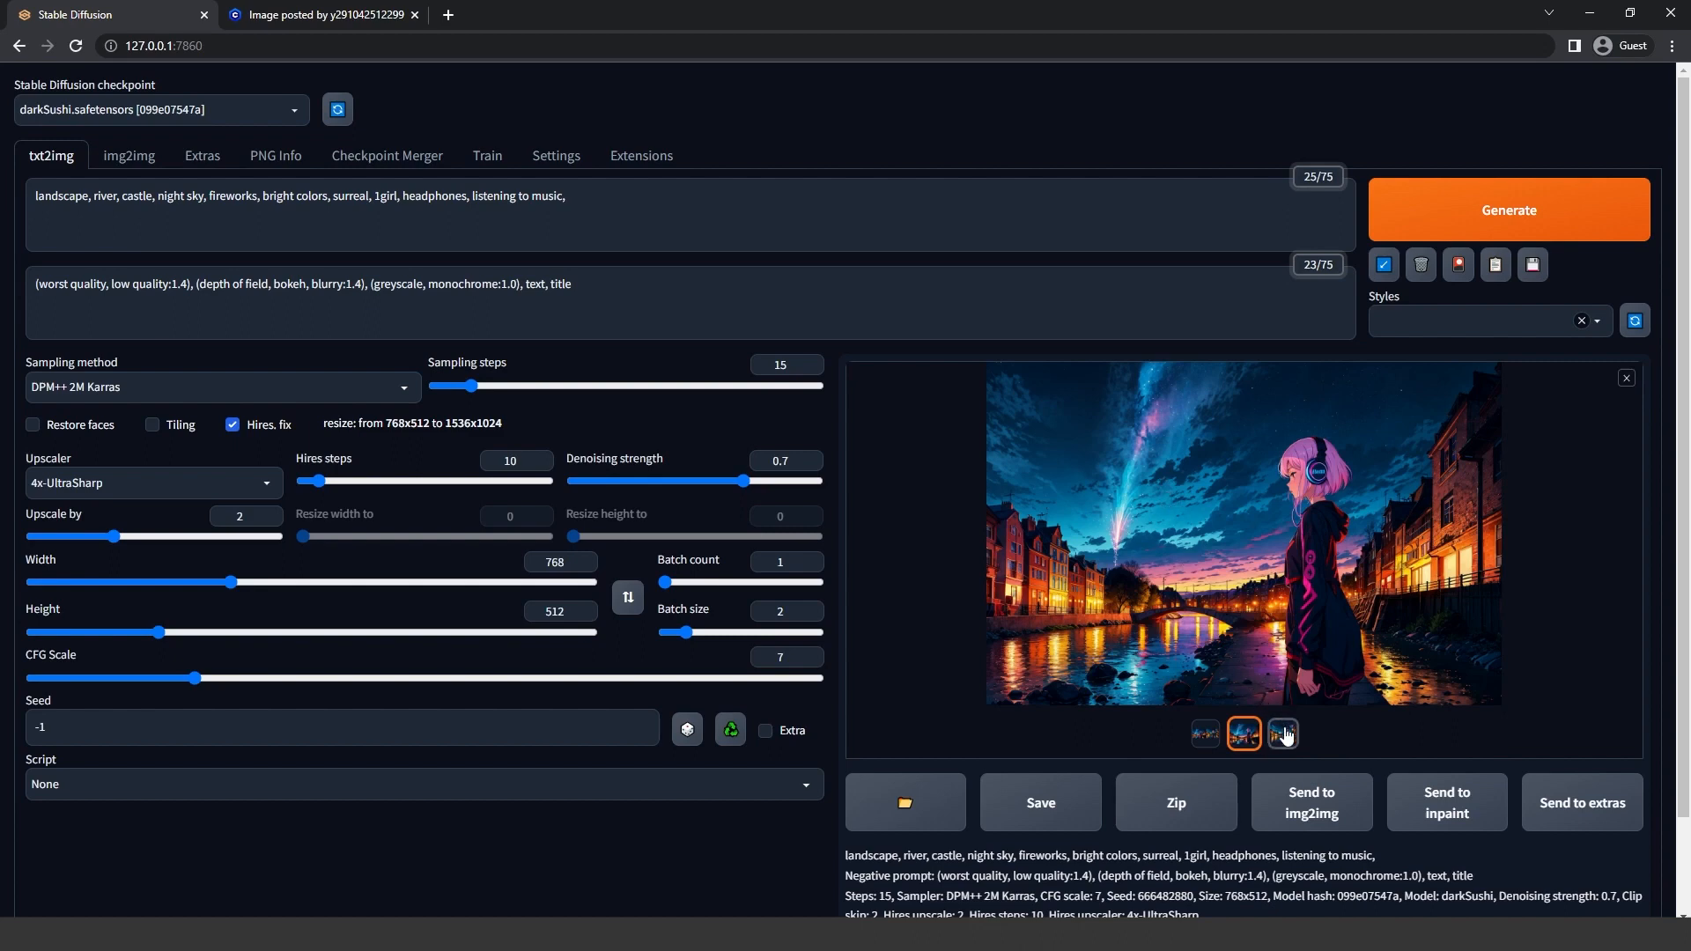
left_click(1240, 528)
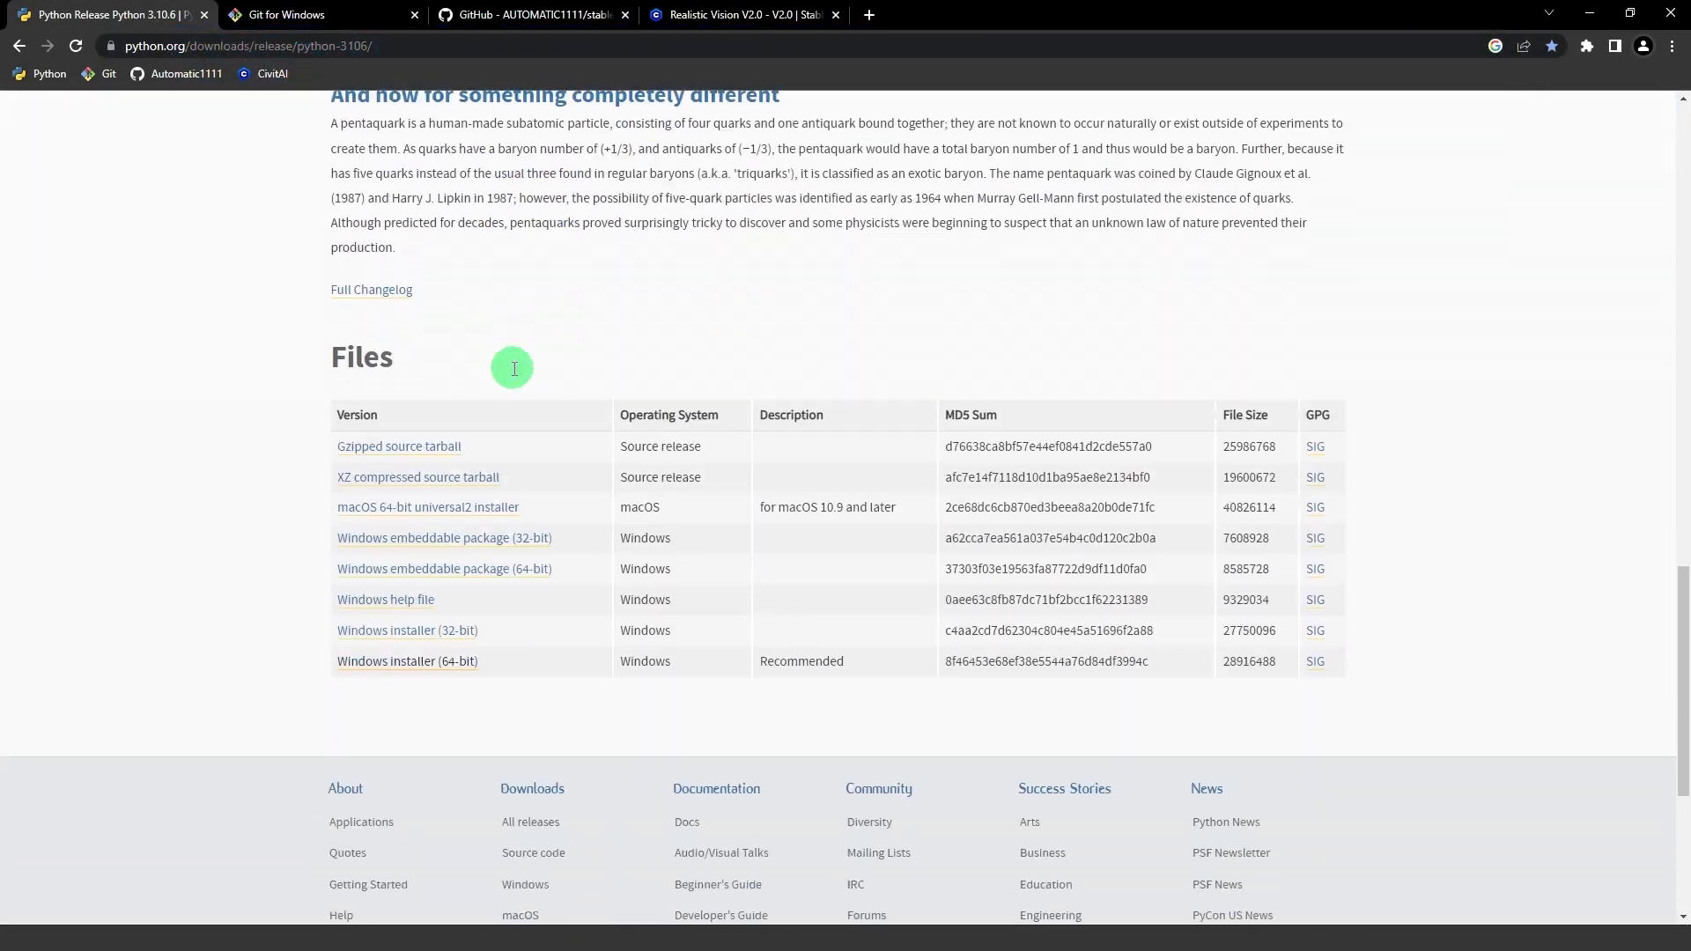
scroll("down", 3)
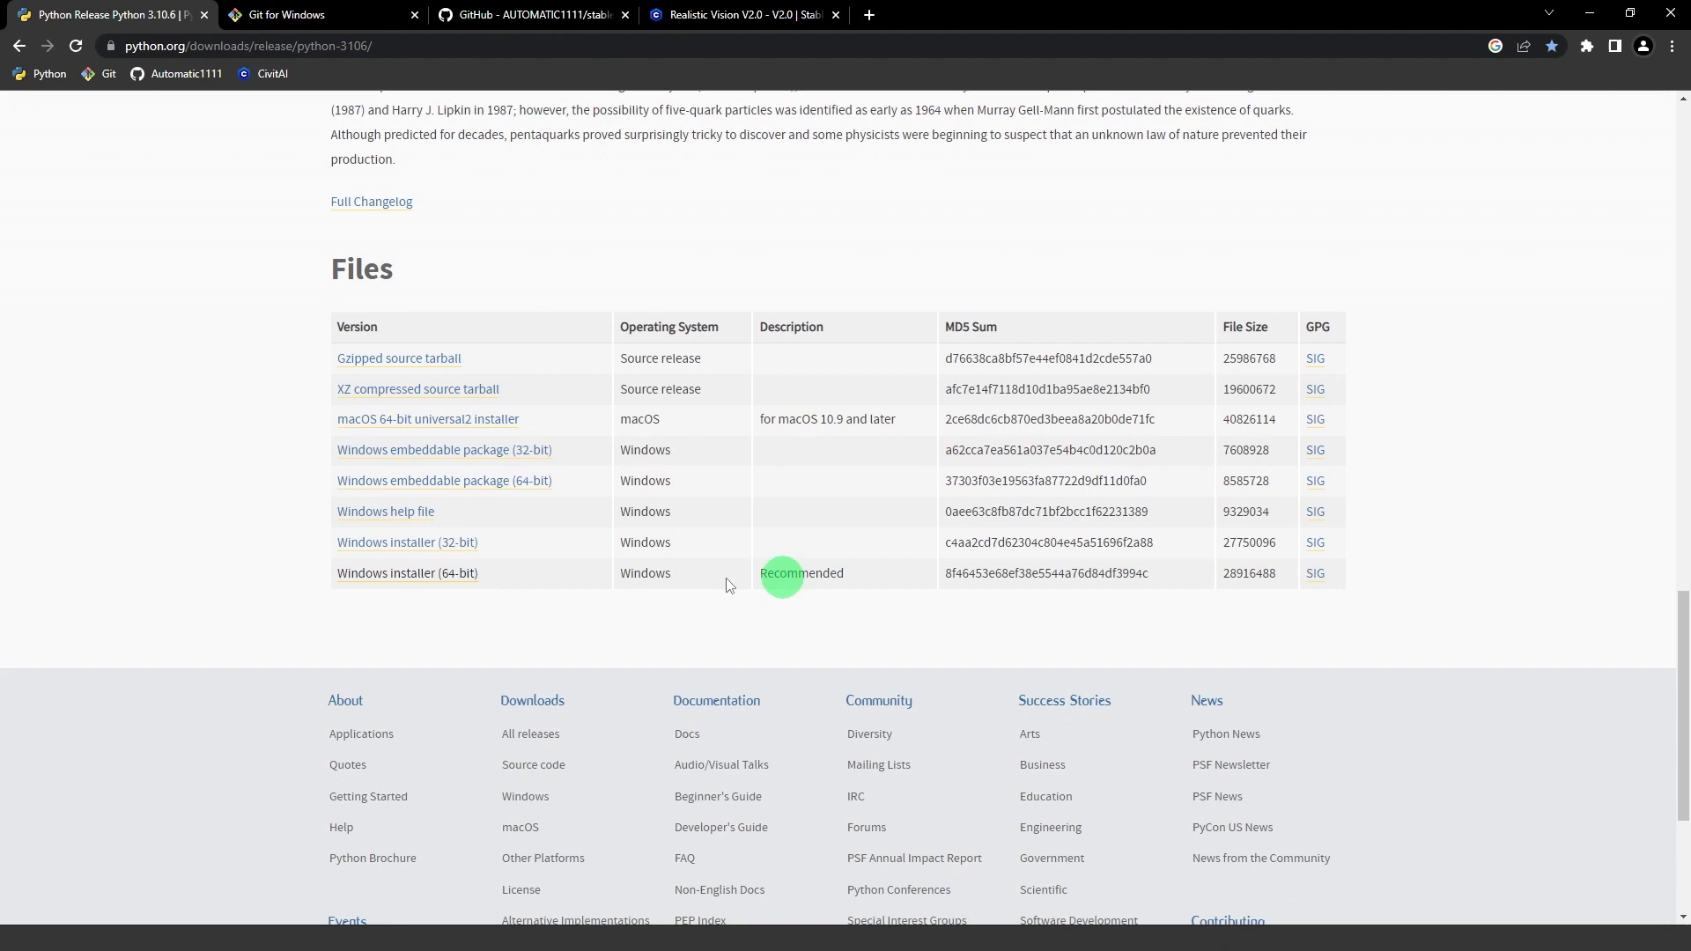
left_click(407, 573)
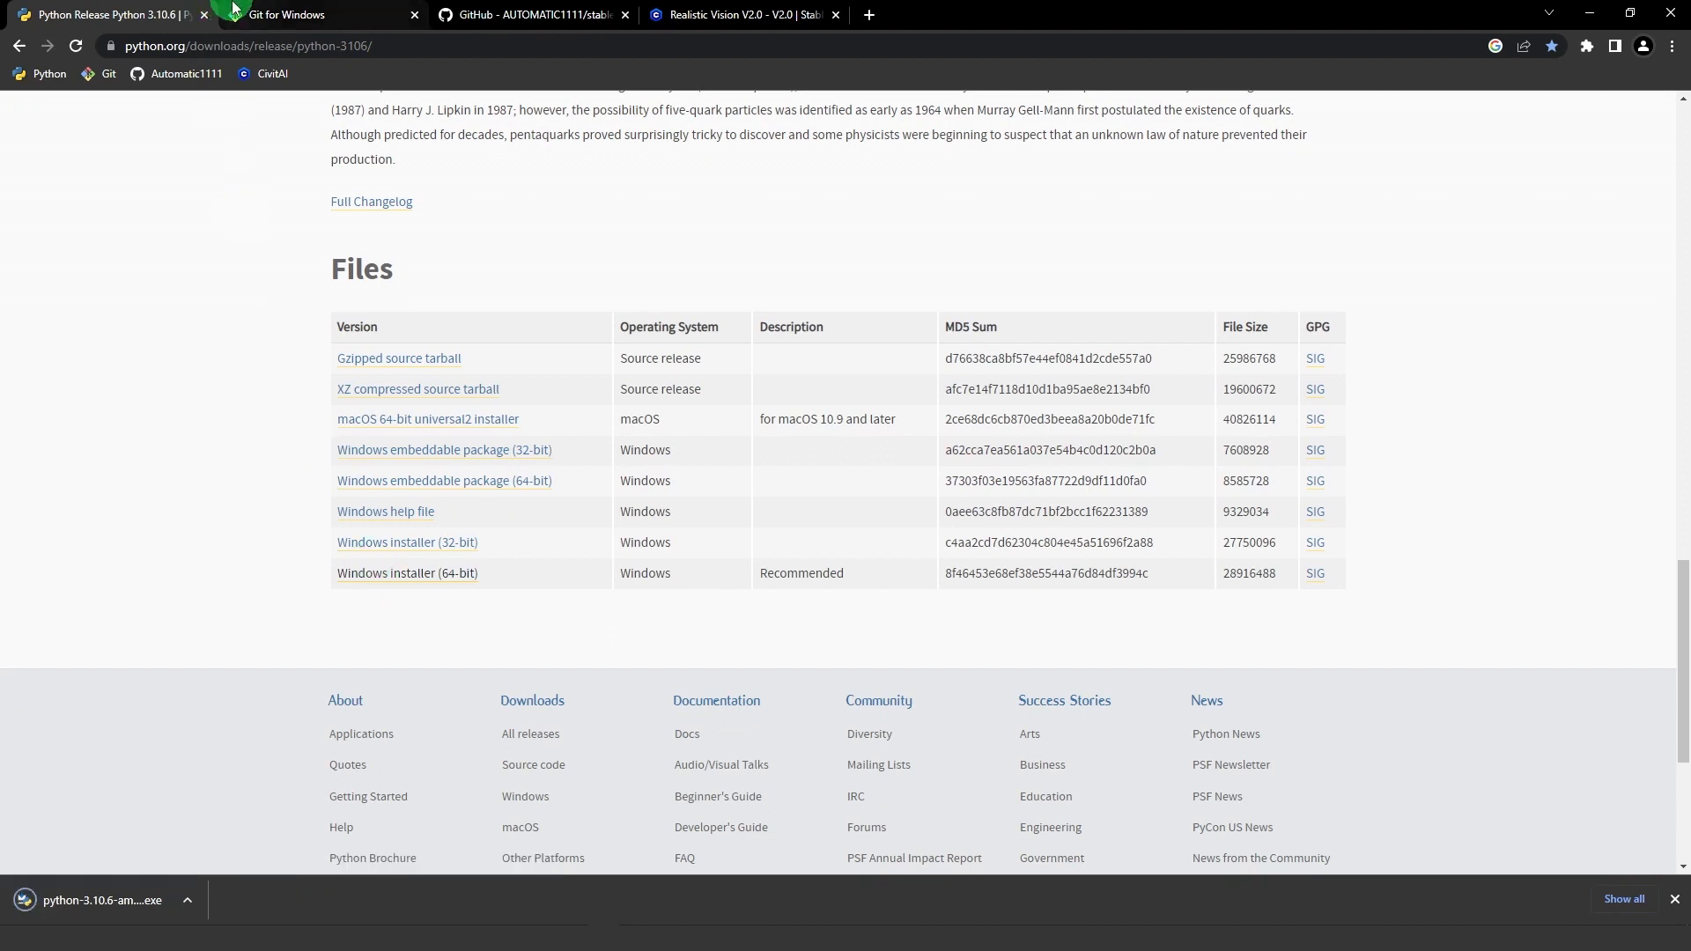
left_click(314, 14)
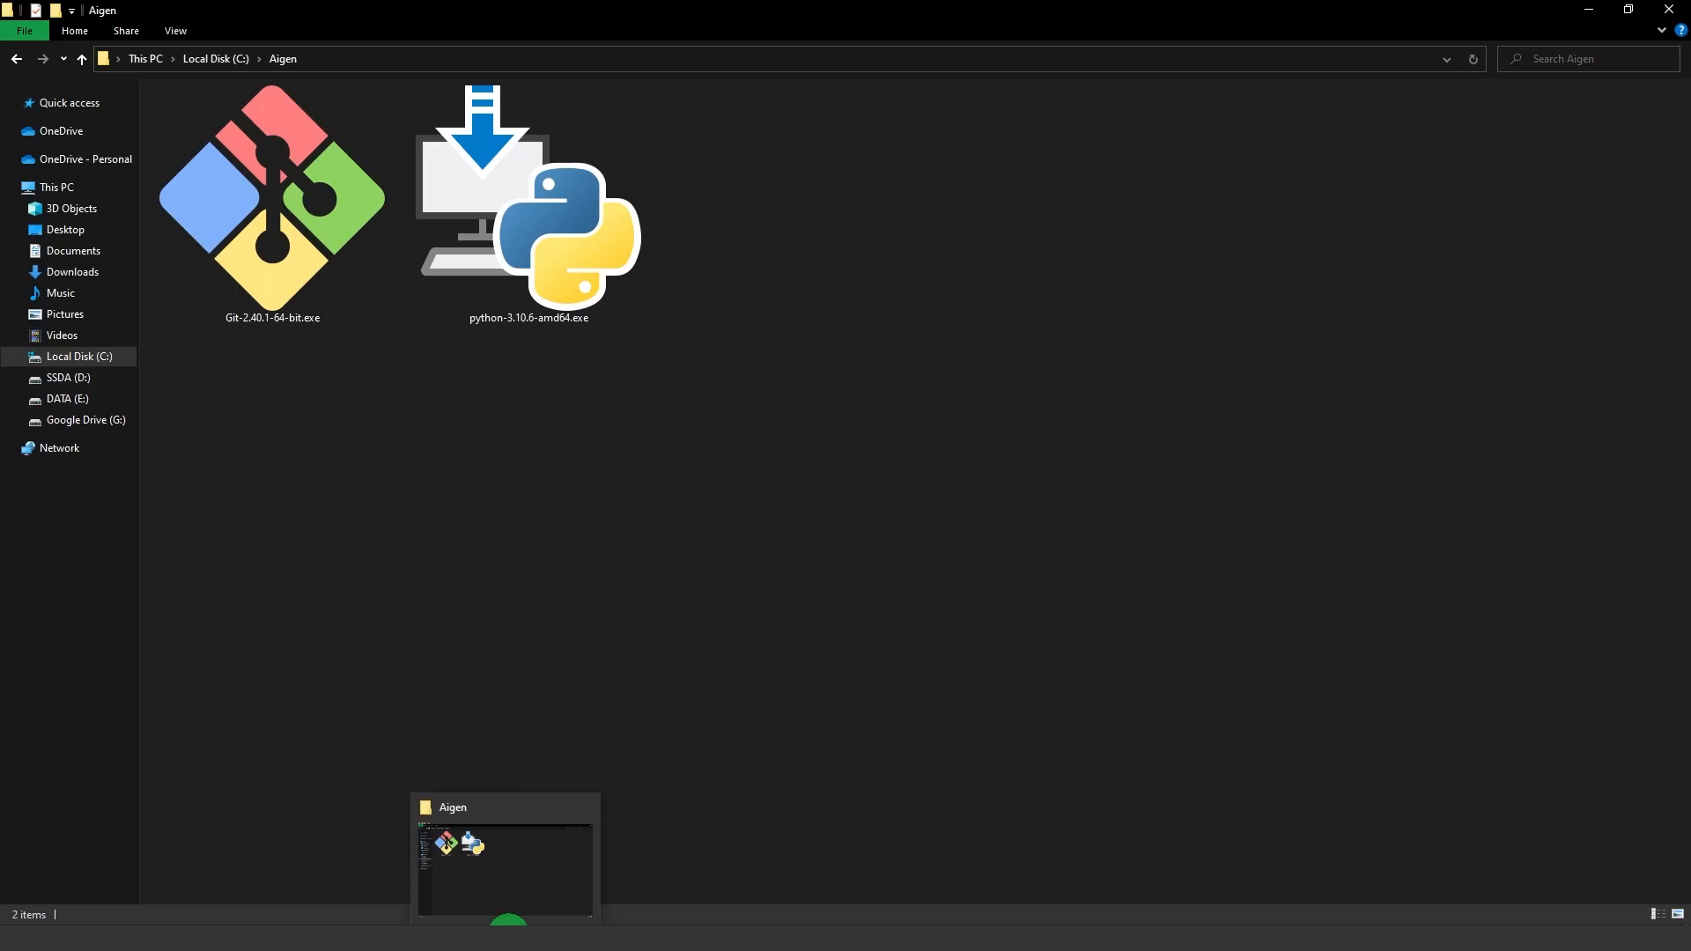
Install Python 3.10.6 from python-3.10.6-amd64.exe with 'Add Python 3.10 to PATH' ticked, then close setup.
left_click(271, 199)
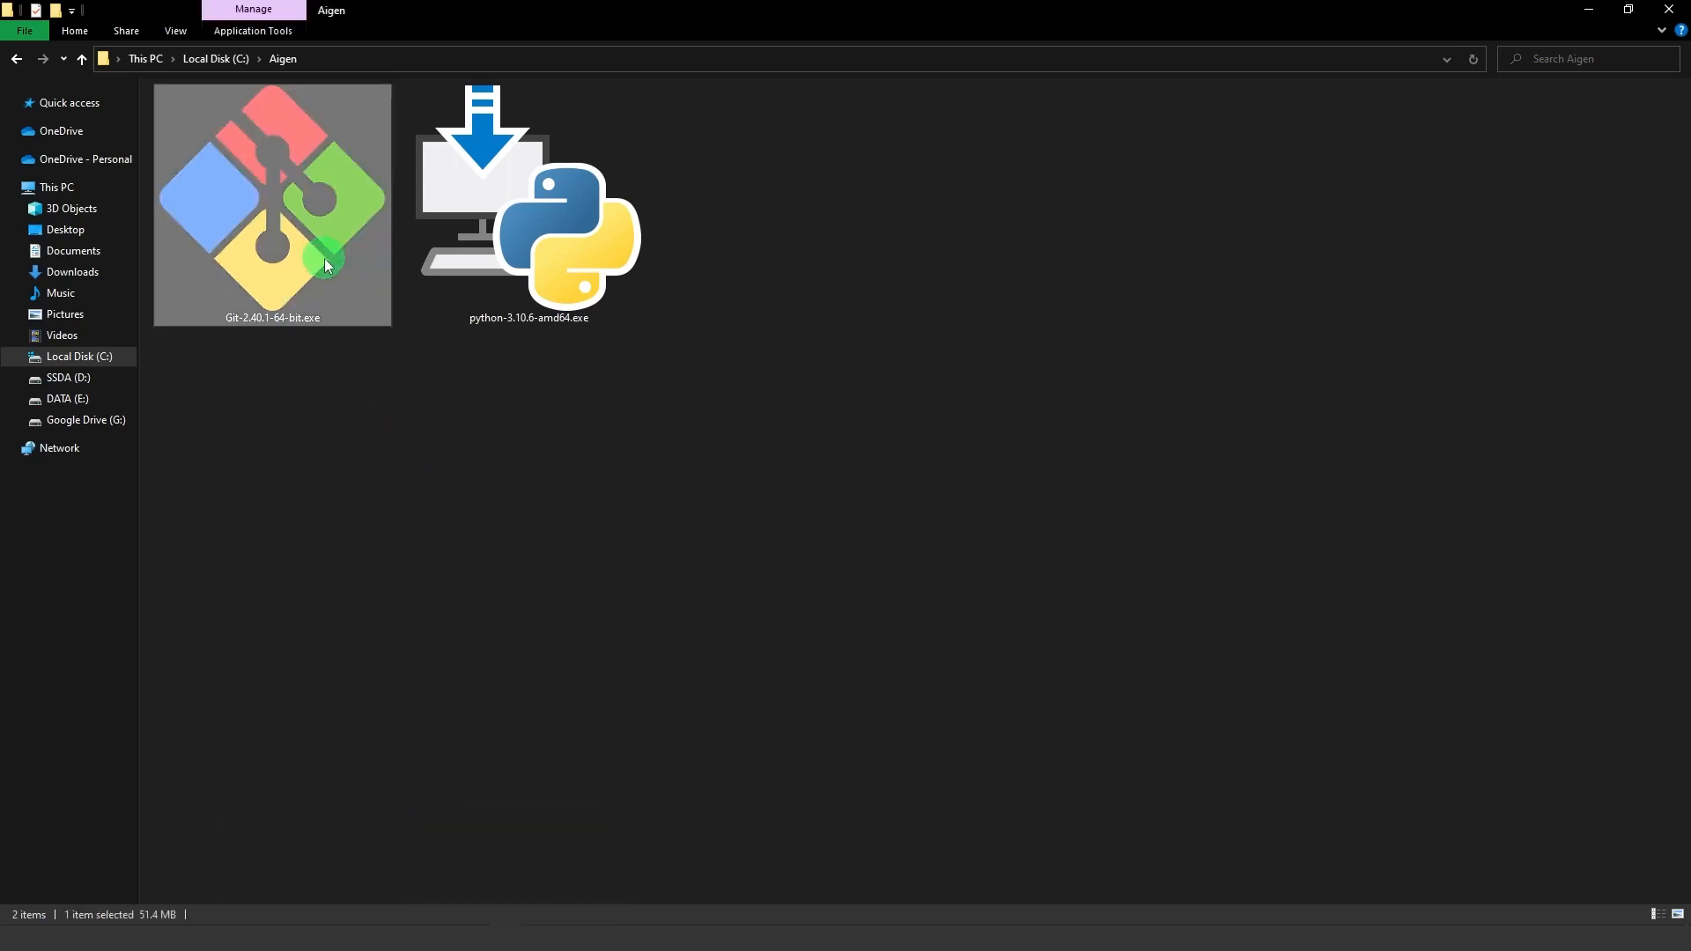
double_click(529, 204)
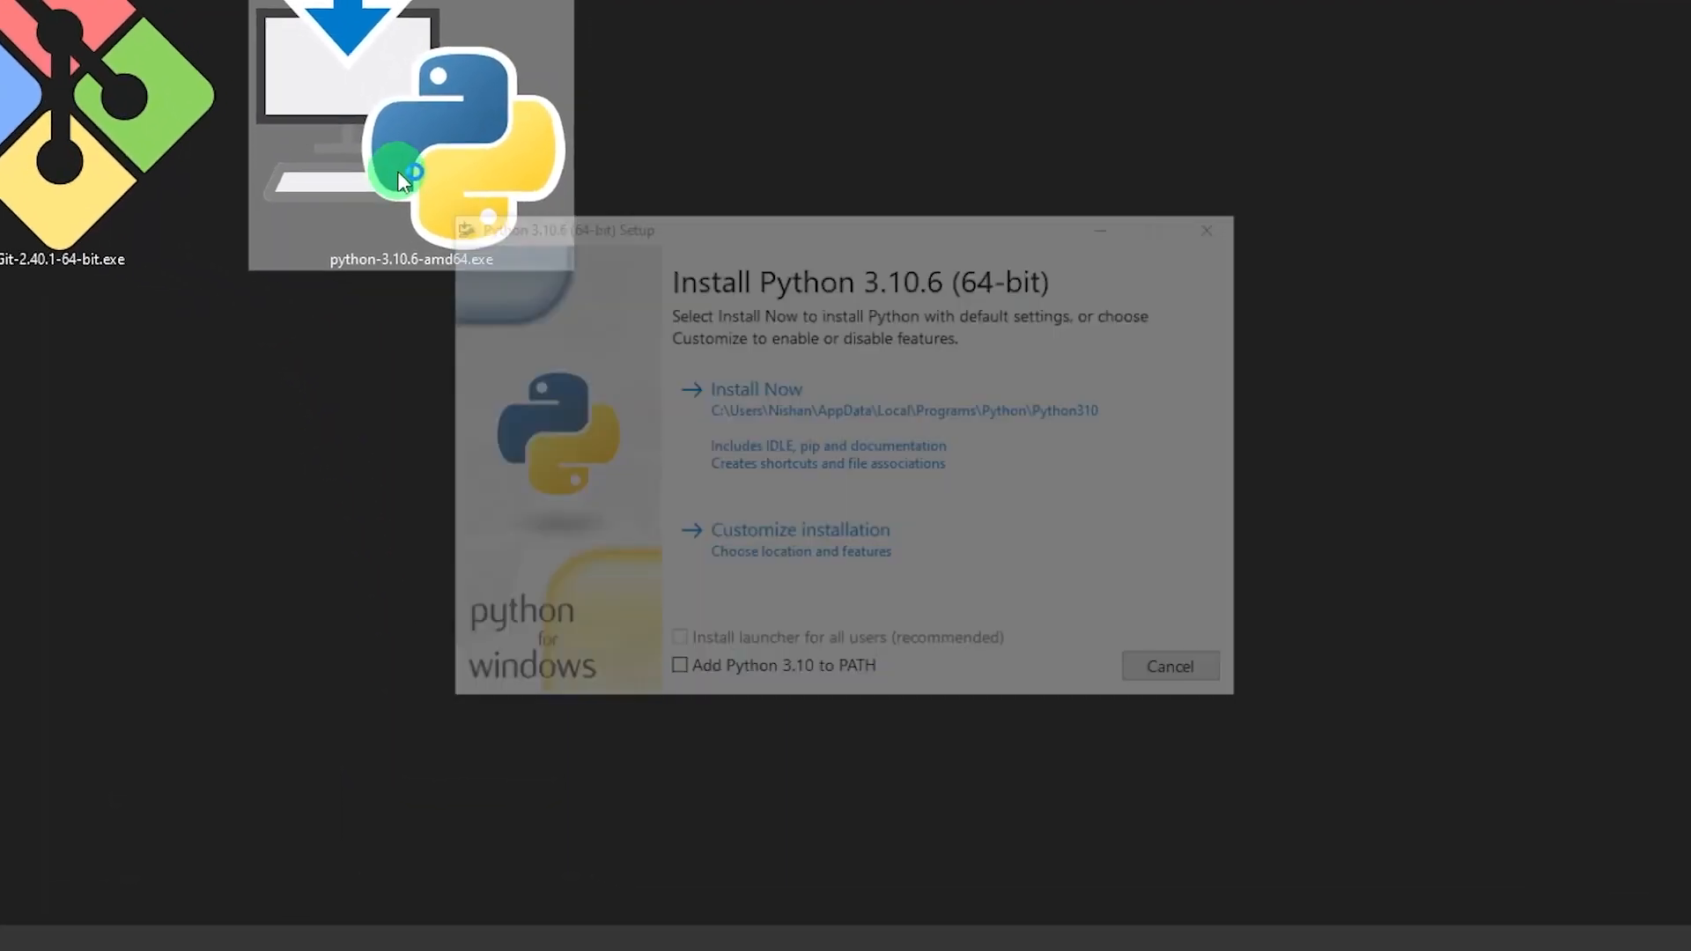
left_click(618, 742)
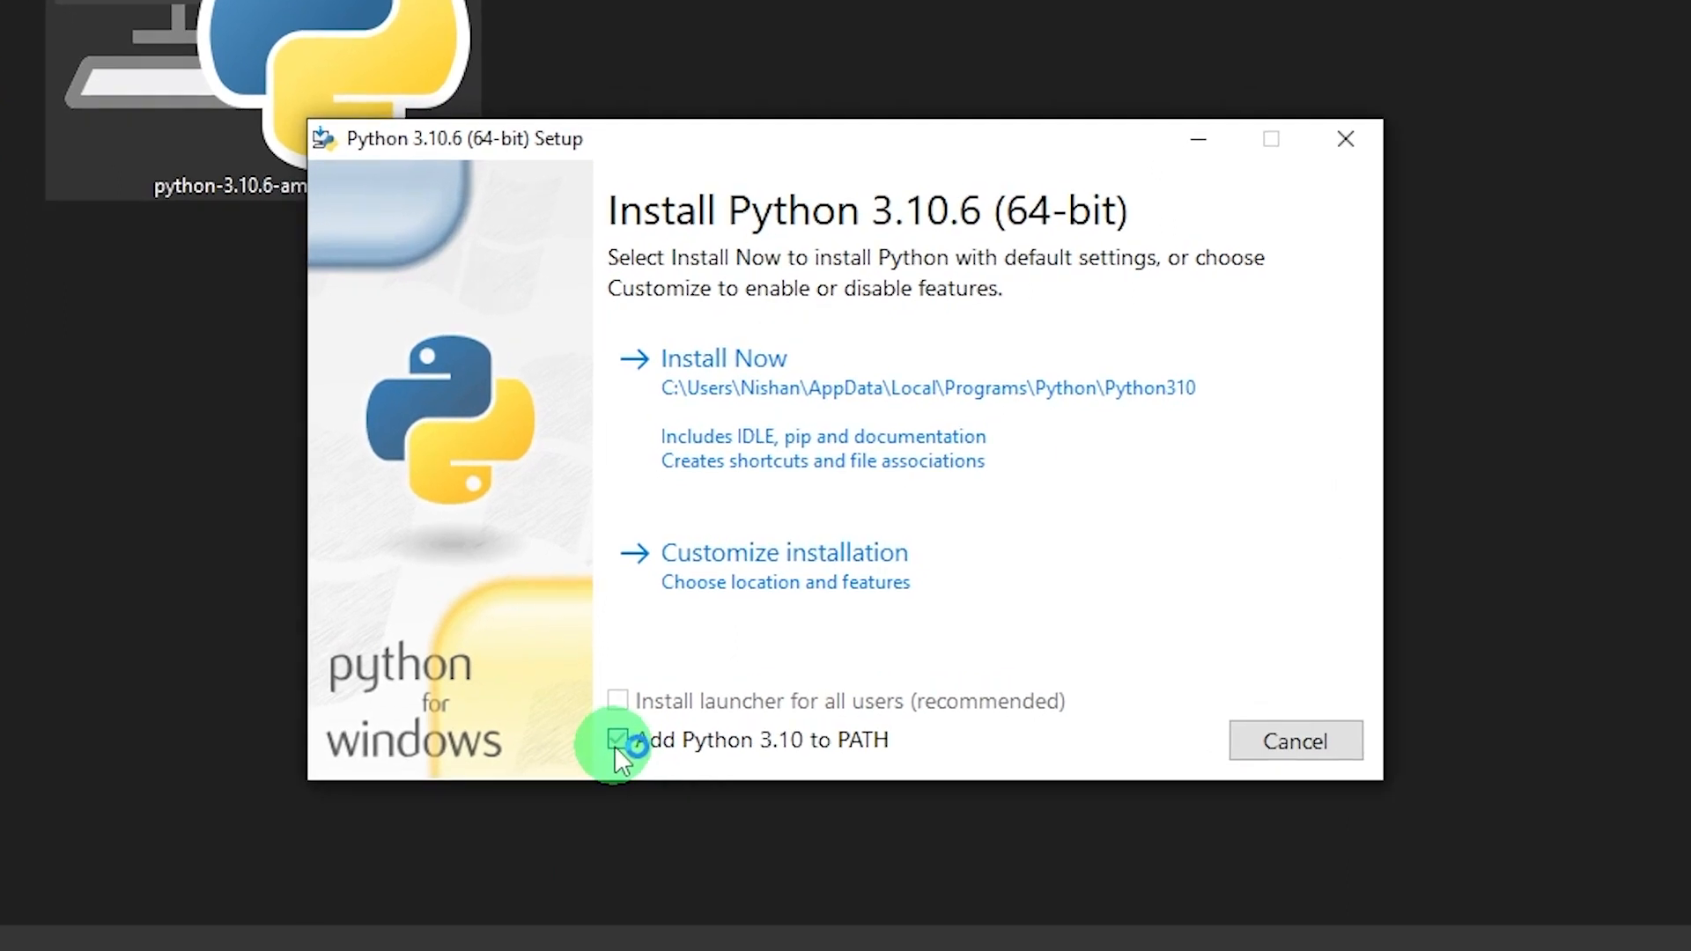
left_click(618, 740)
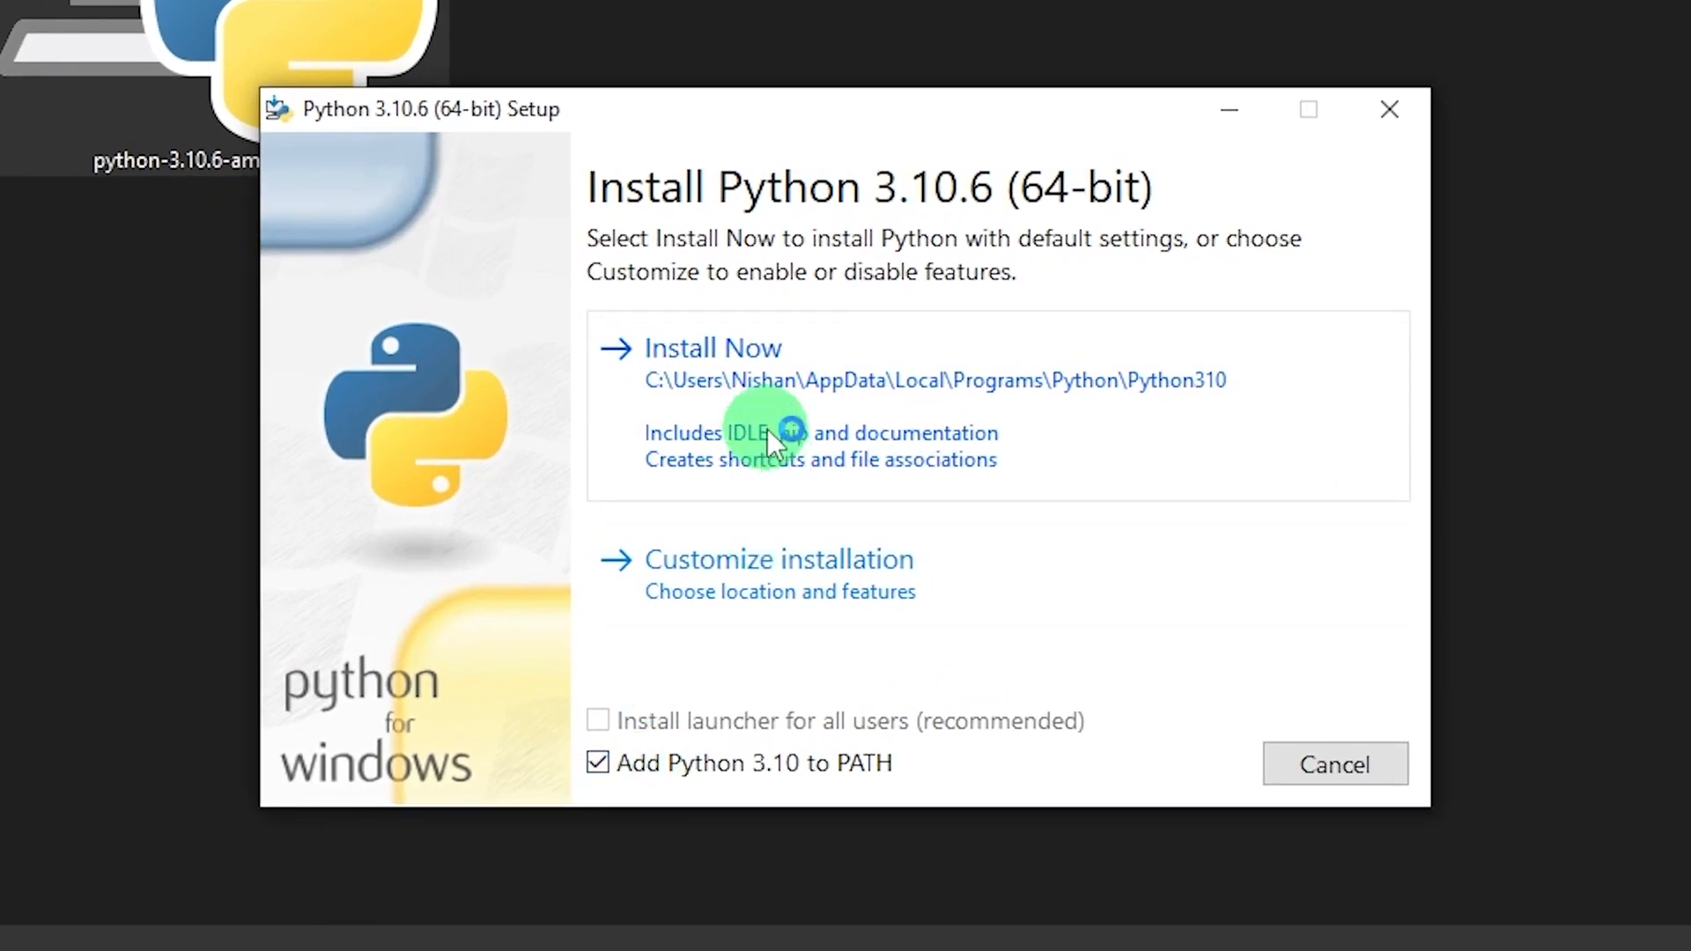
left_click(711, 347)
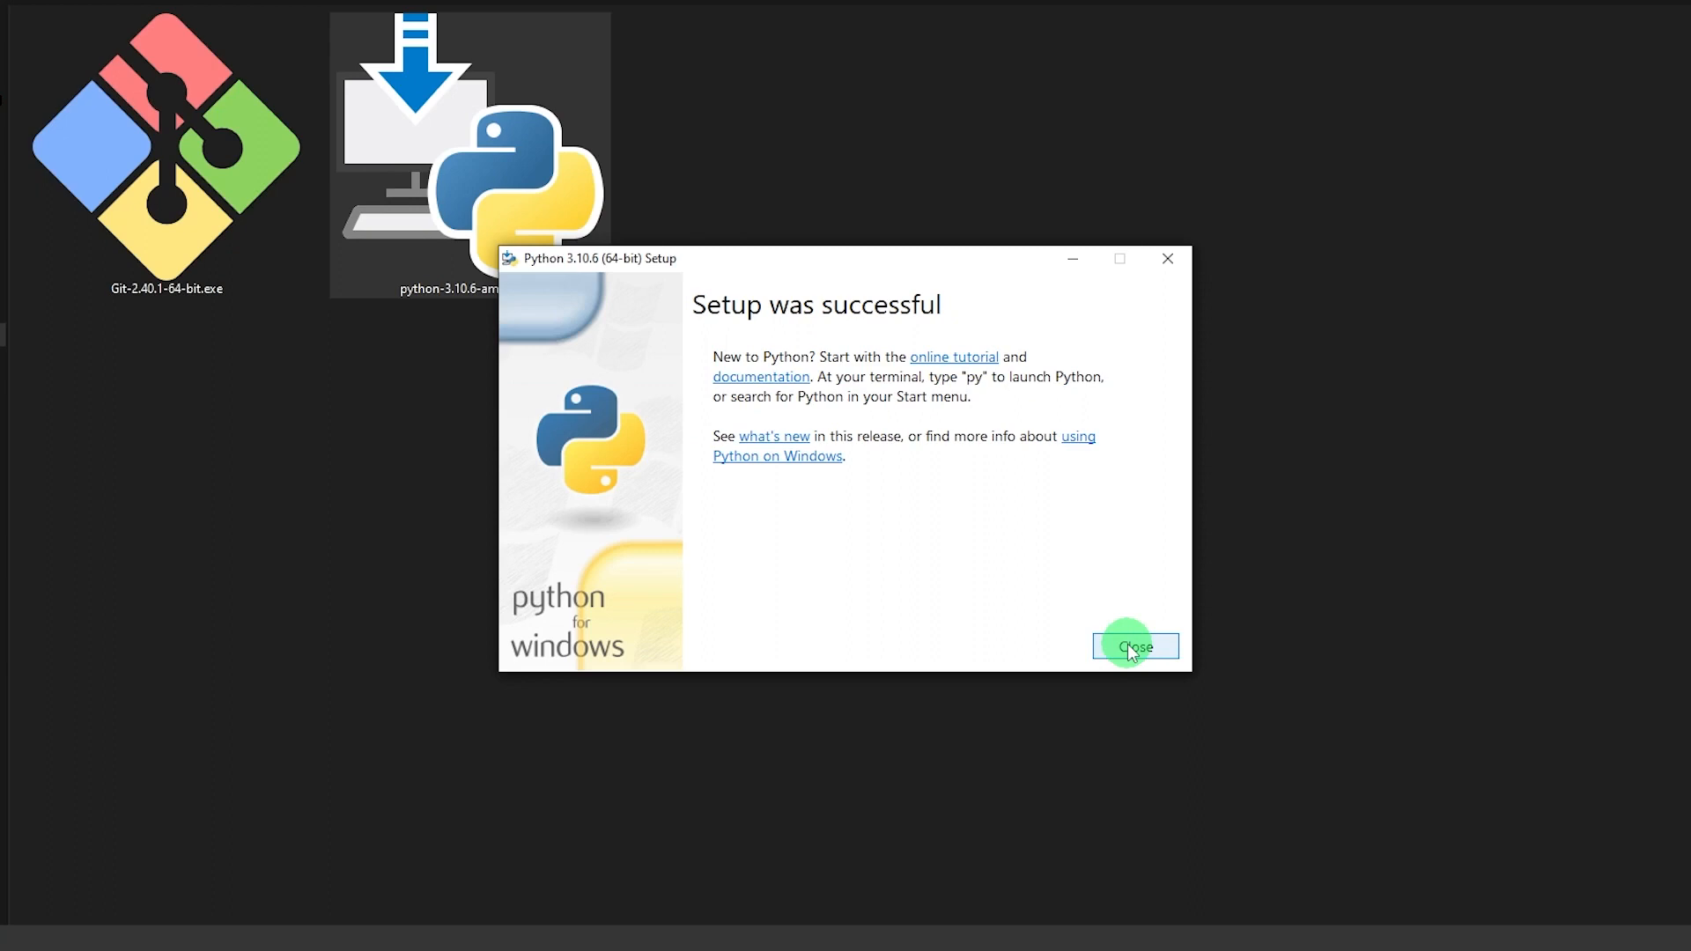
left_click(1132, 646)
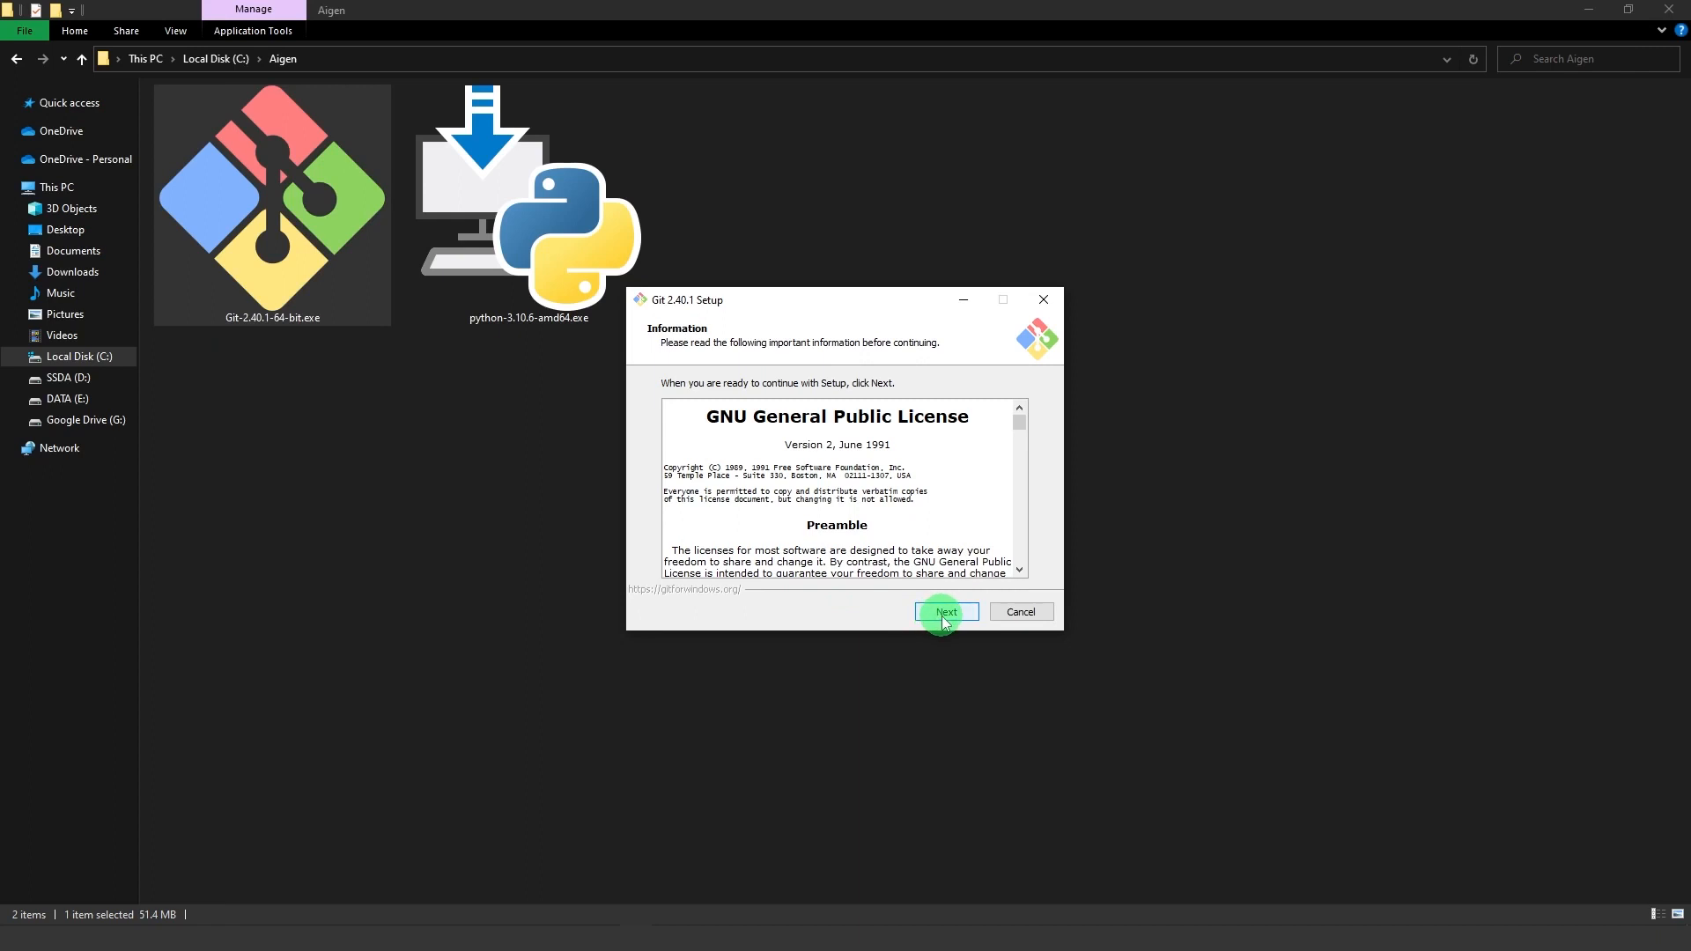
Install Git 2.40.1 into the existing folder with defaults, finishing with View Release Notes unticked.
left_click(944, 611)
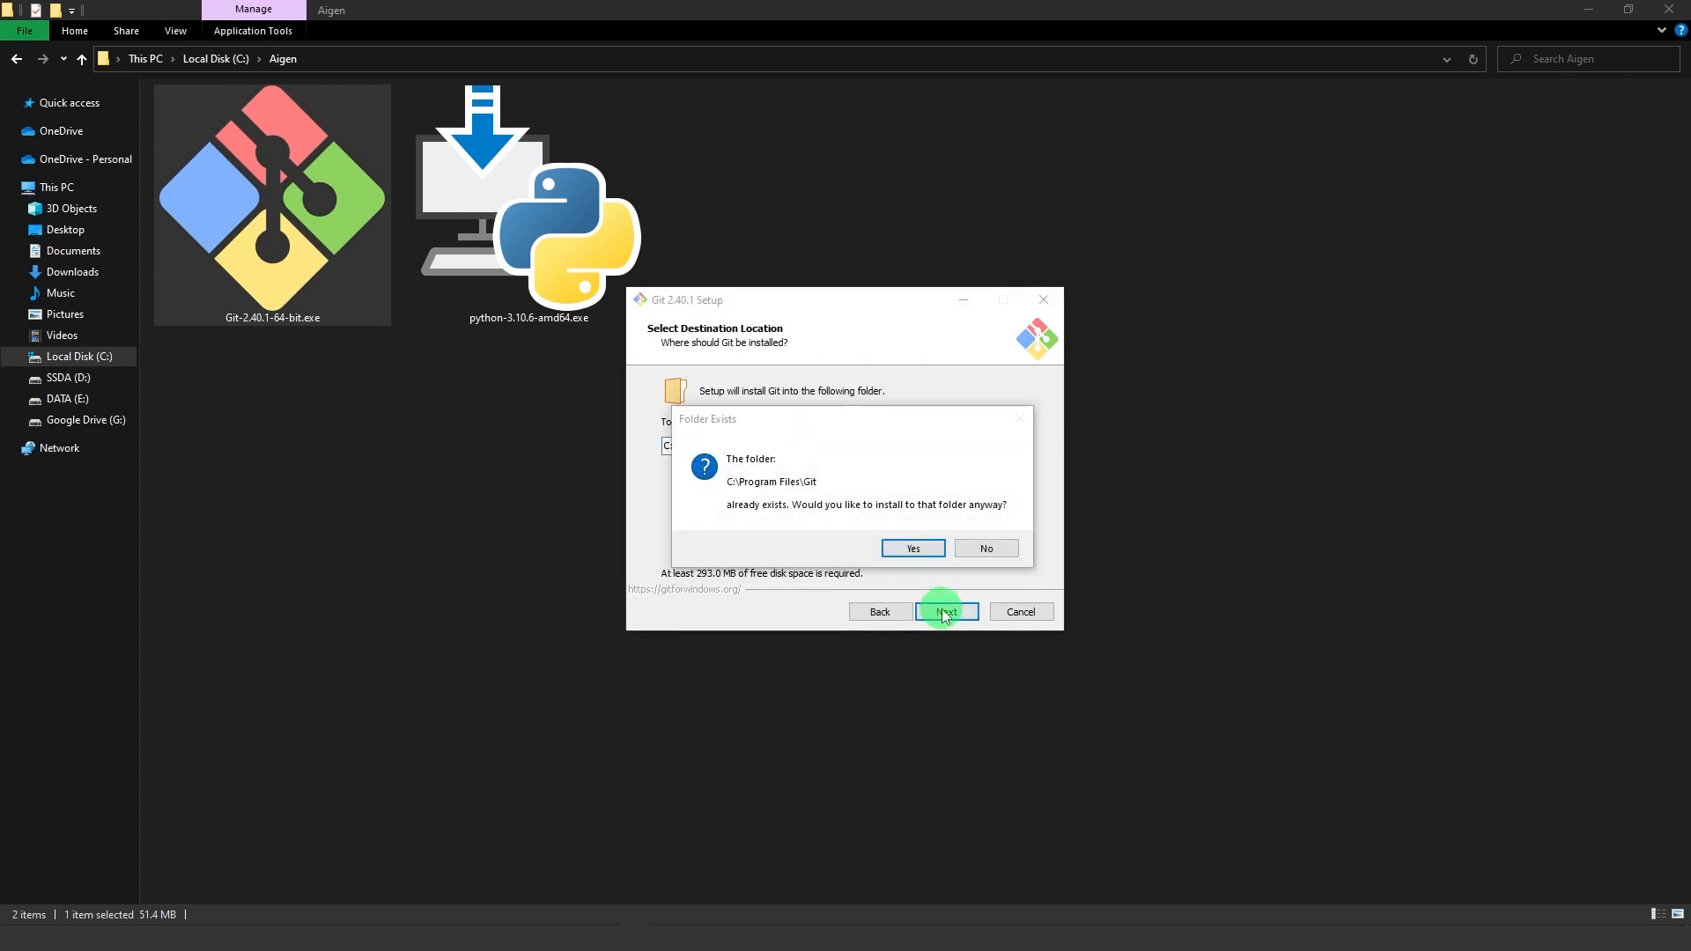
left_click(910, 548)
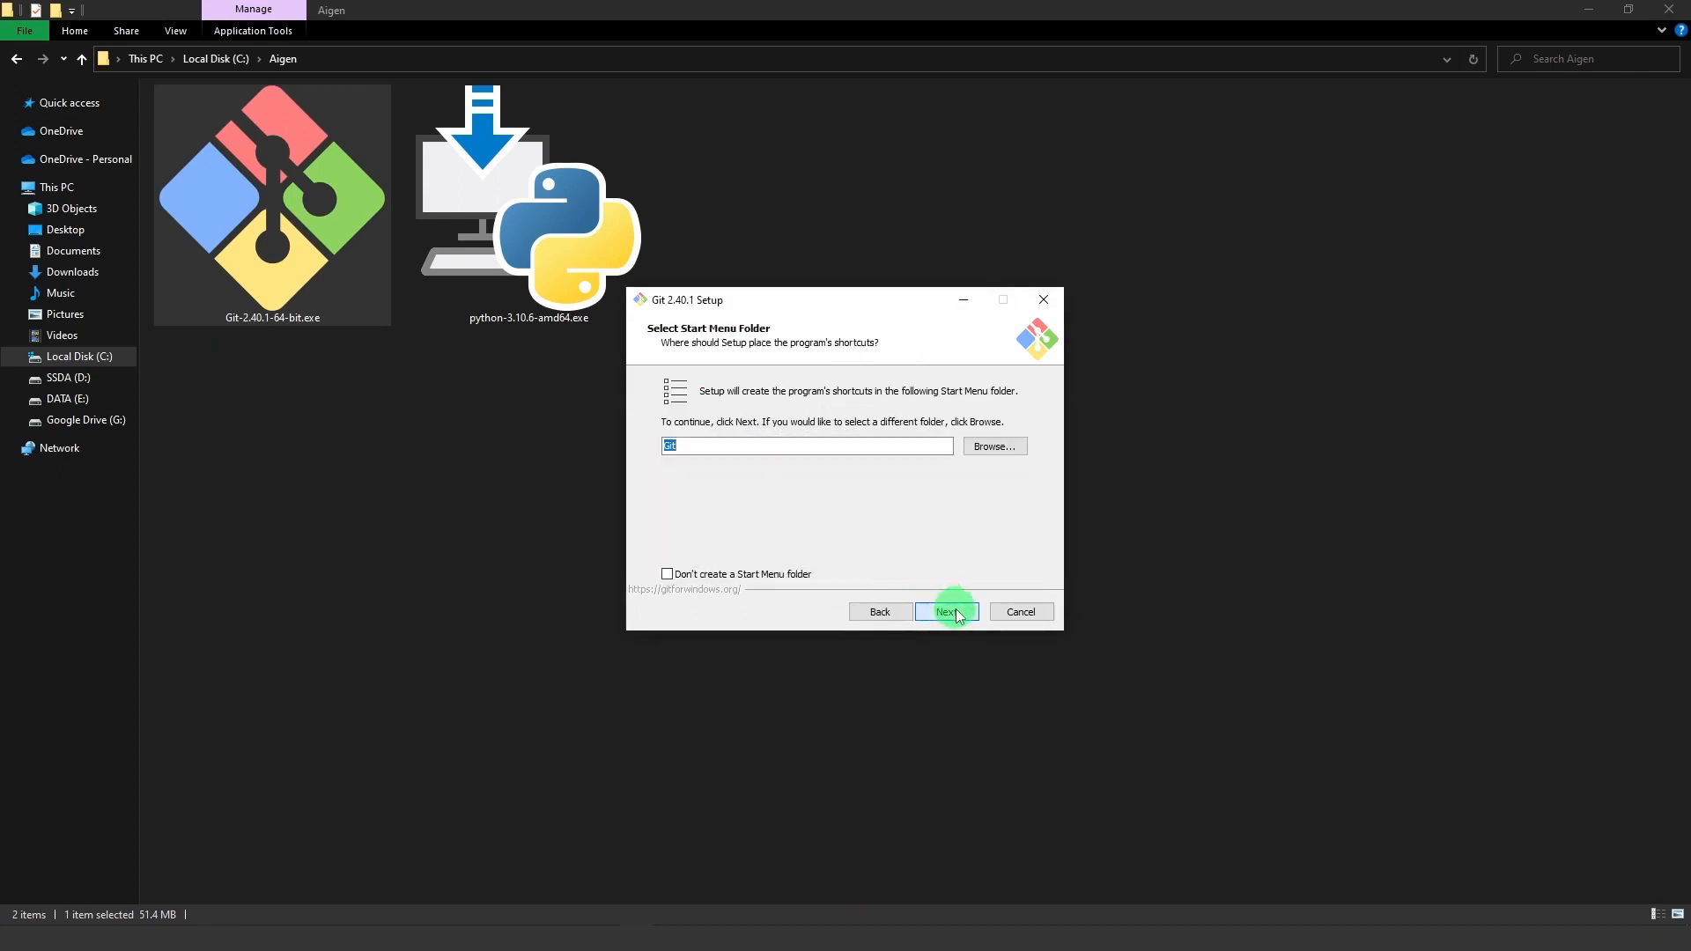
left_click(945, 611)
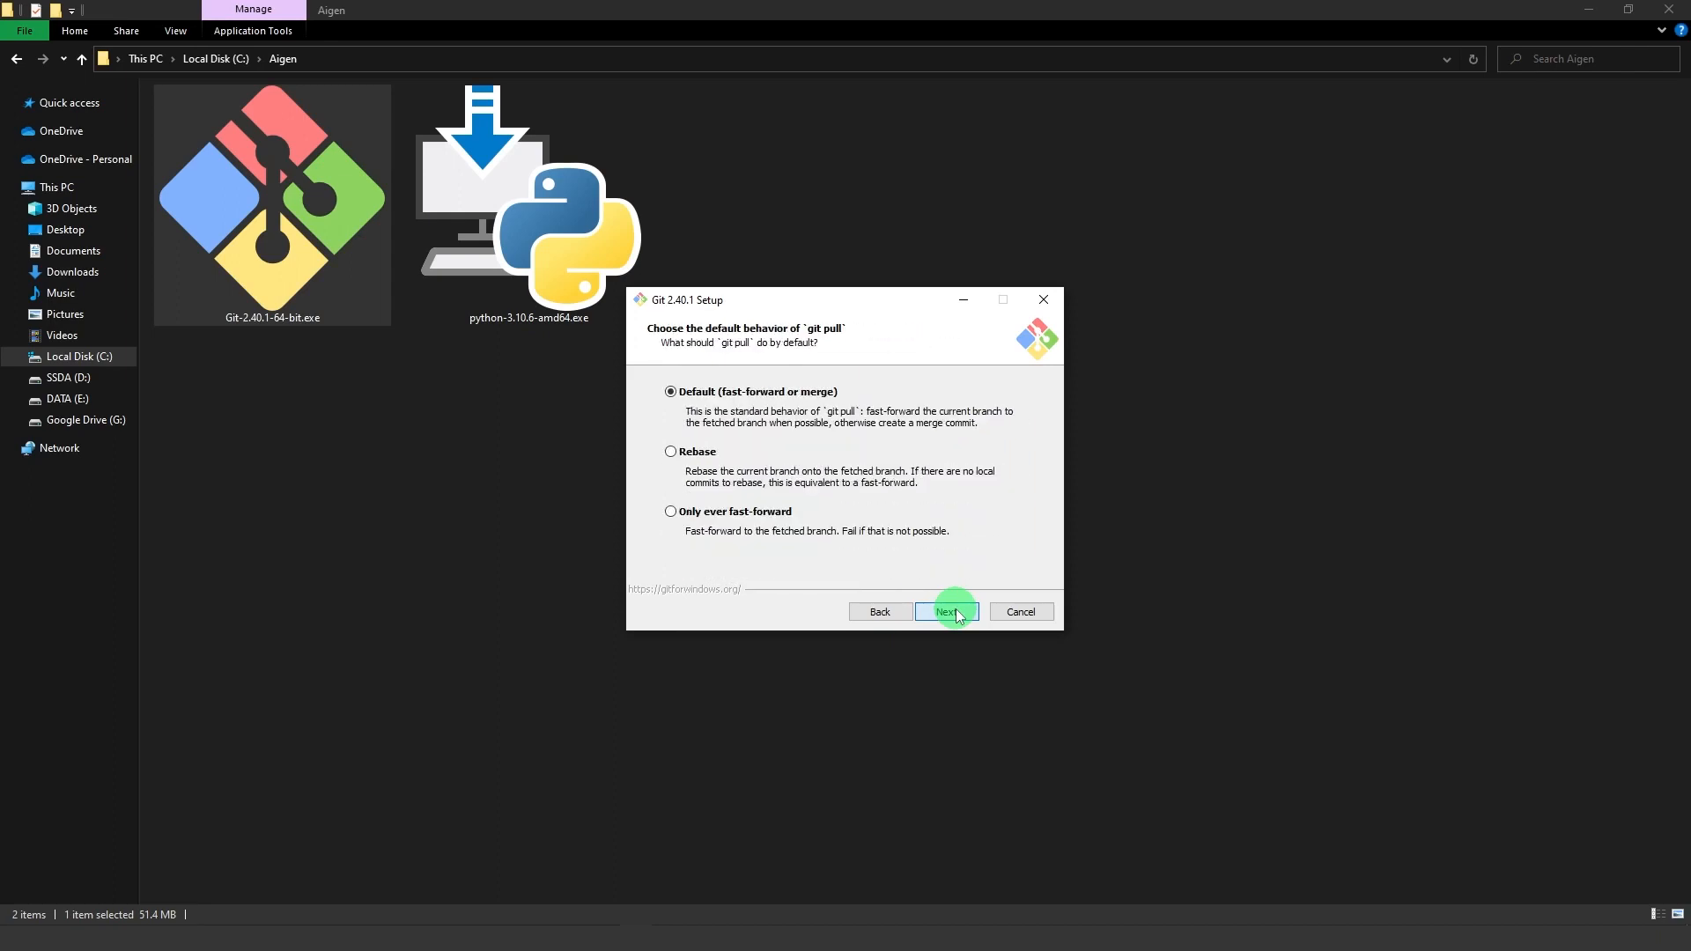
left_click(948, 611)
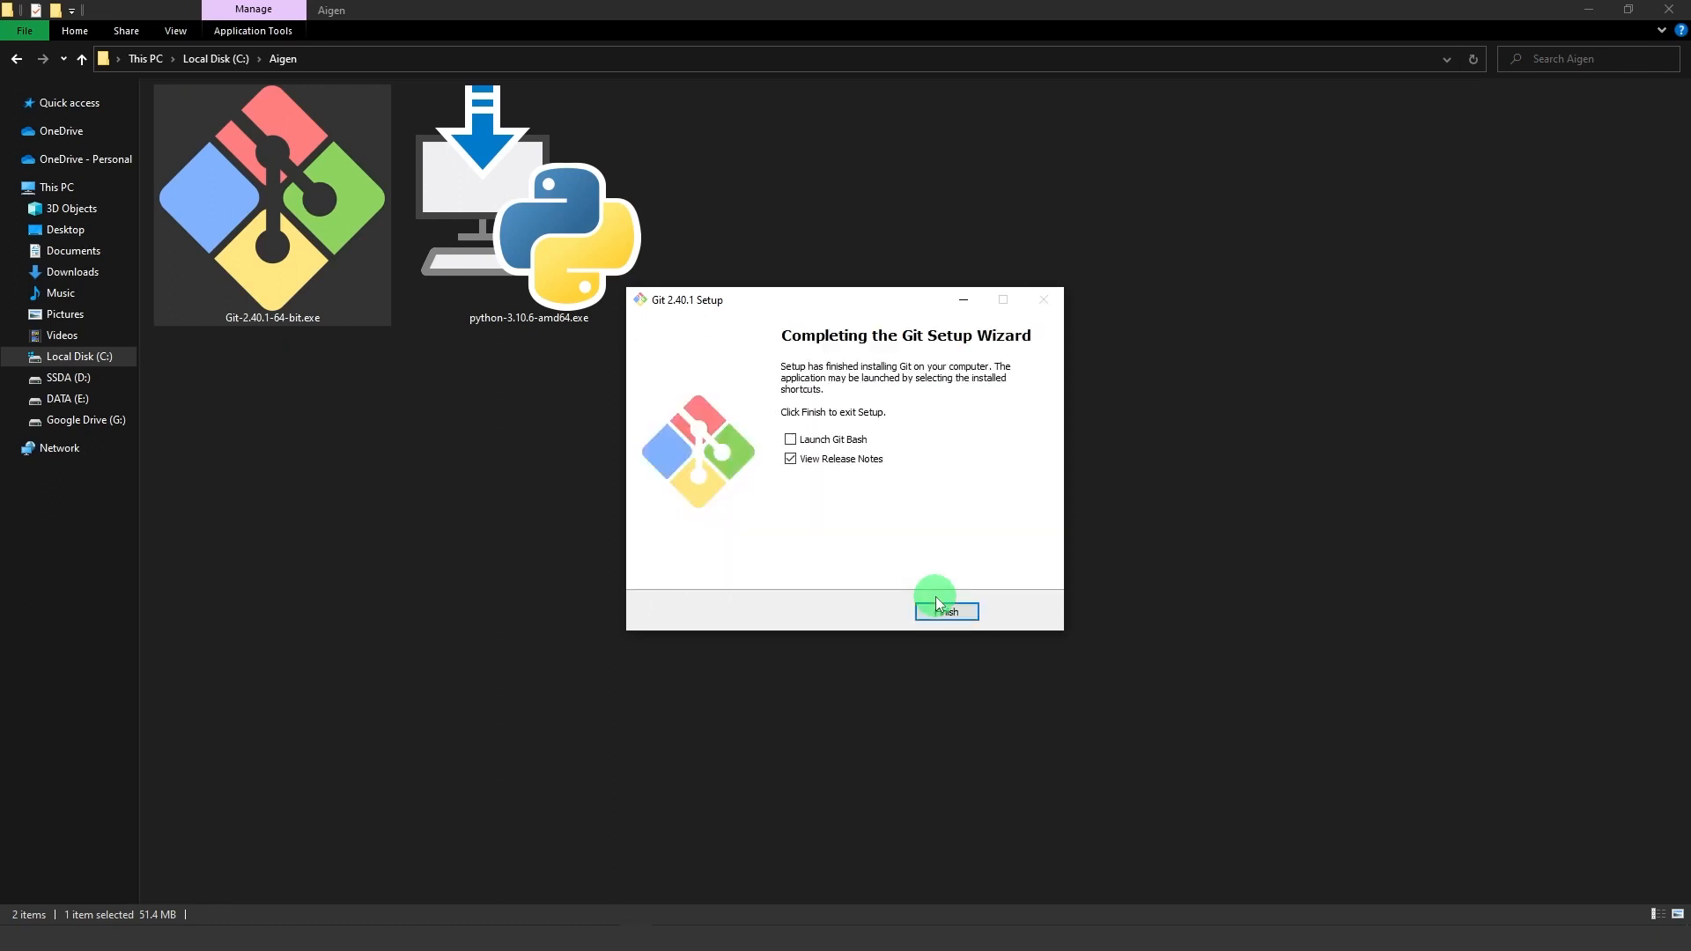
left_click(789, 458)
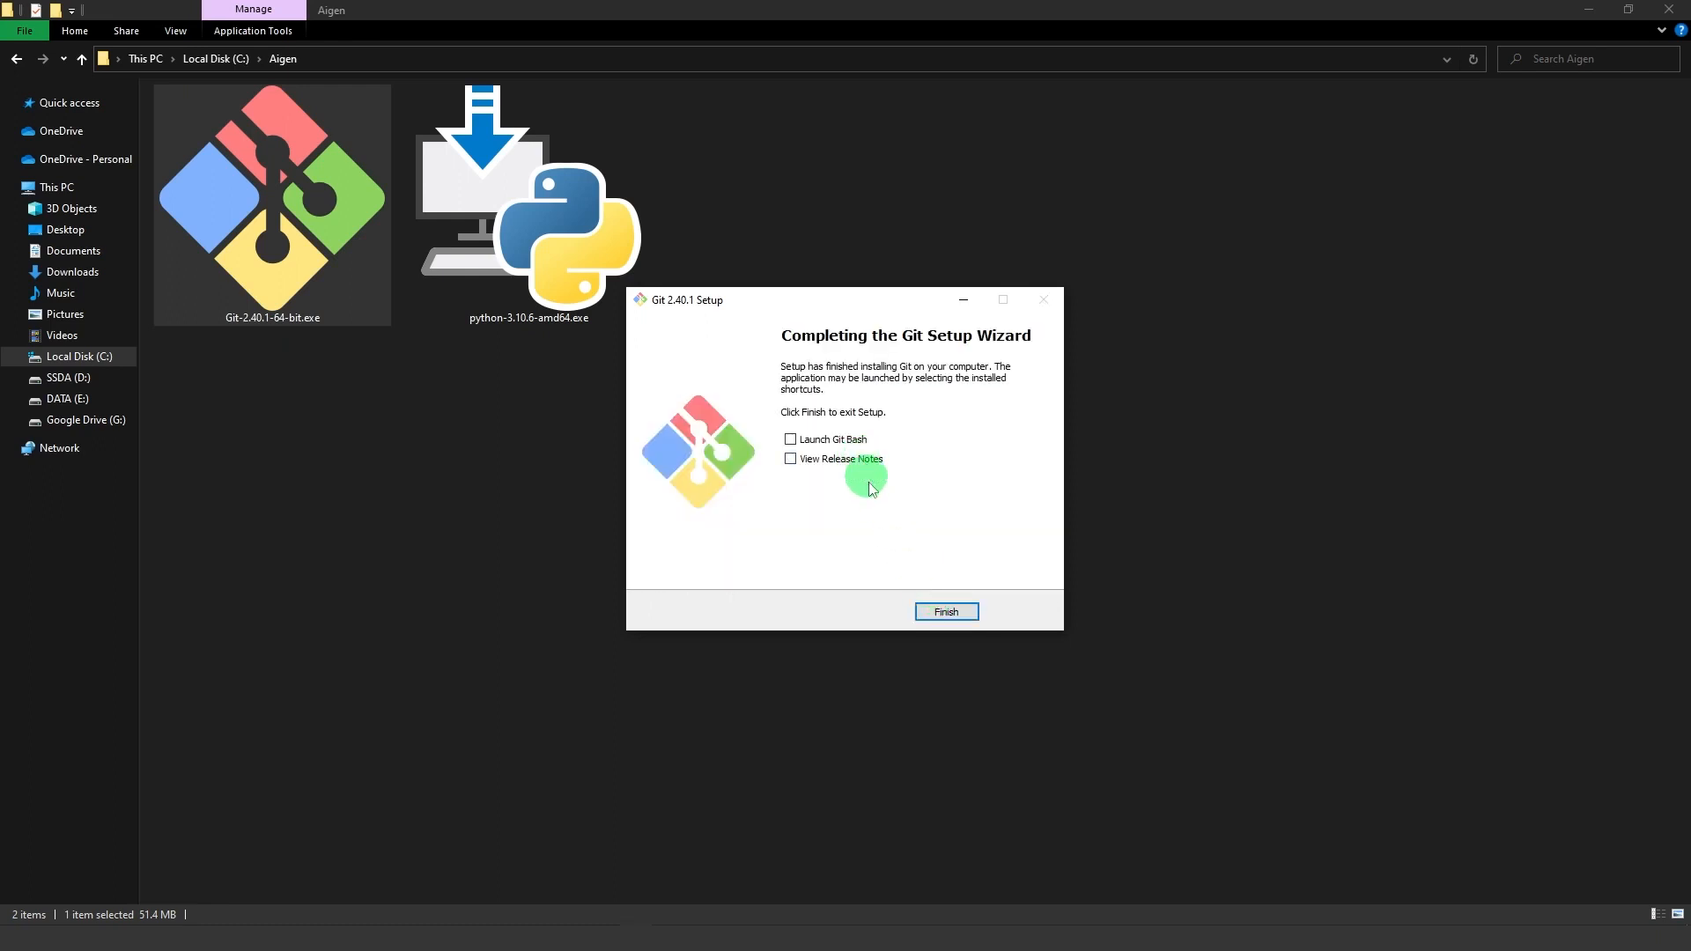
left_click(946, 611)
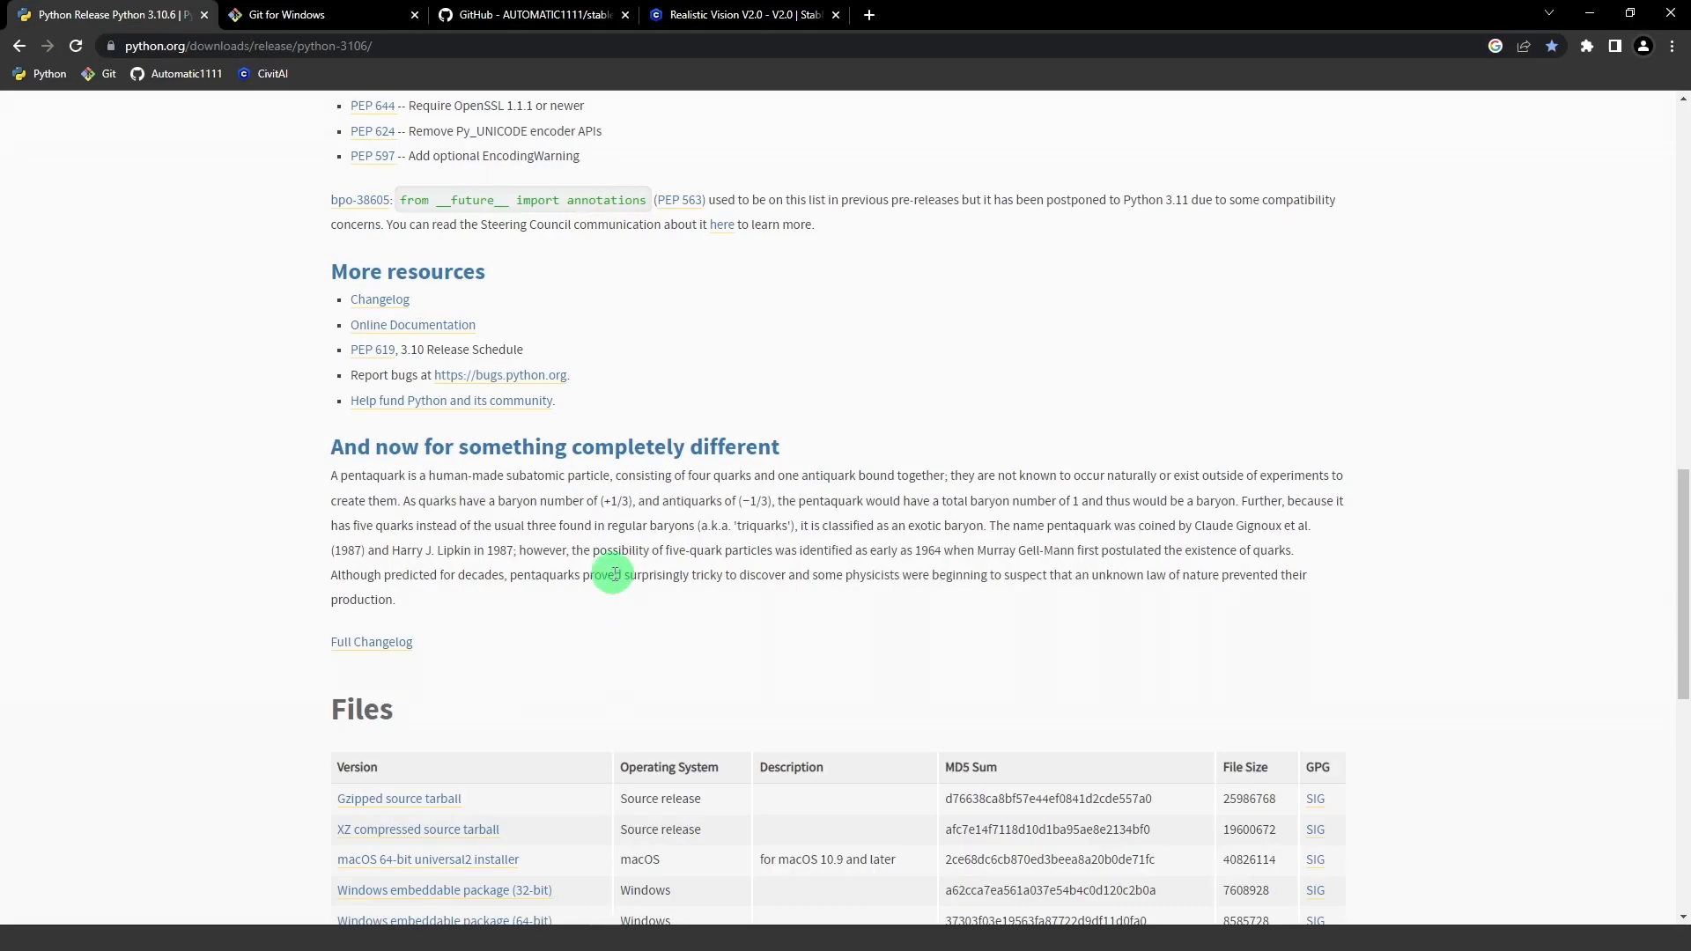
Copy the stable-diffusion-webui git clone command from the AUTOMATIC1111 README, then return to the Aigen folder.
scroll("up", 3)
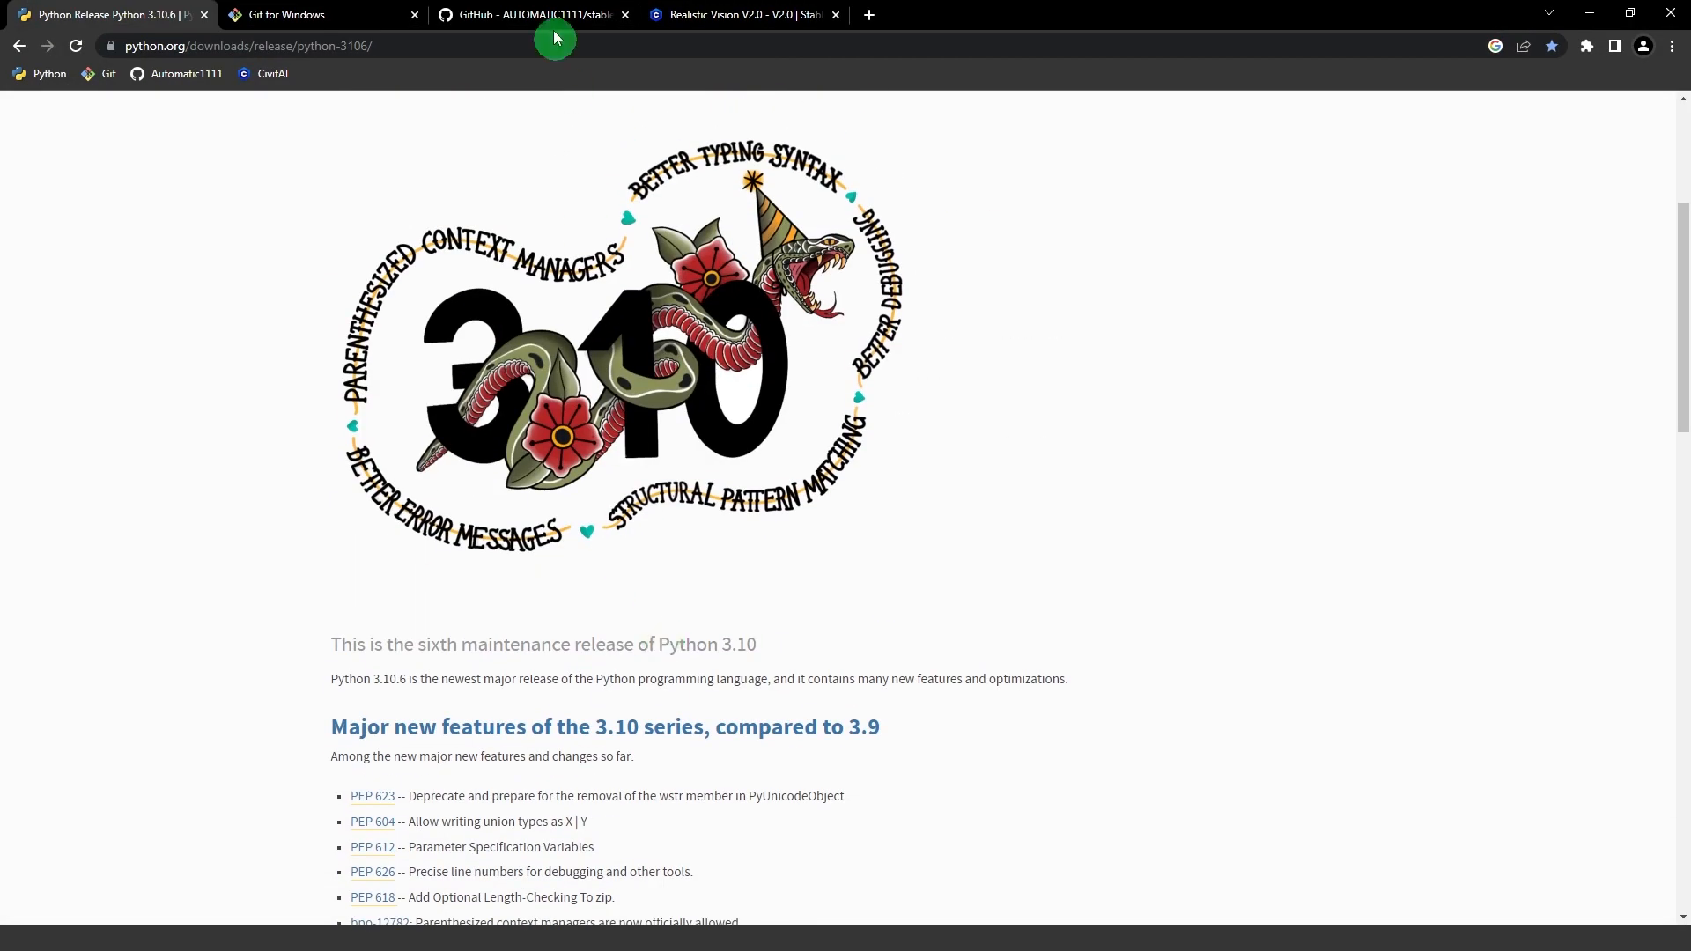
left_click(528, 14)
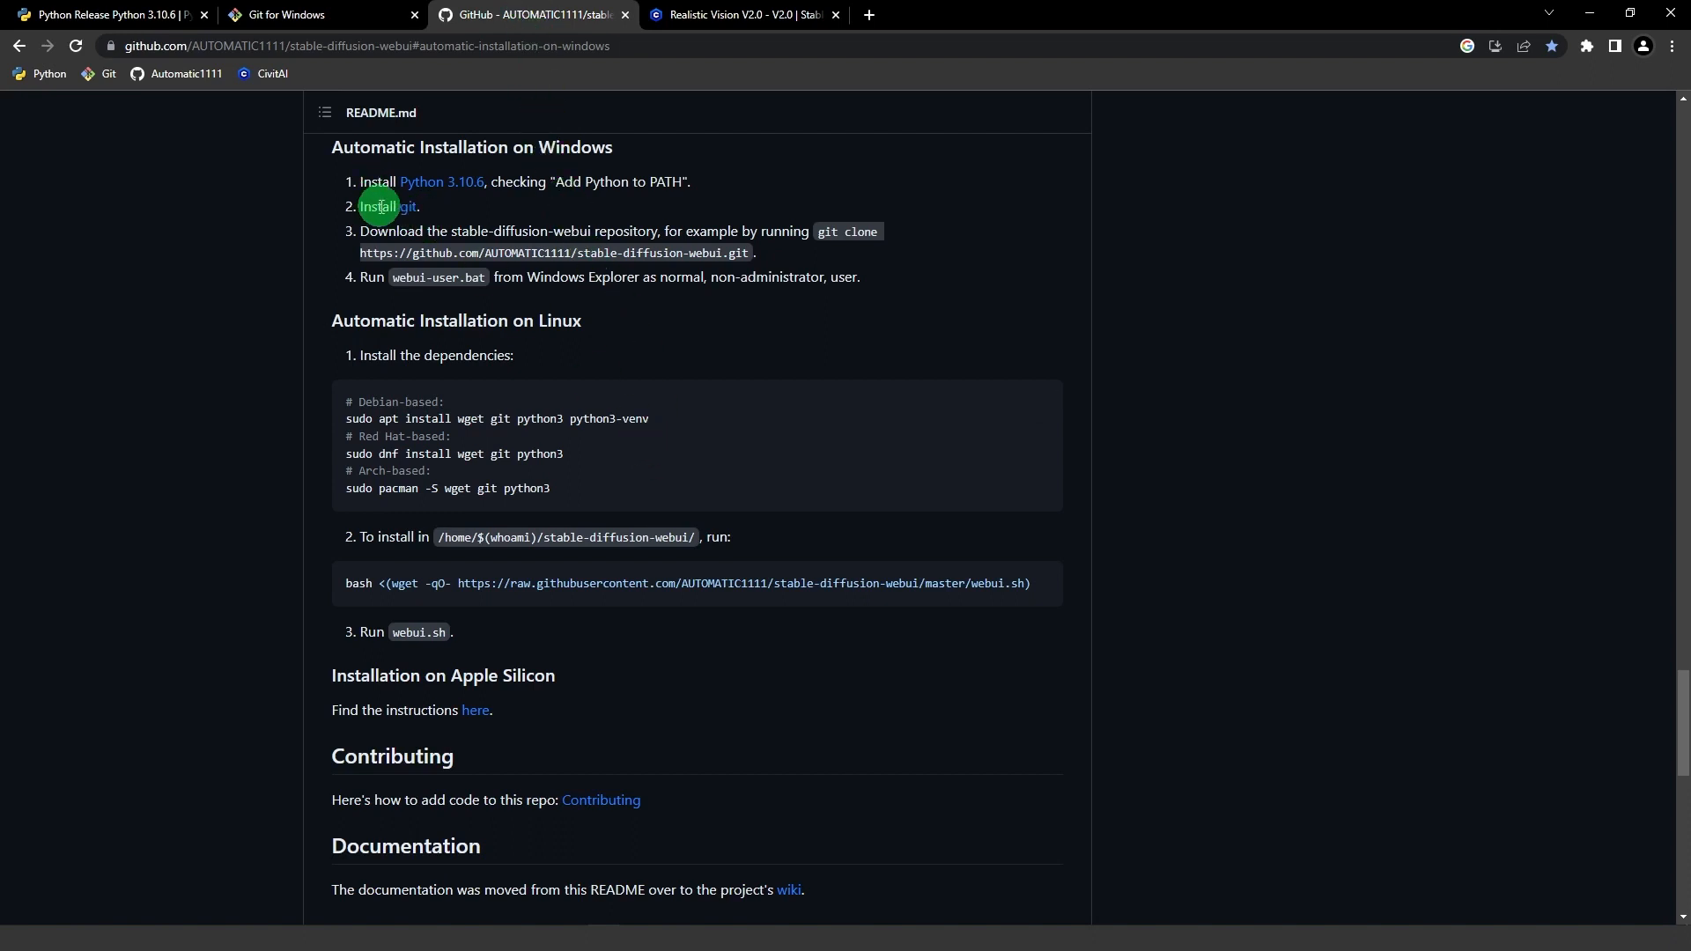
mouse_move(796, 233)
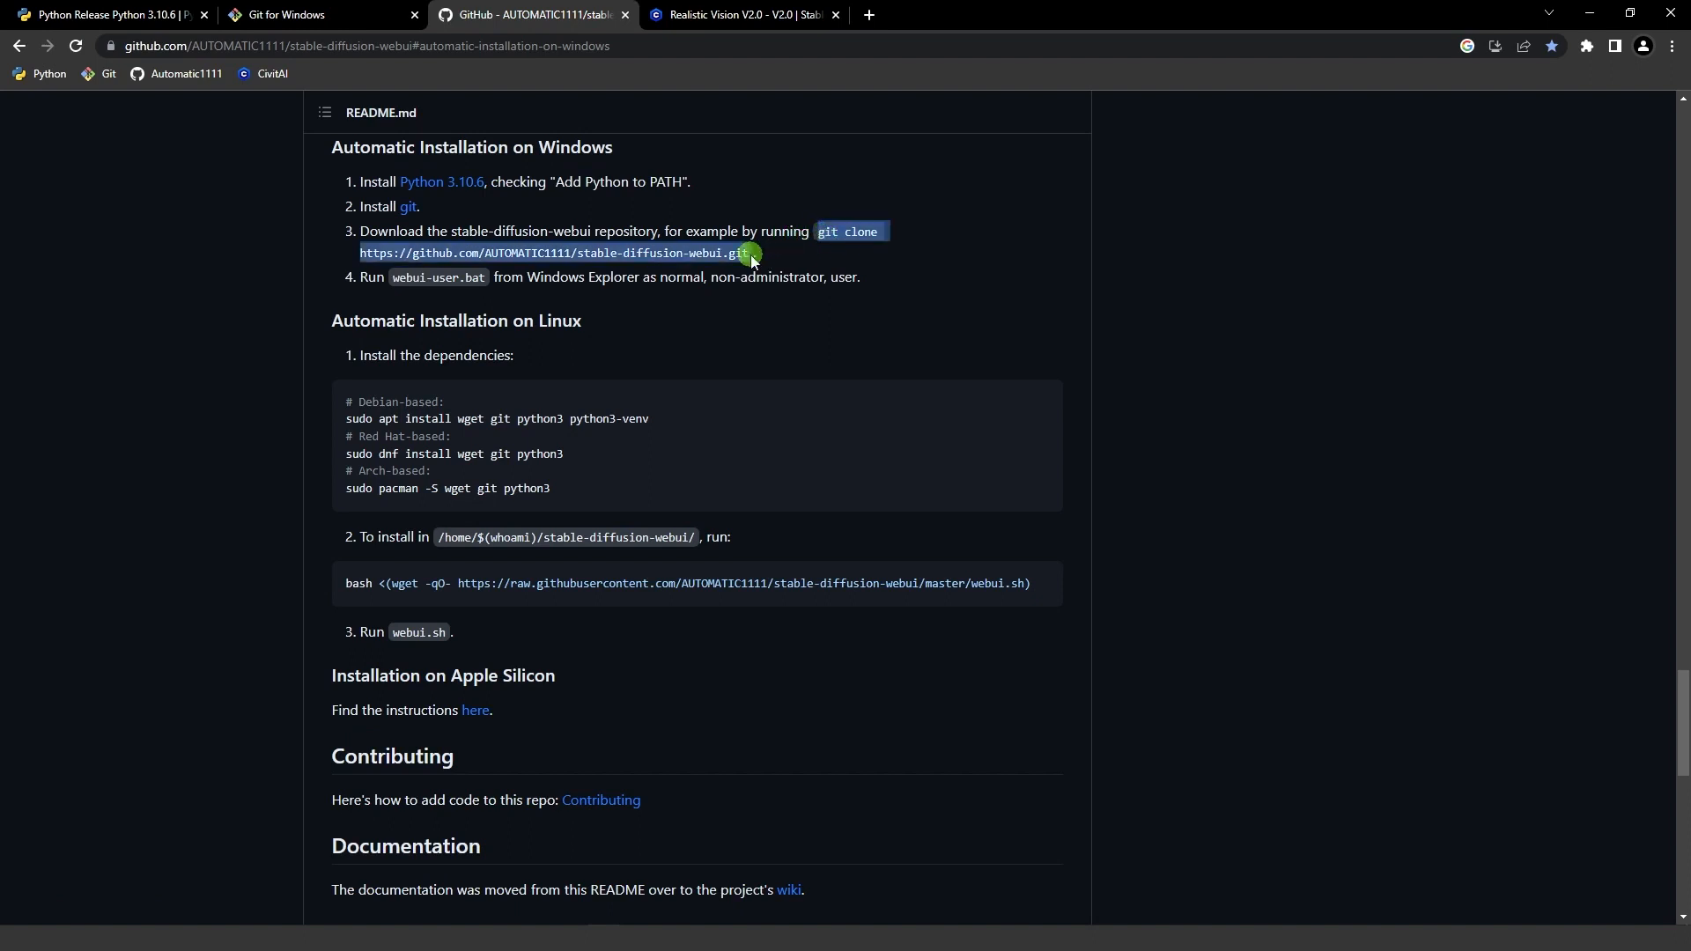
mouse_move(766, 268)
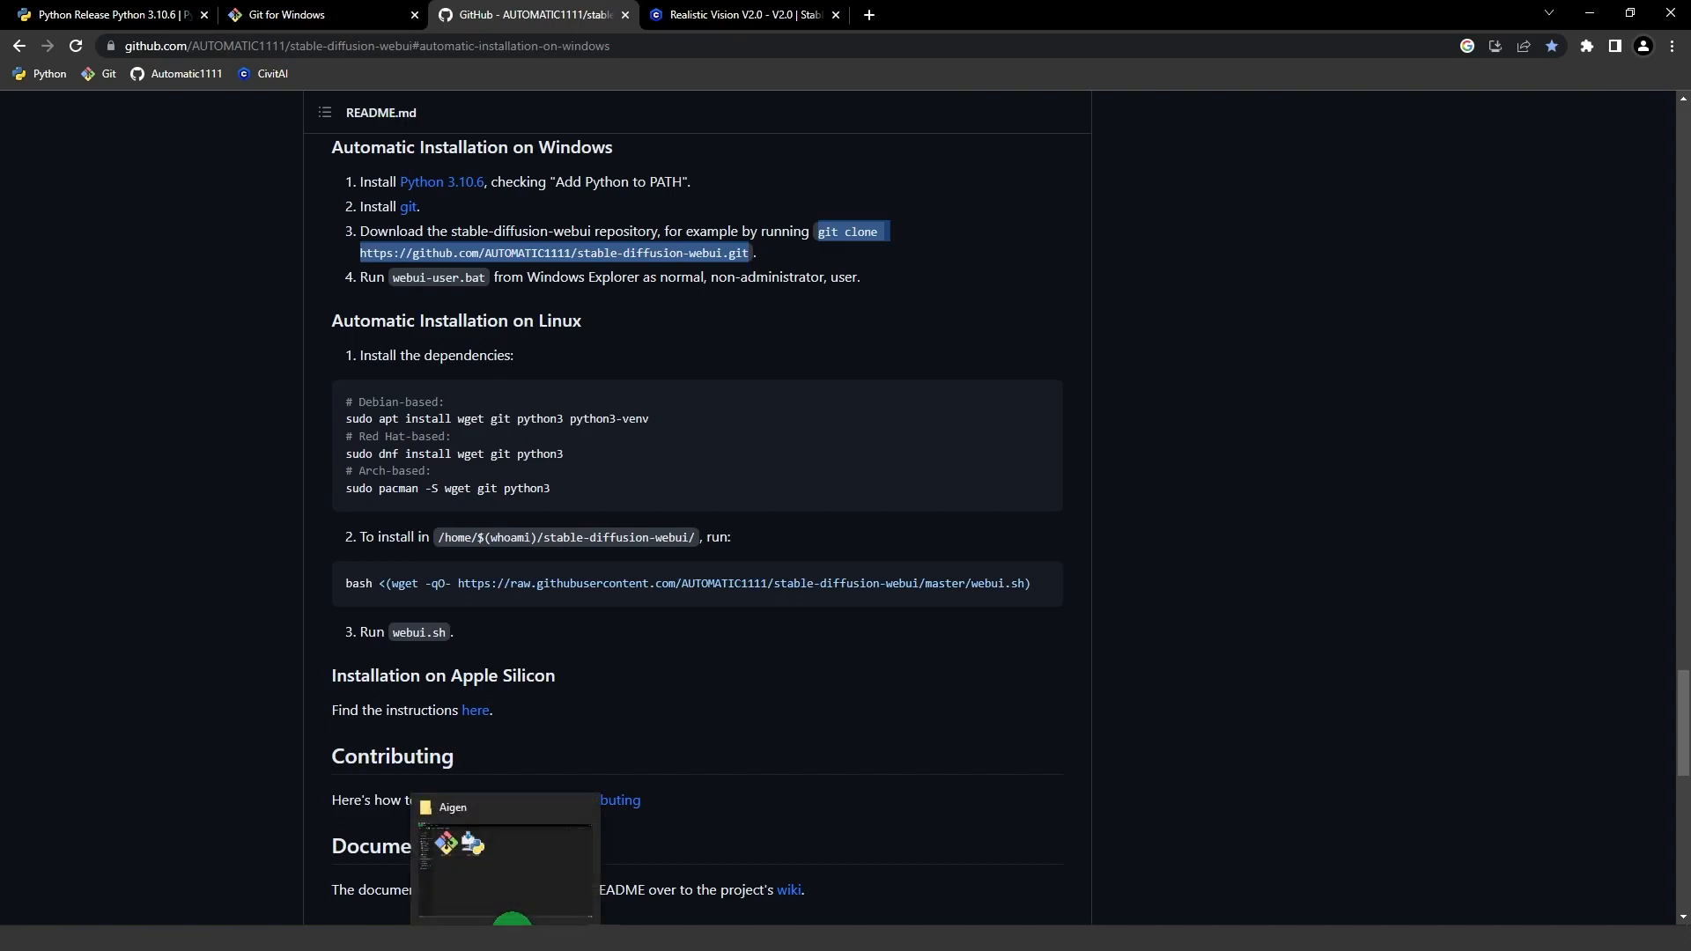
left_click(503, 857)
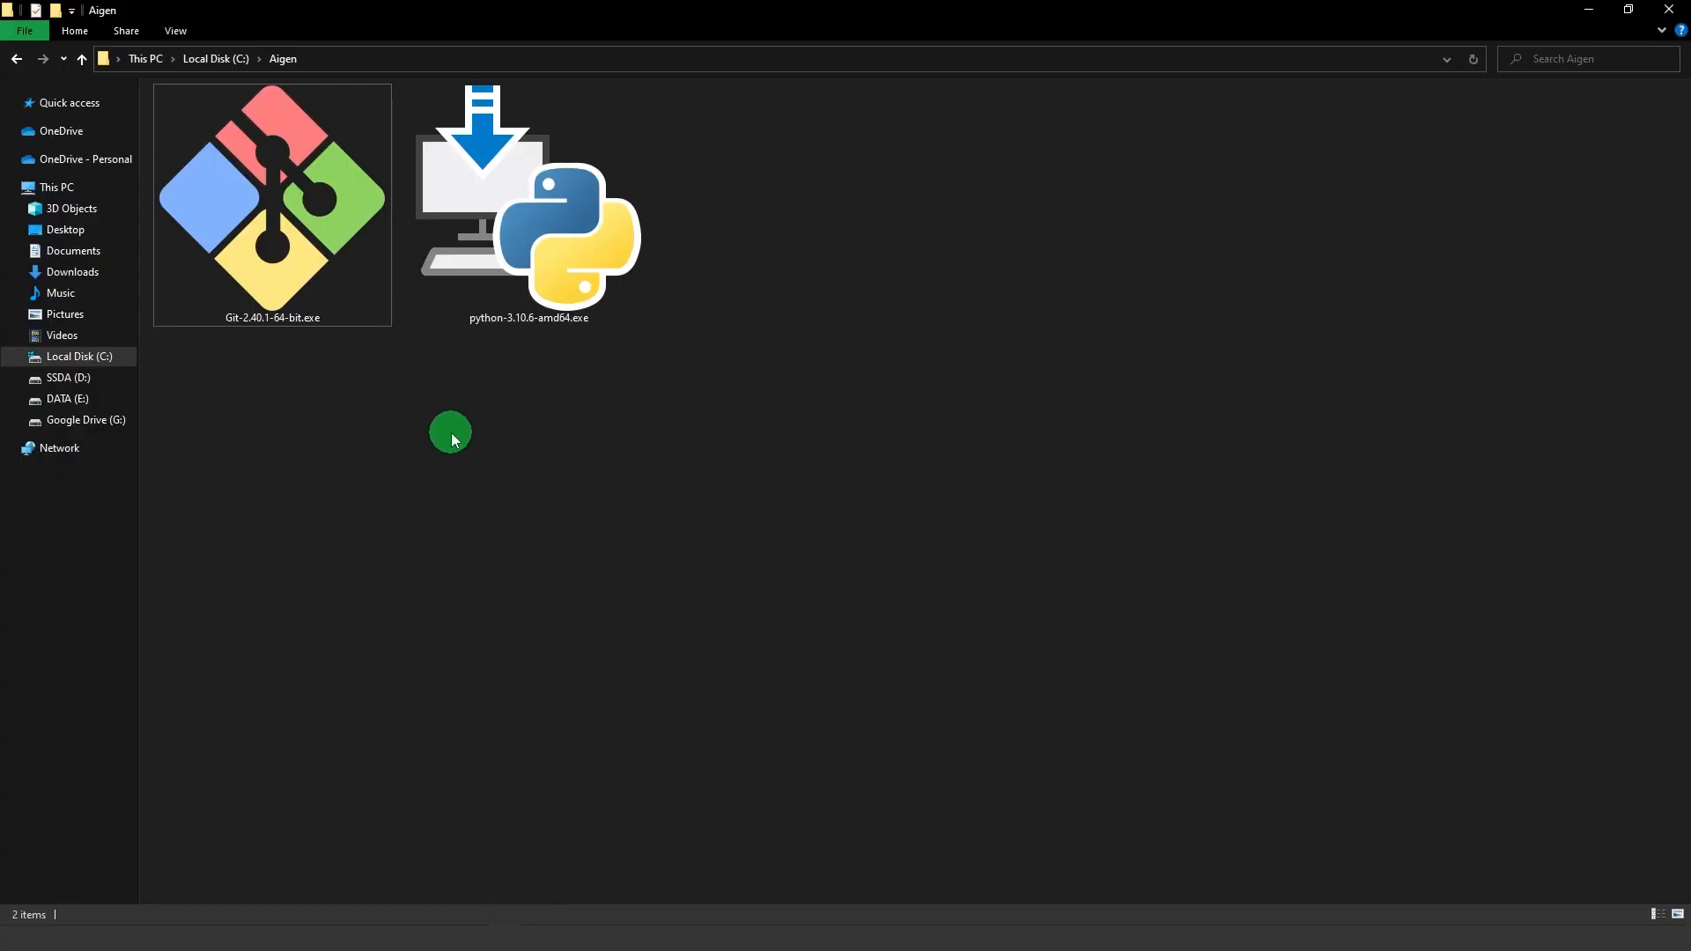
Clone stable-diffusion-webui into the Aigen folder via Git Bash Here, closing the terminal when done.
right_click(450, 435)
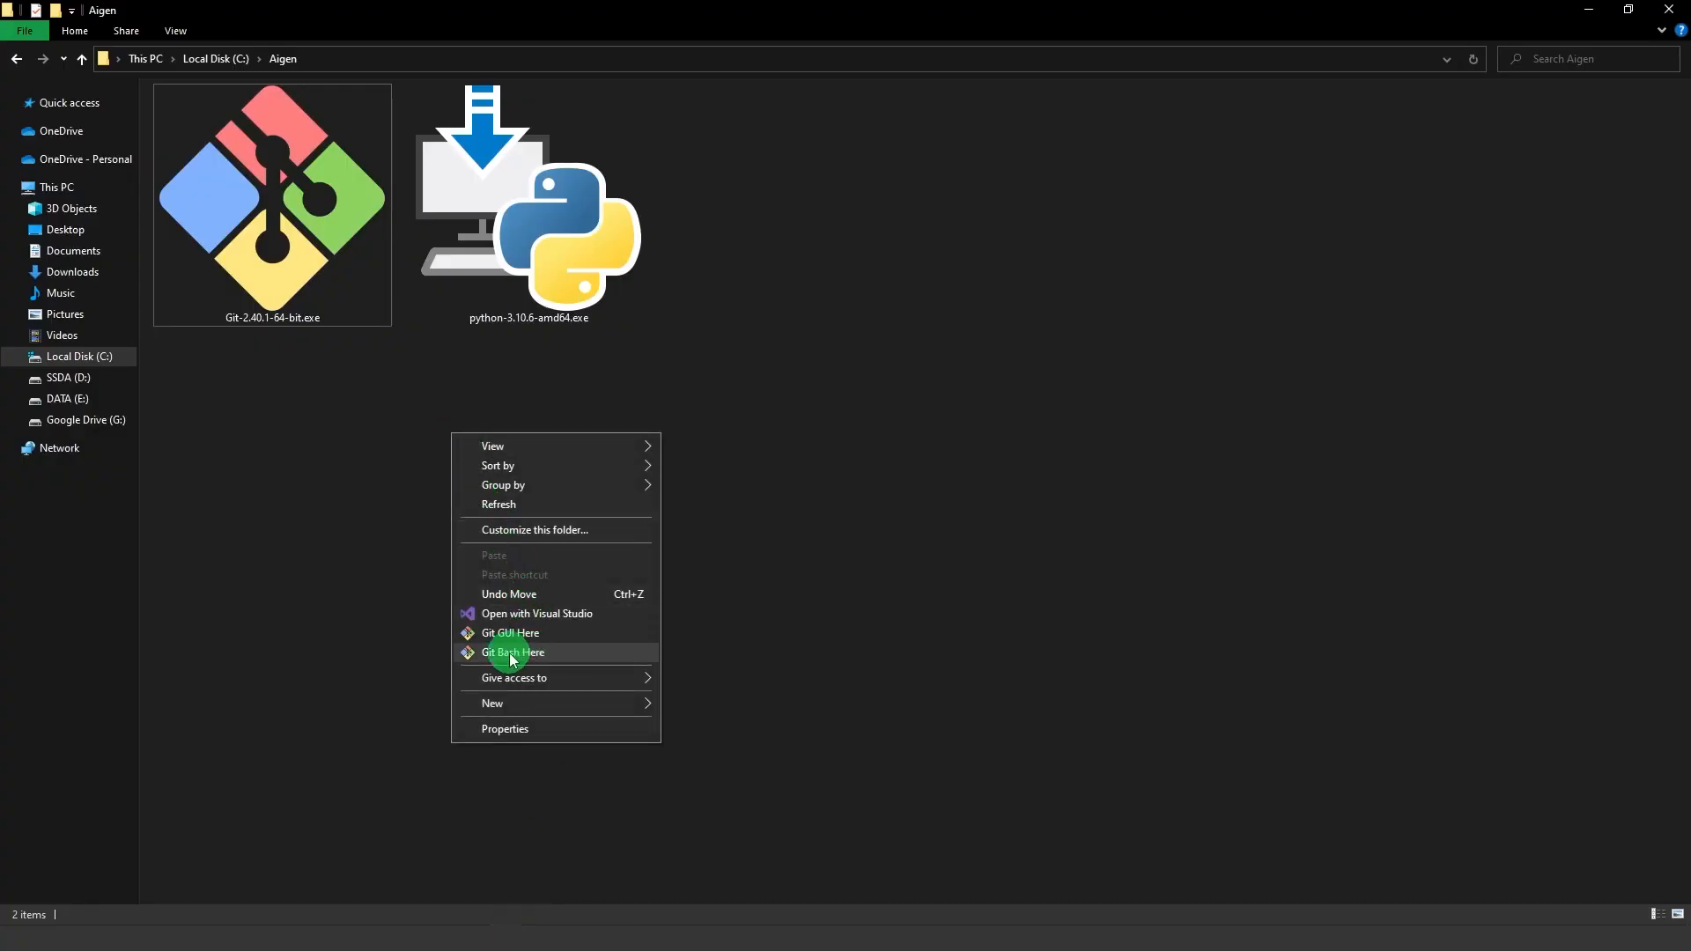
left_click(512, 652)
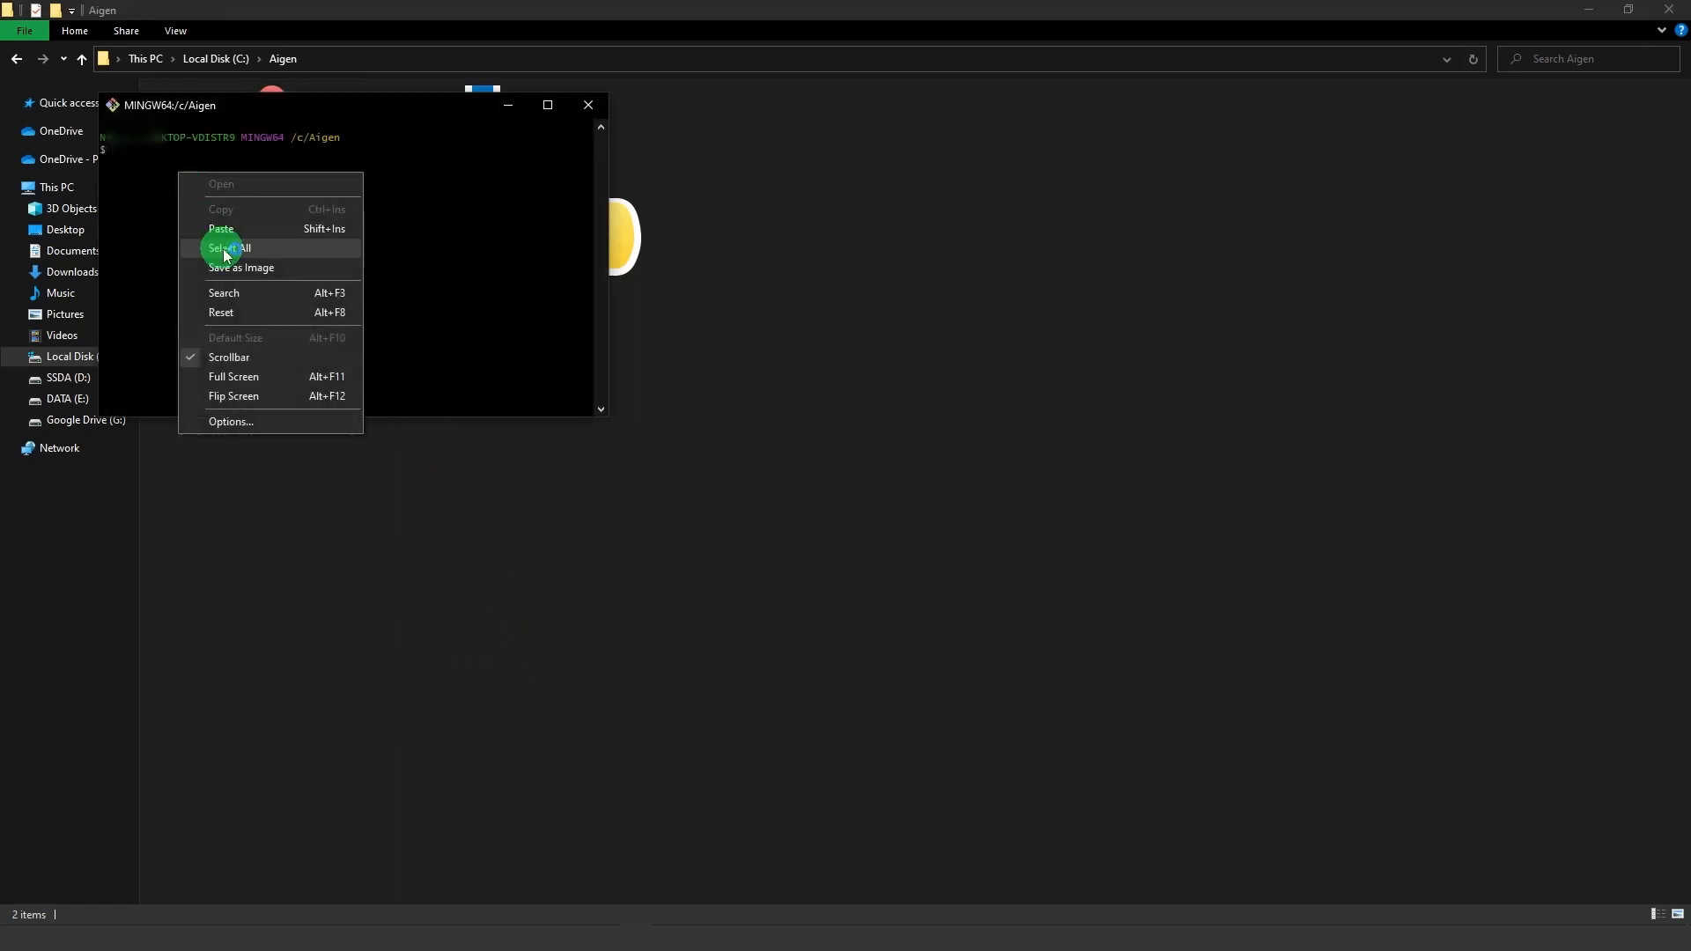
left_click(221, 229)
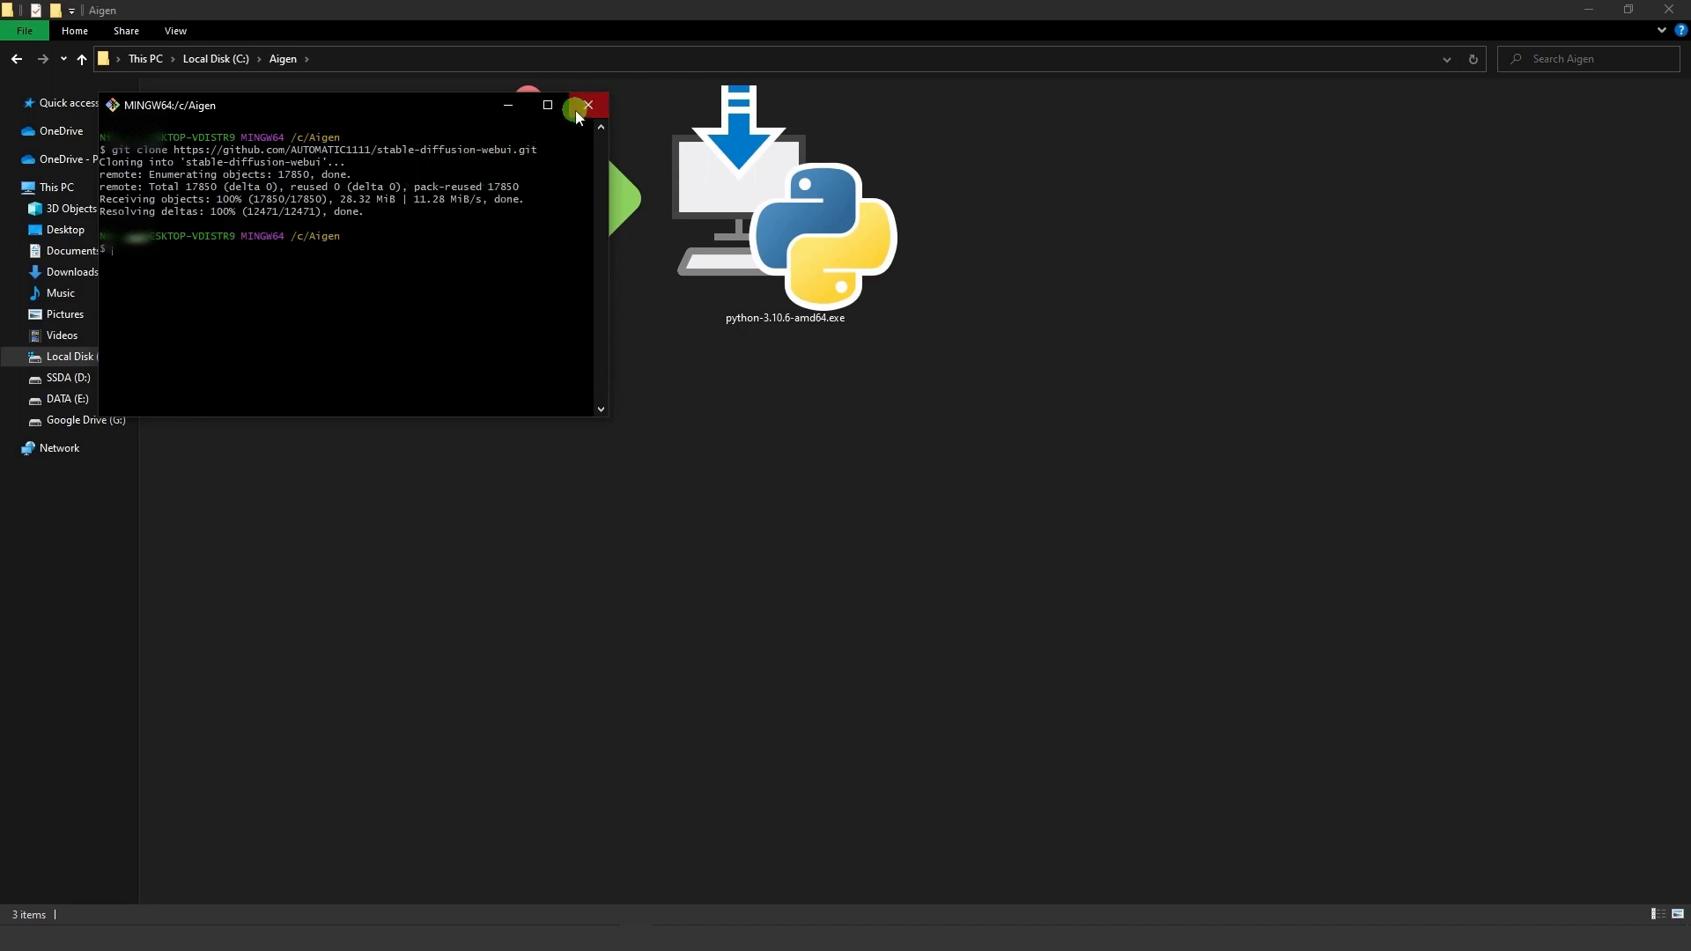
left_click(587, 104)
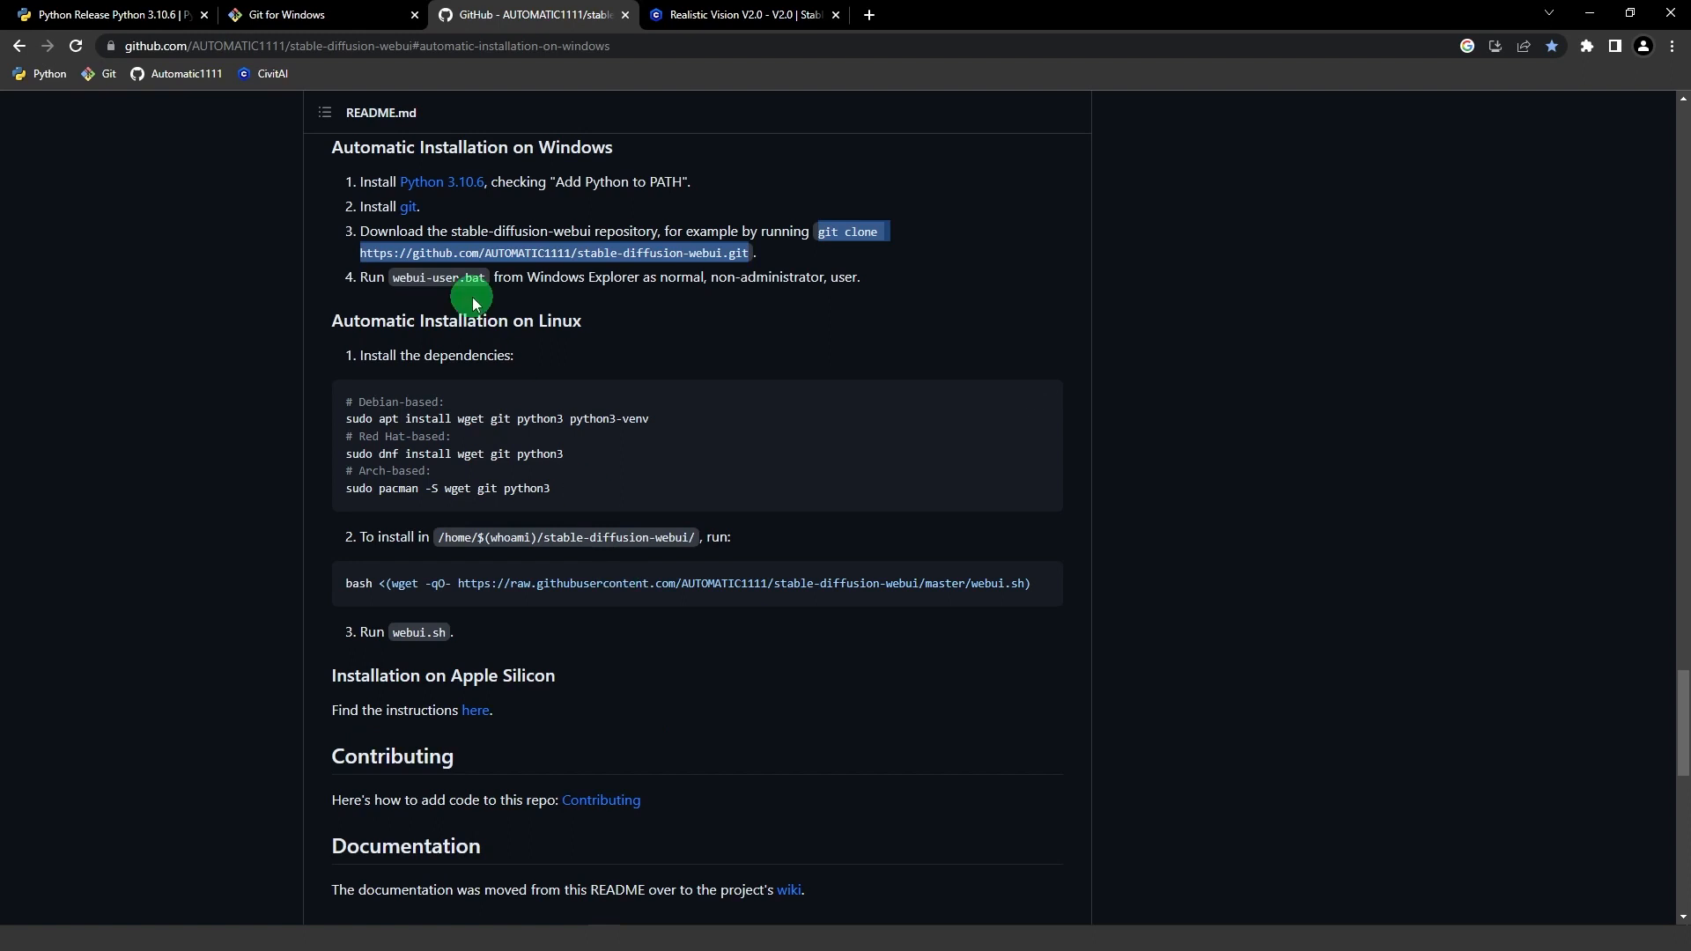
mouse_move(669, 12)
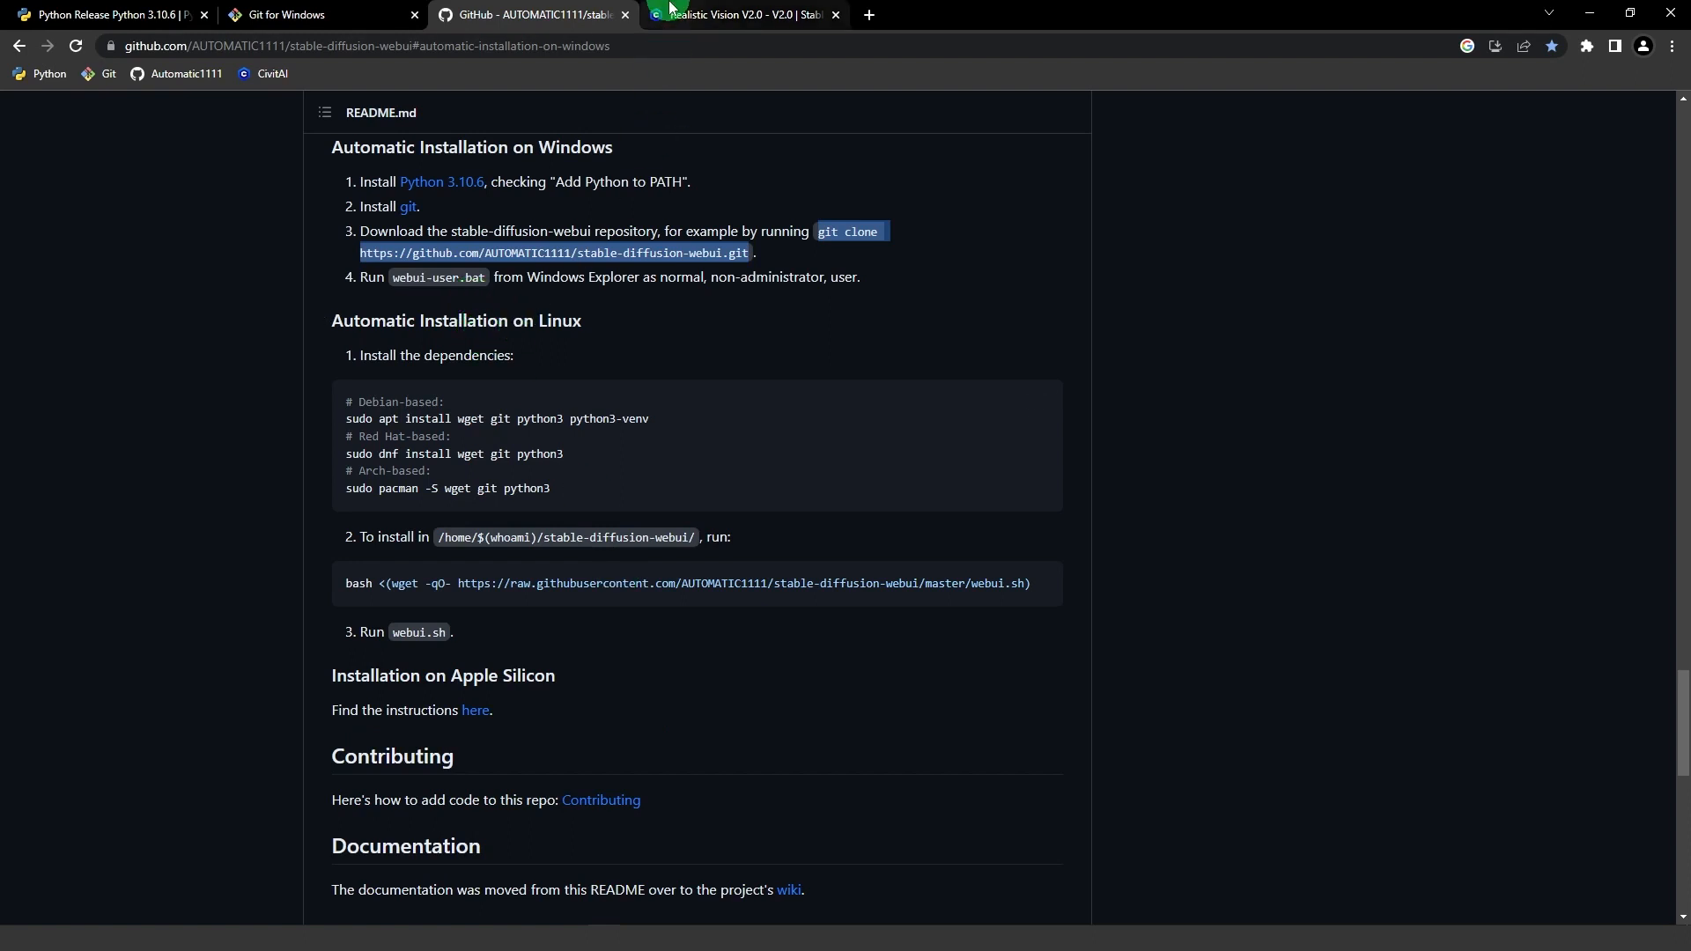
left_click(741, 14)
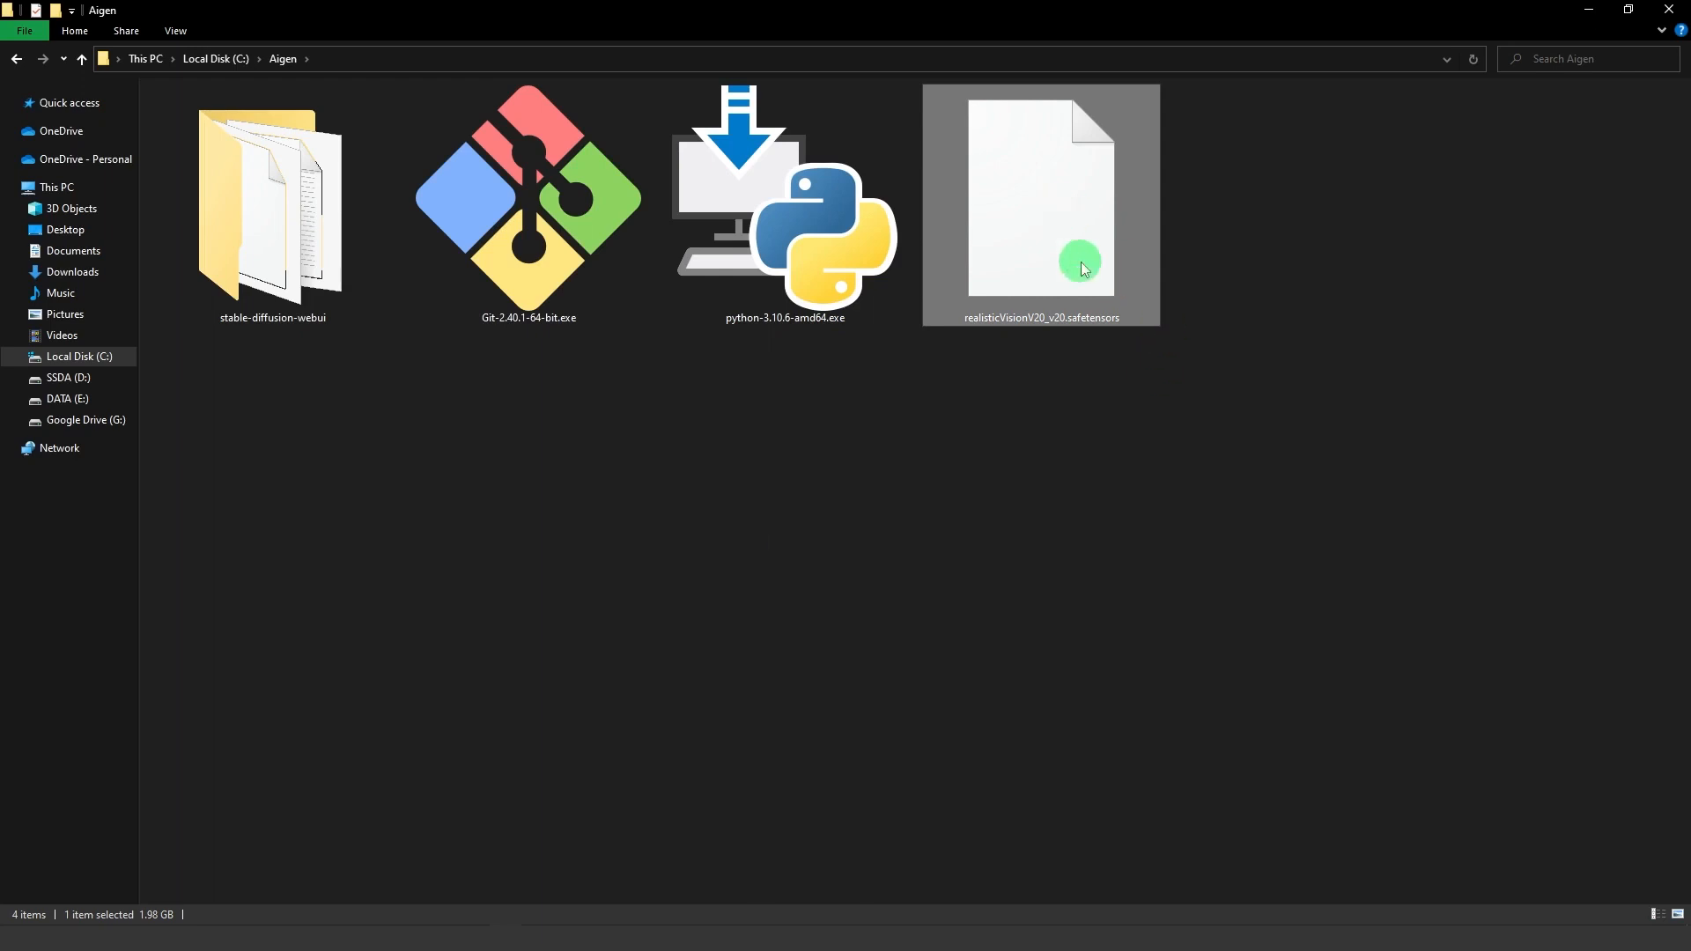
Copy realisticVisionV20_v20.safetensors into stable-diffusion-webui\models\Stable-diffusion and return to the webui root.
right_click(1080, 266)
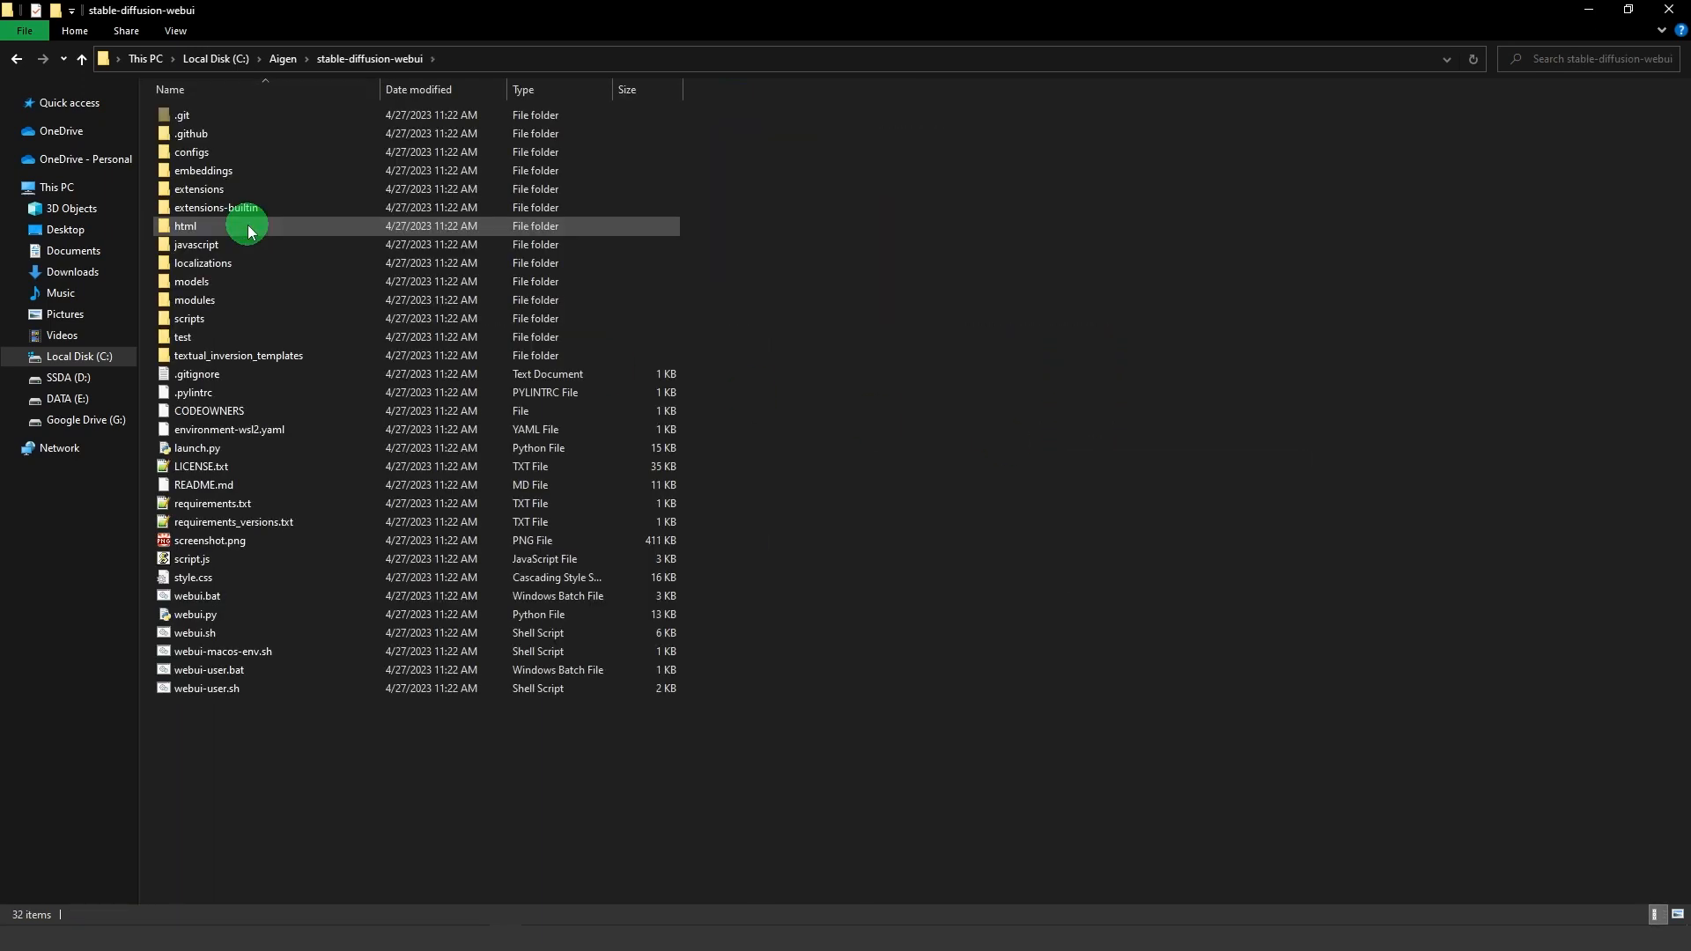
mouse_move(227, 282)
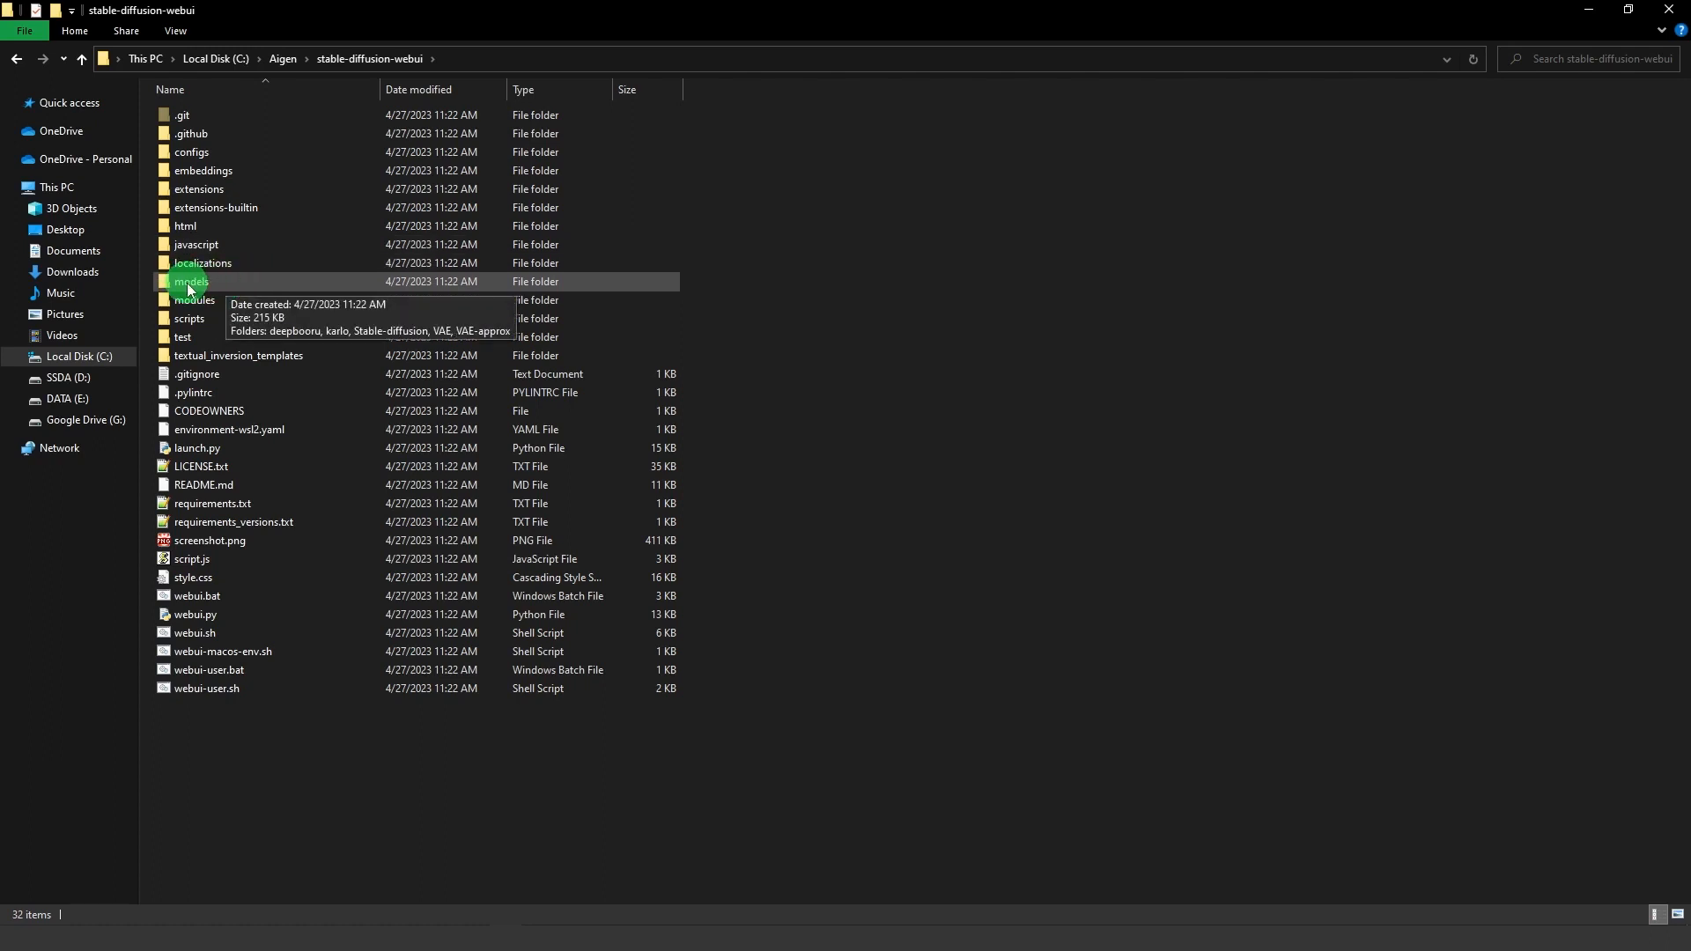
double_click(190, 282)
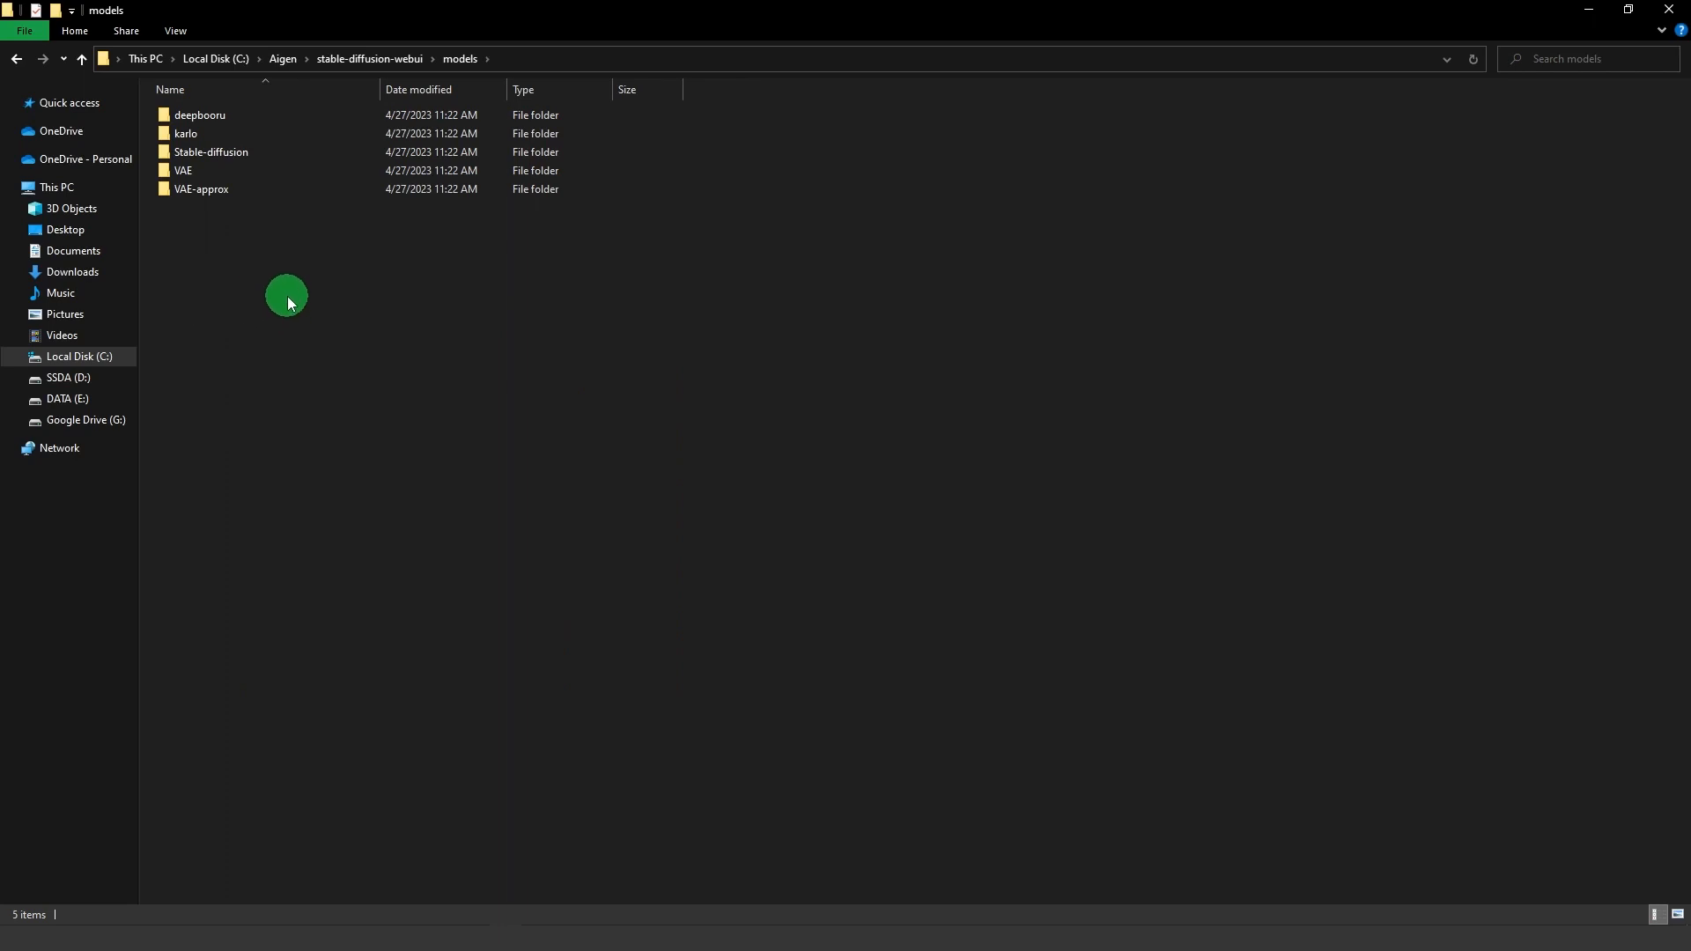
left_click(211, 151)
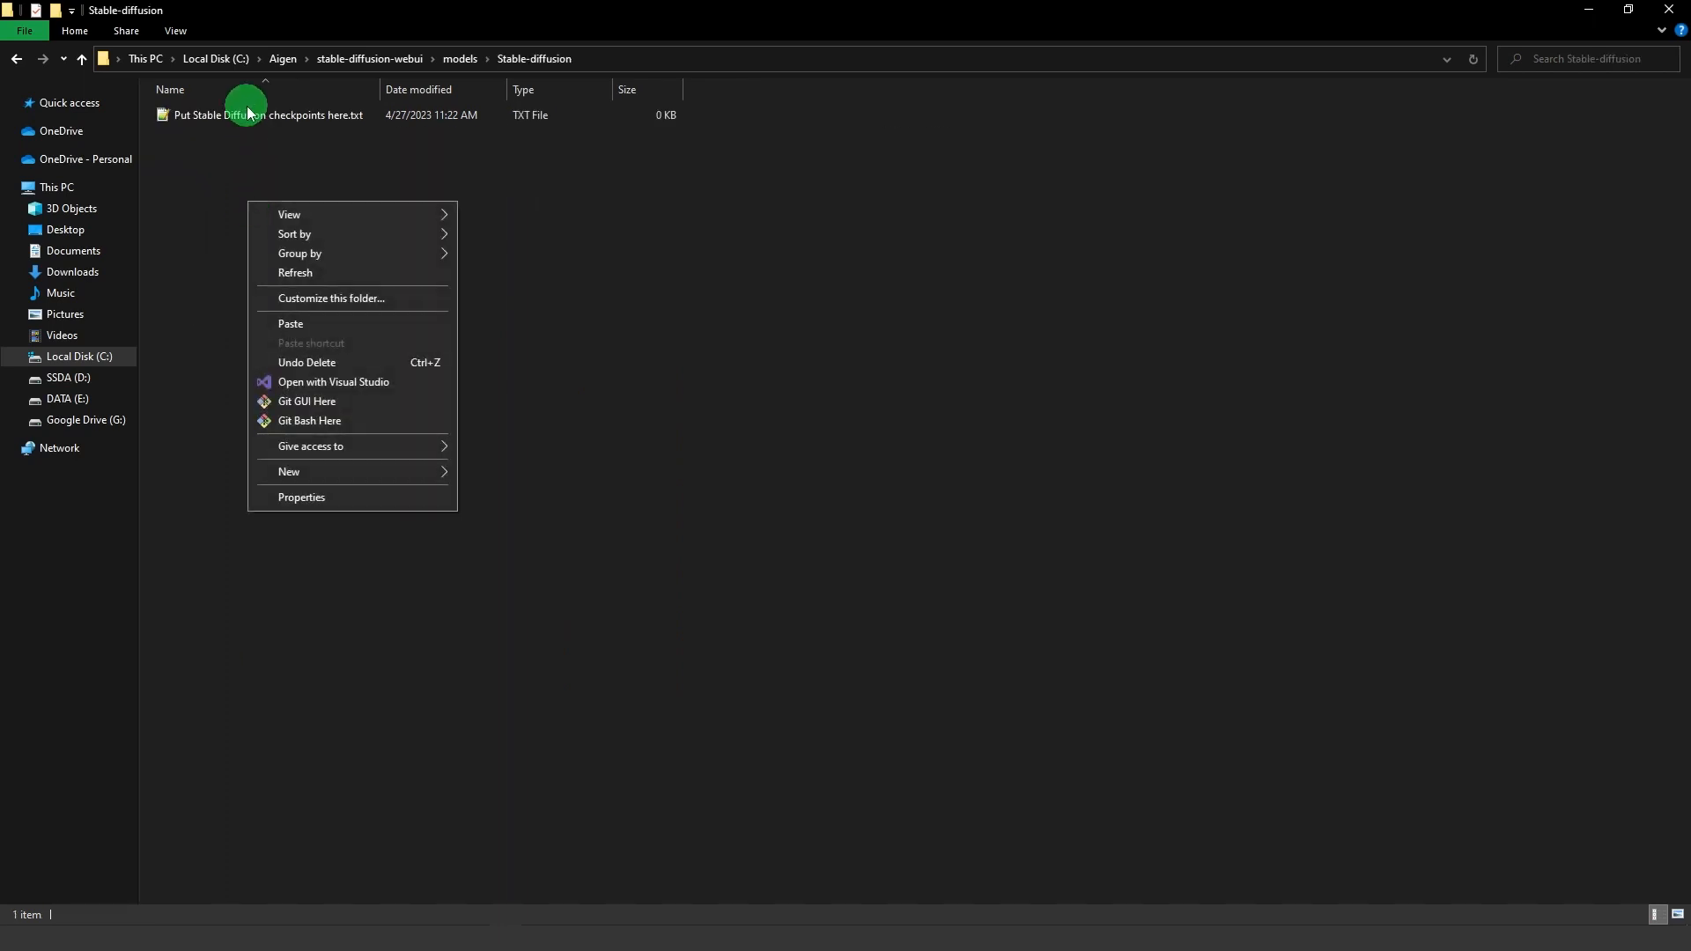
left_click(291, 324)
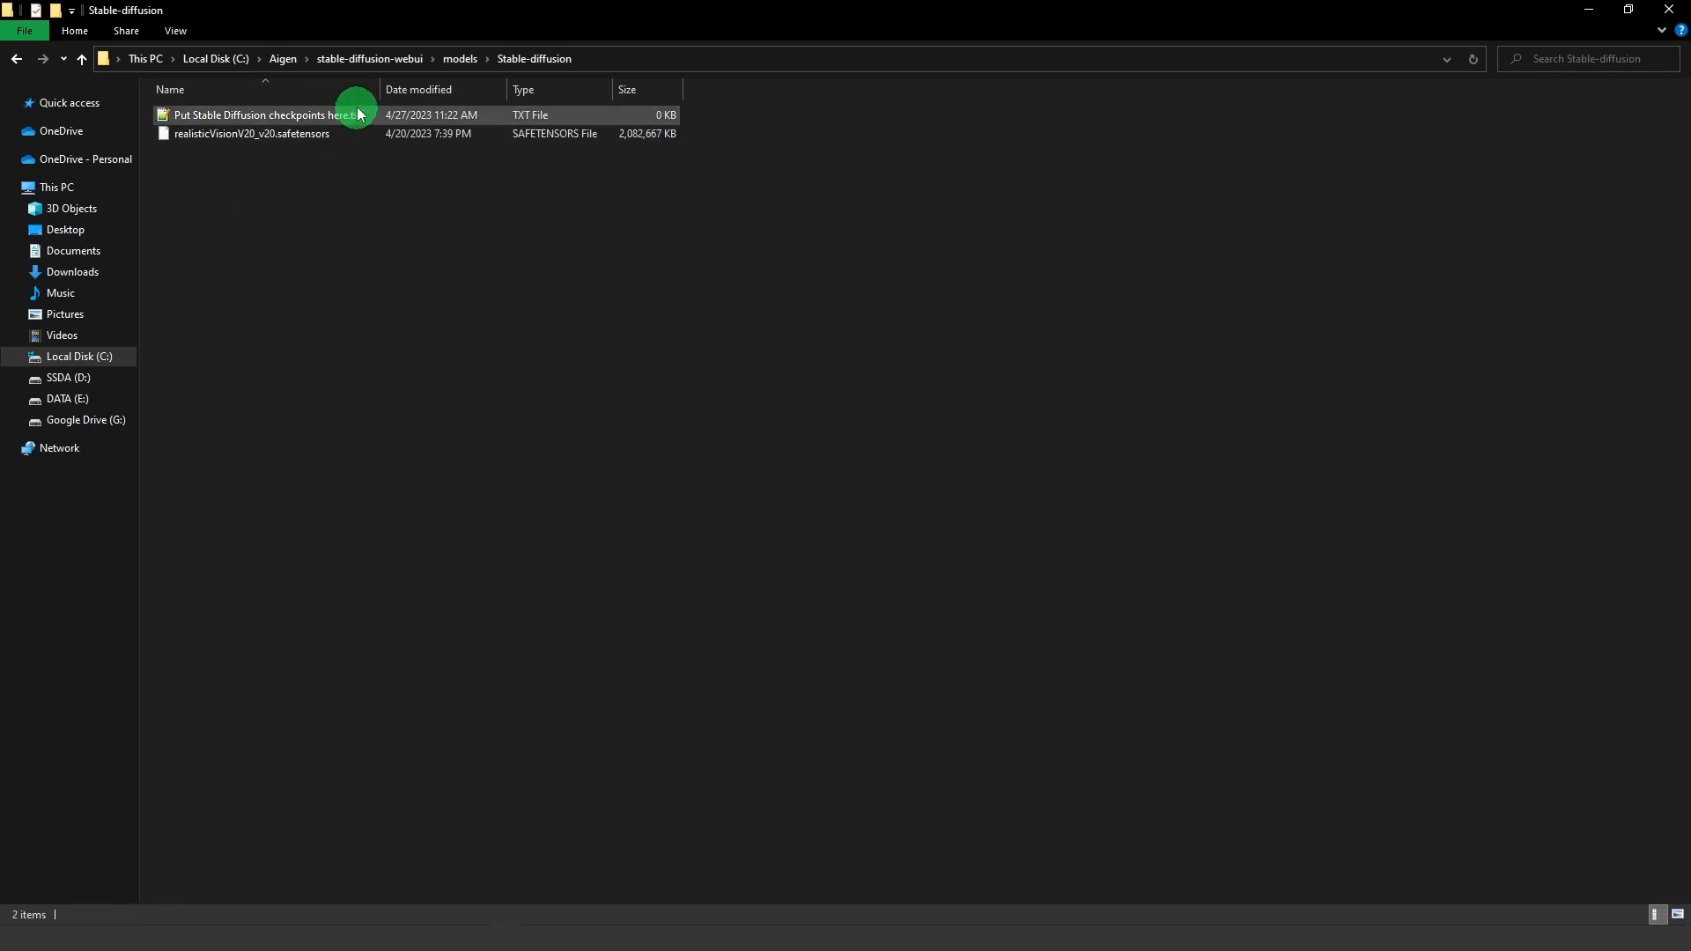
left_click(368, 58)
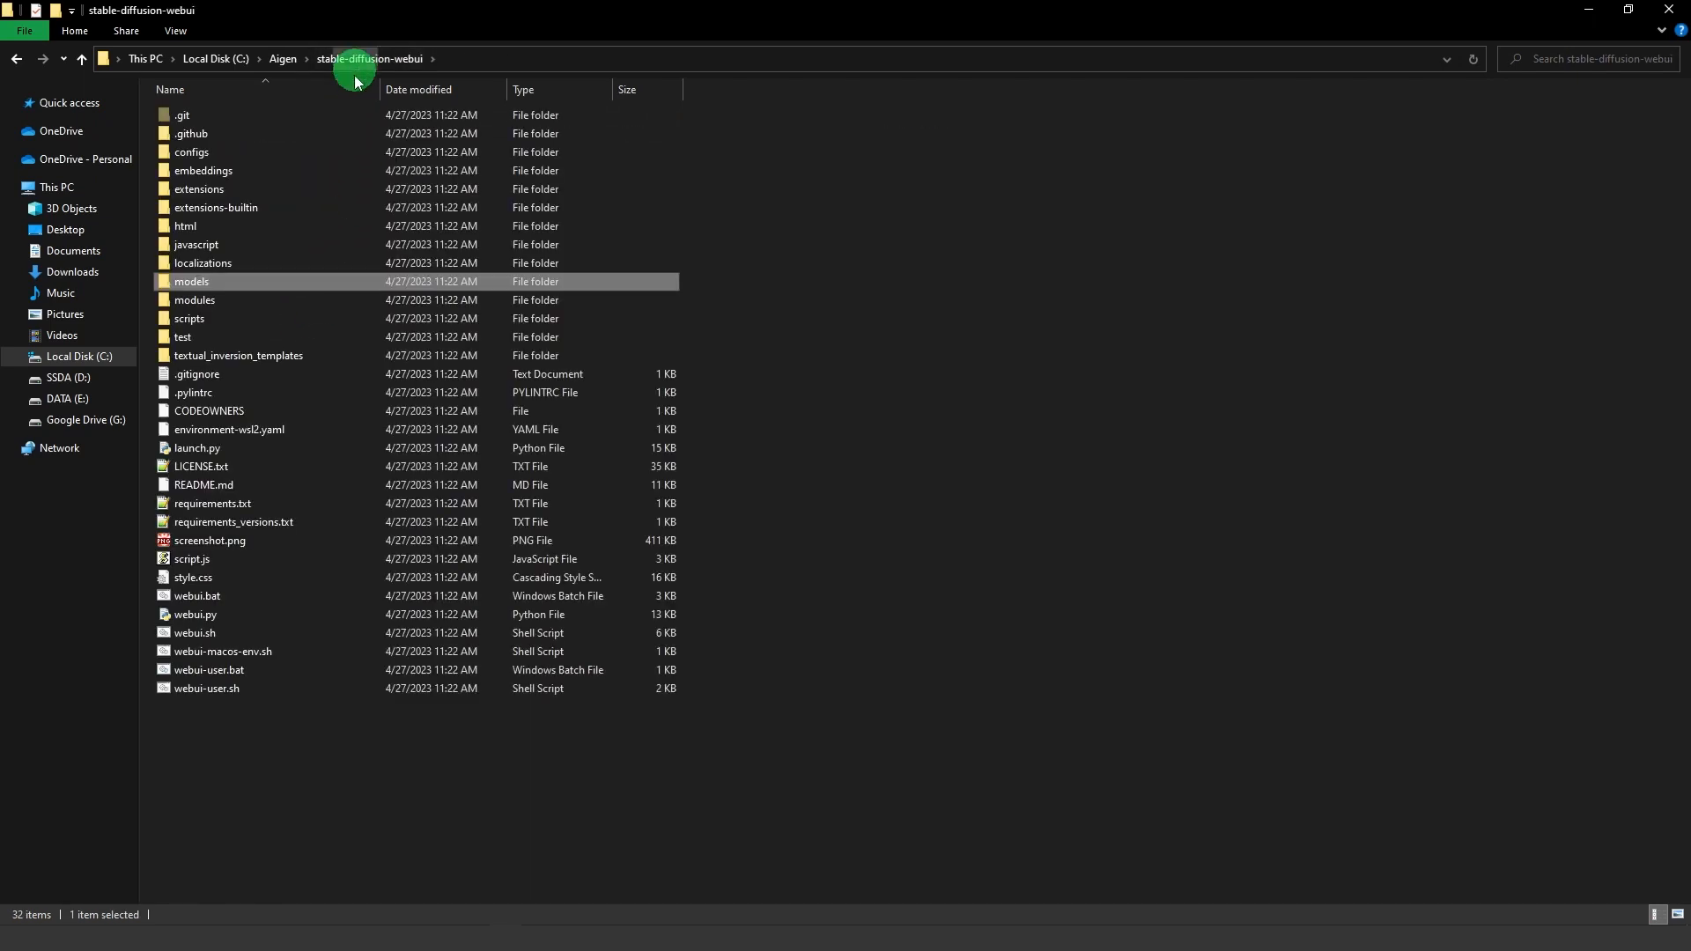
mouse_move(224, 652)
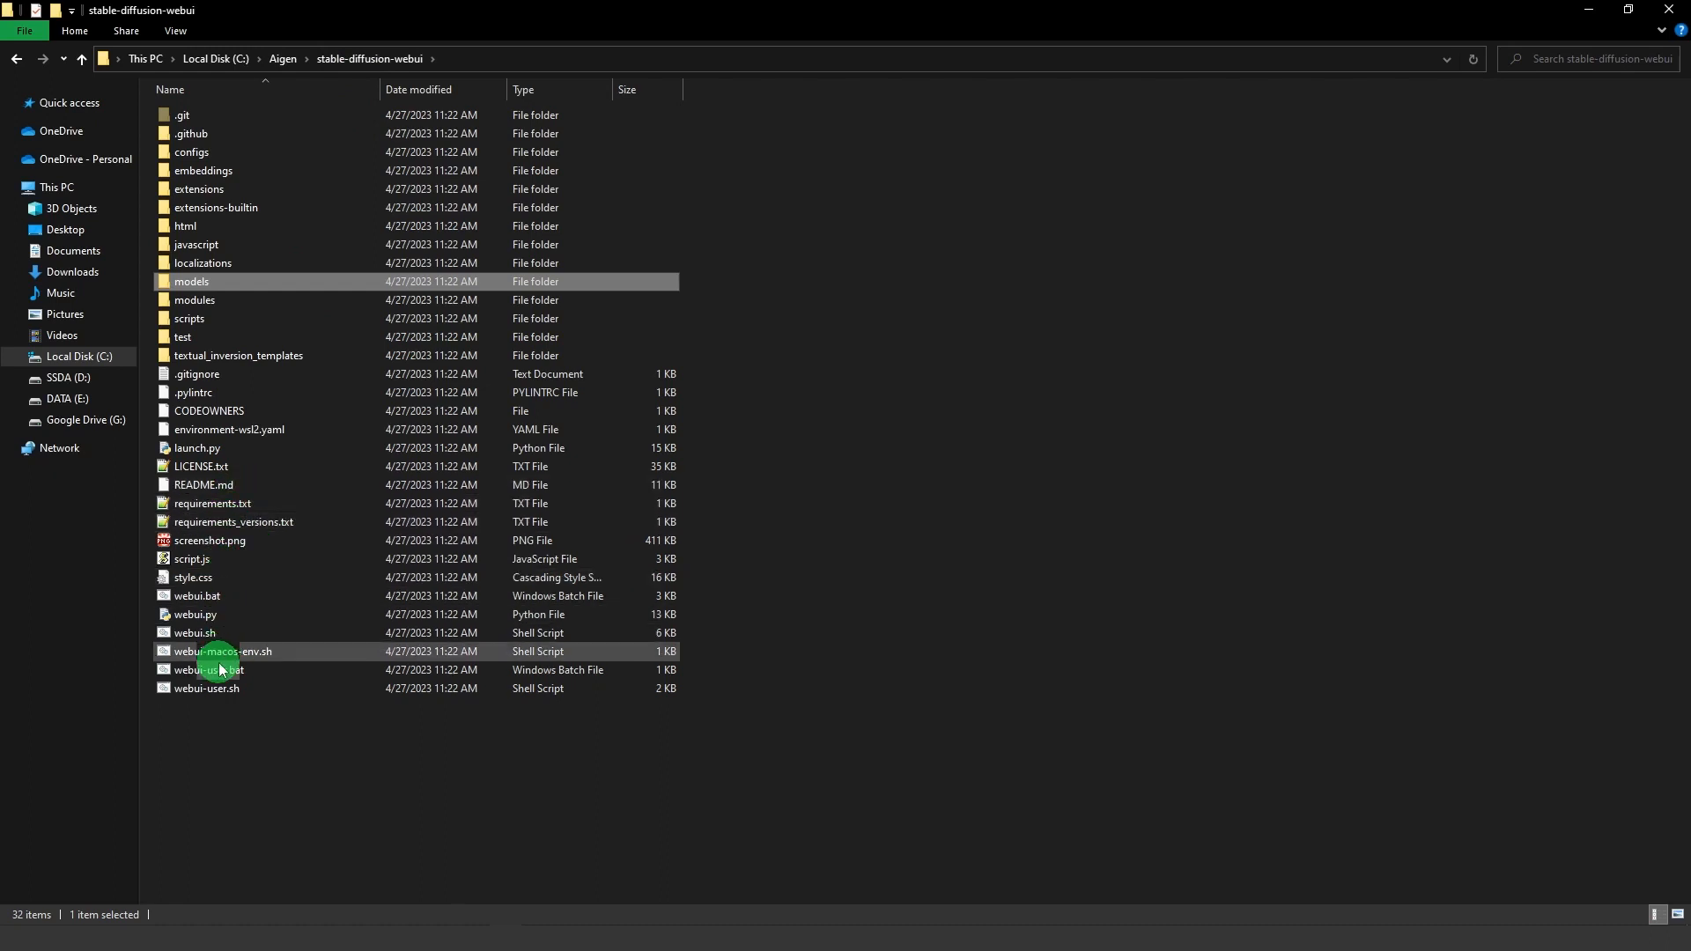
Run webui-user.bat so the web UI installs its requirements and starts the local server.
left_click(208, 669)
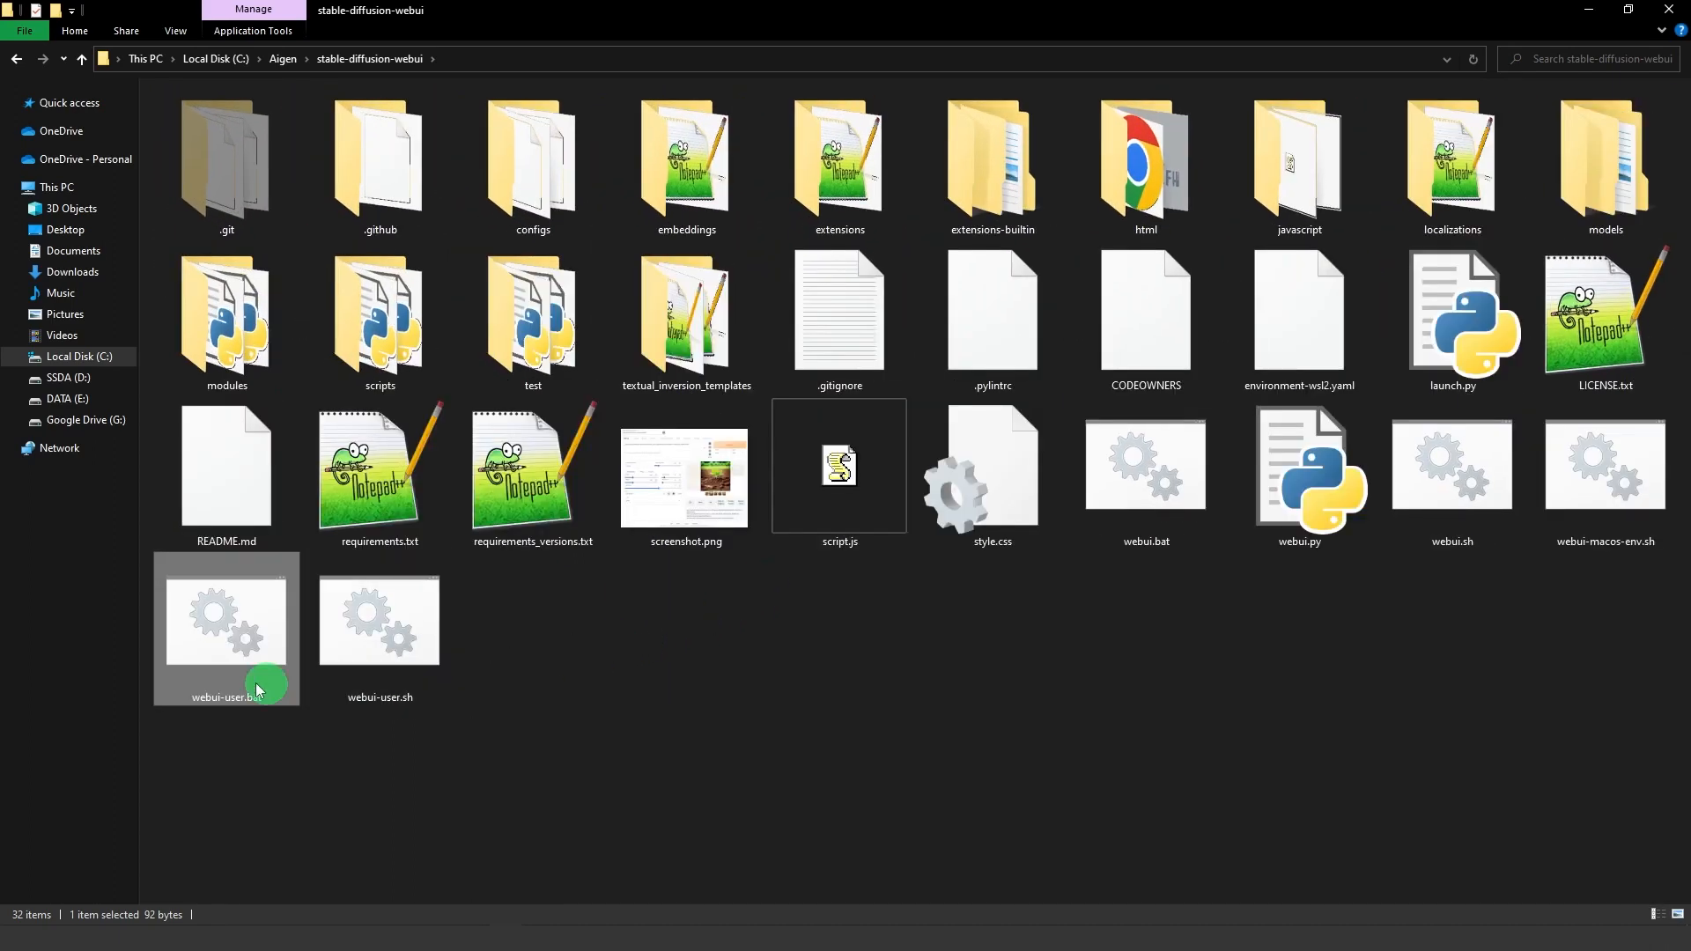
double_click(225, 619)
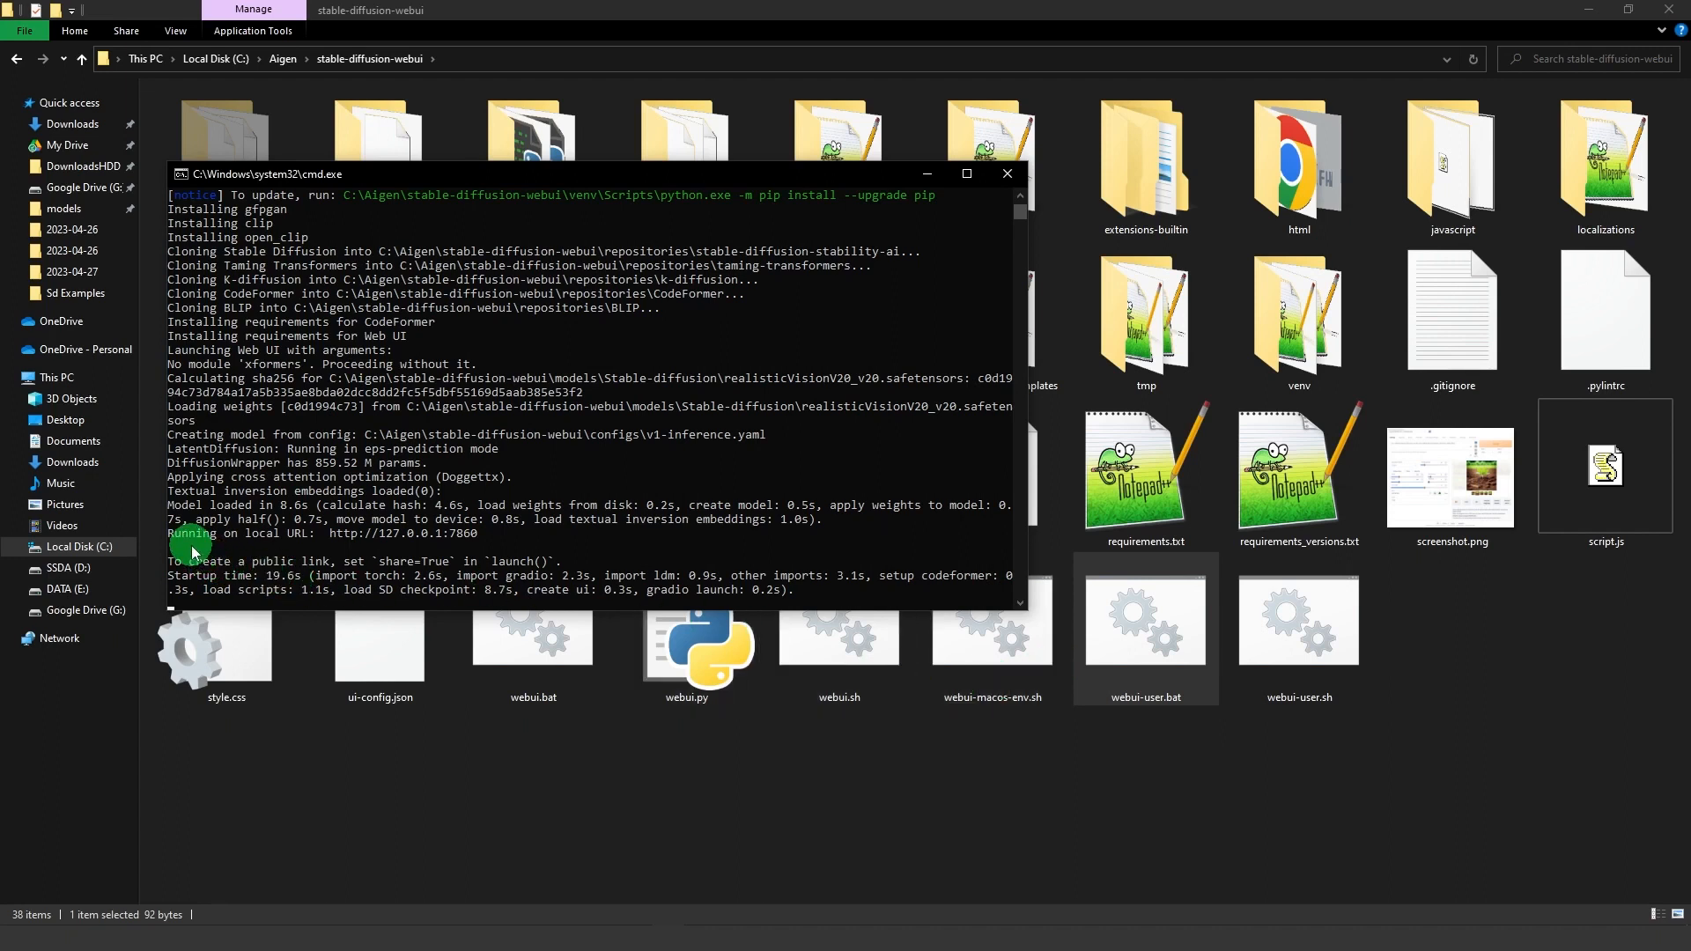
mouse_move(333, 539)
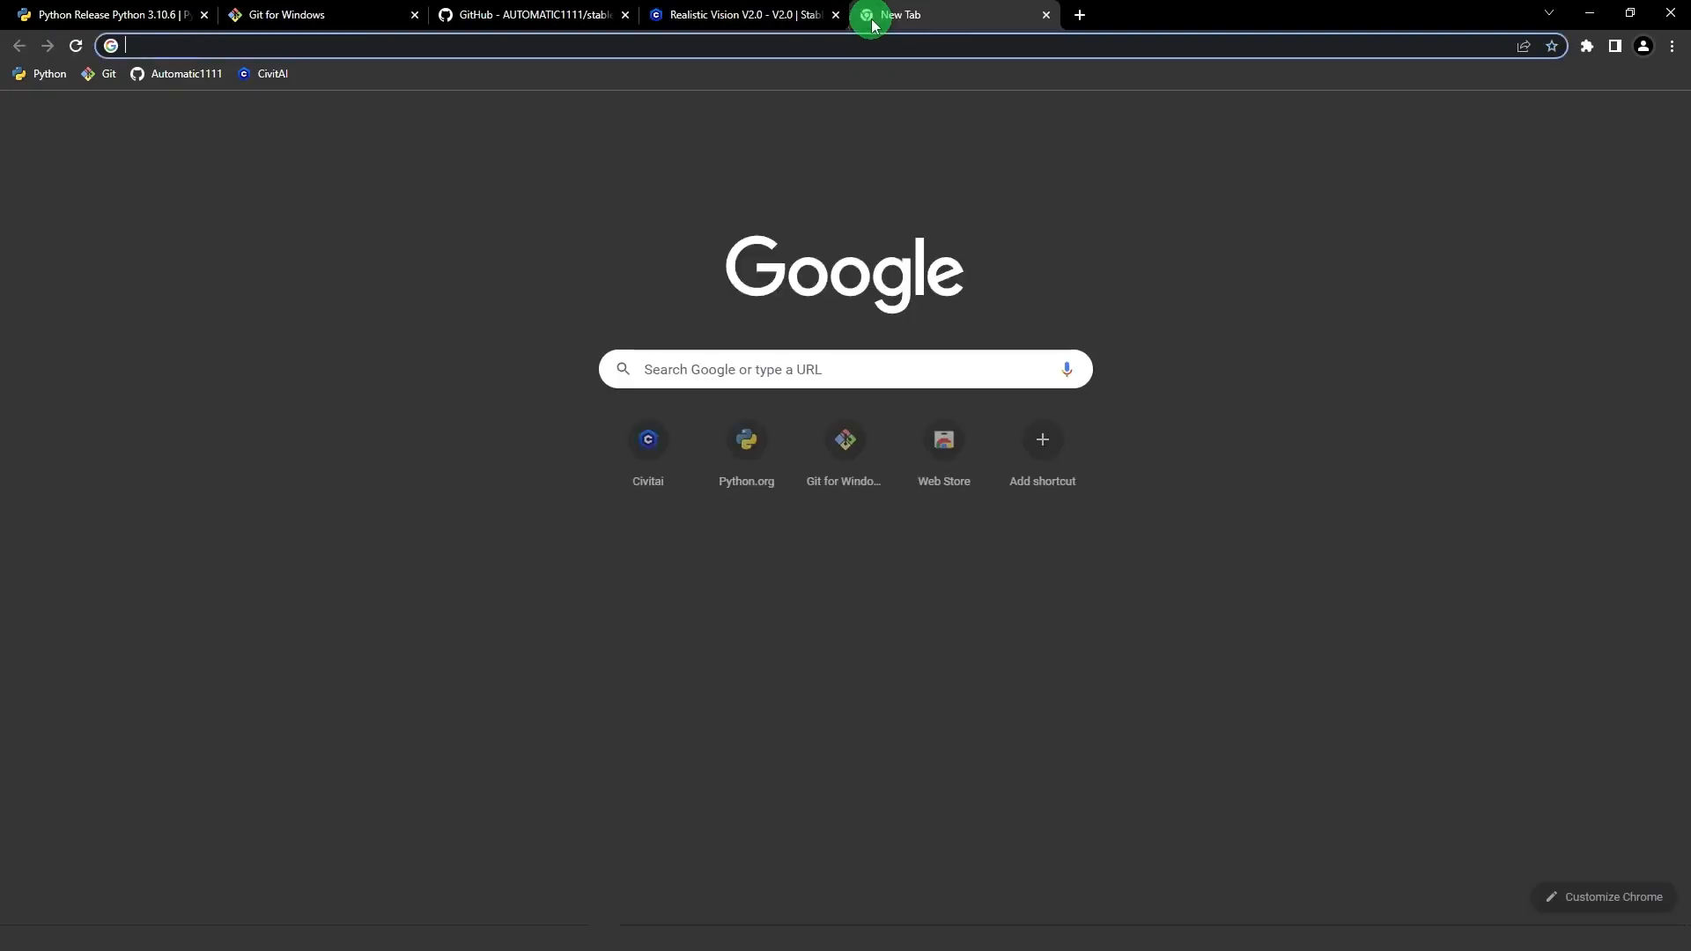
Browse to 127.0.0.1:7860 and generate a txt2img image from the prompt 'turtle'.
type("127.0.0.1:7860")
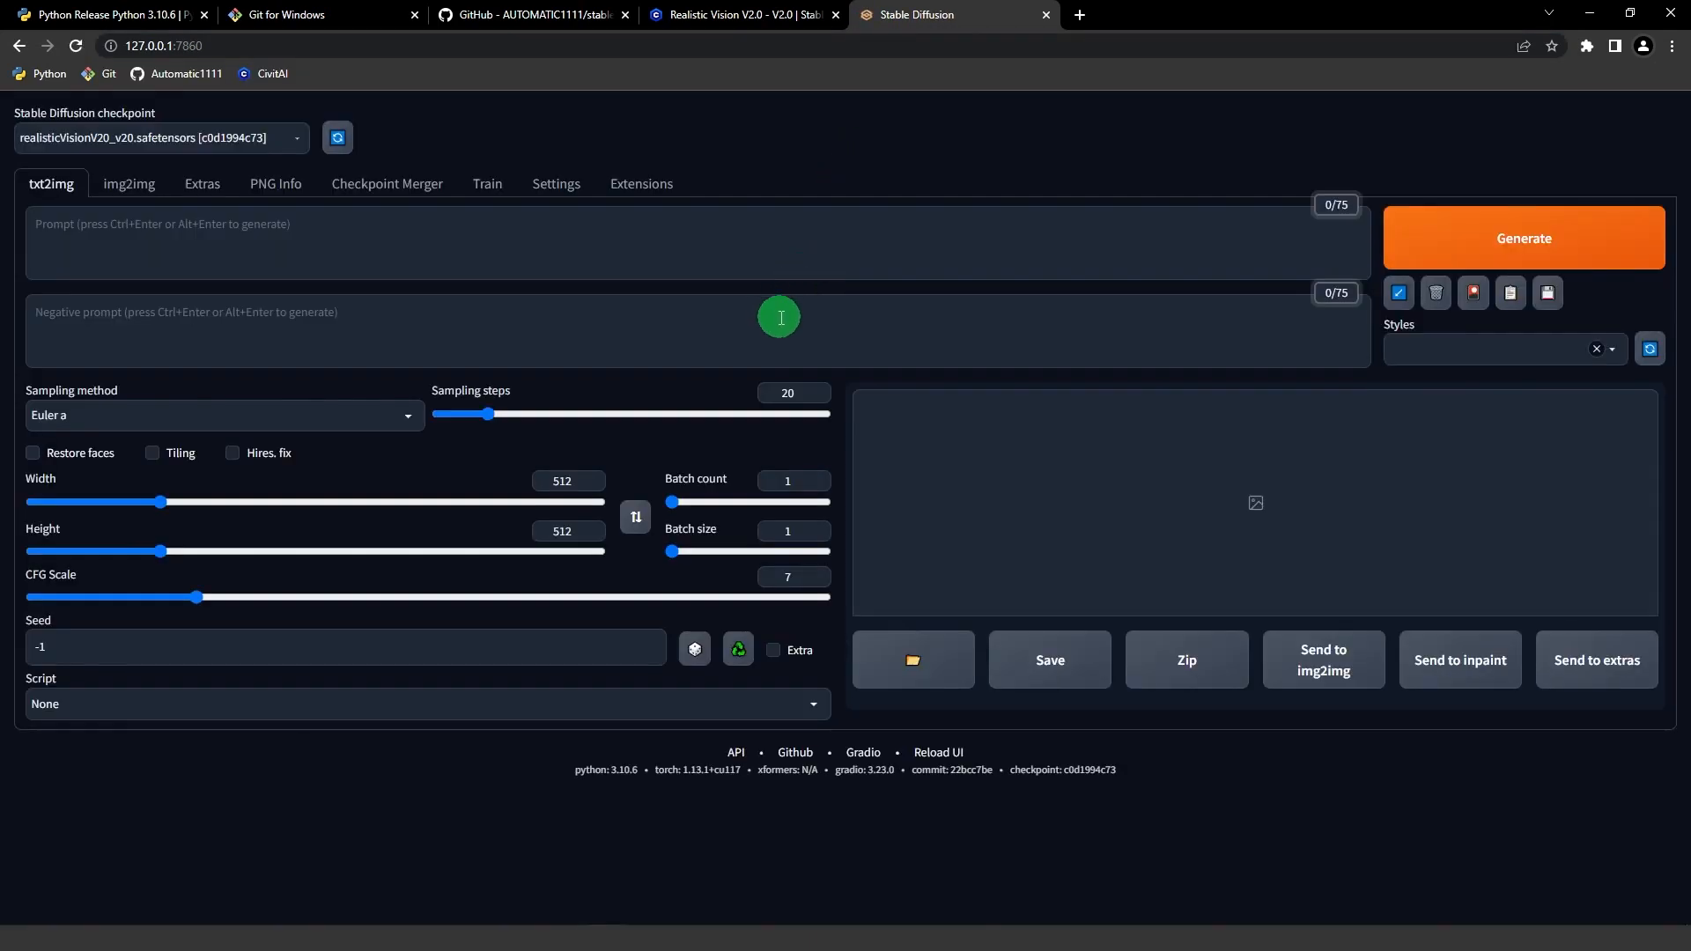
type("t")
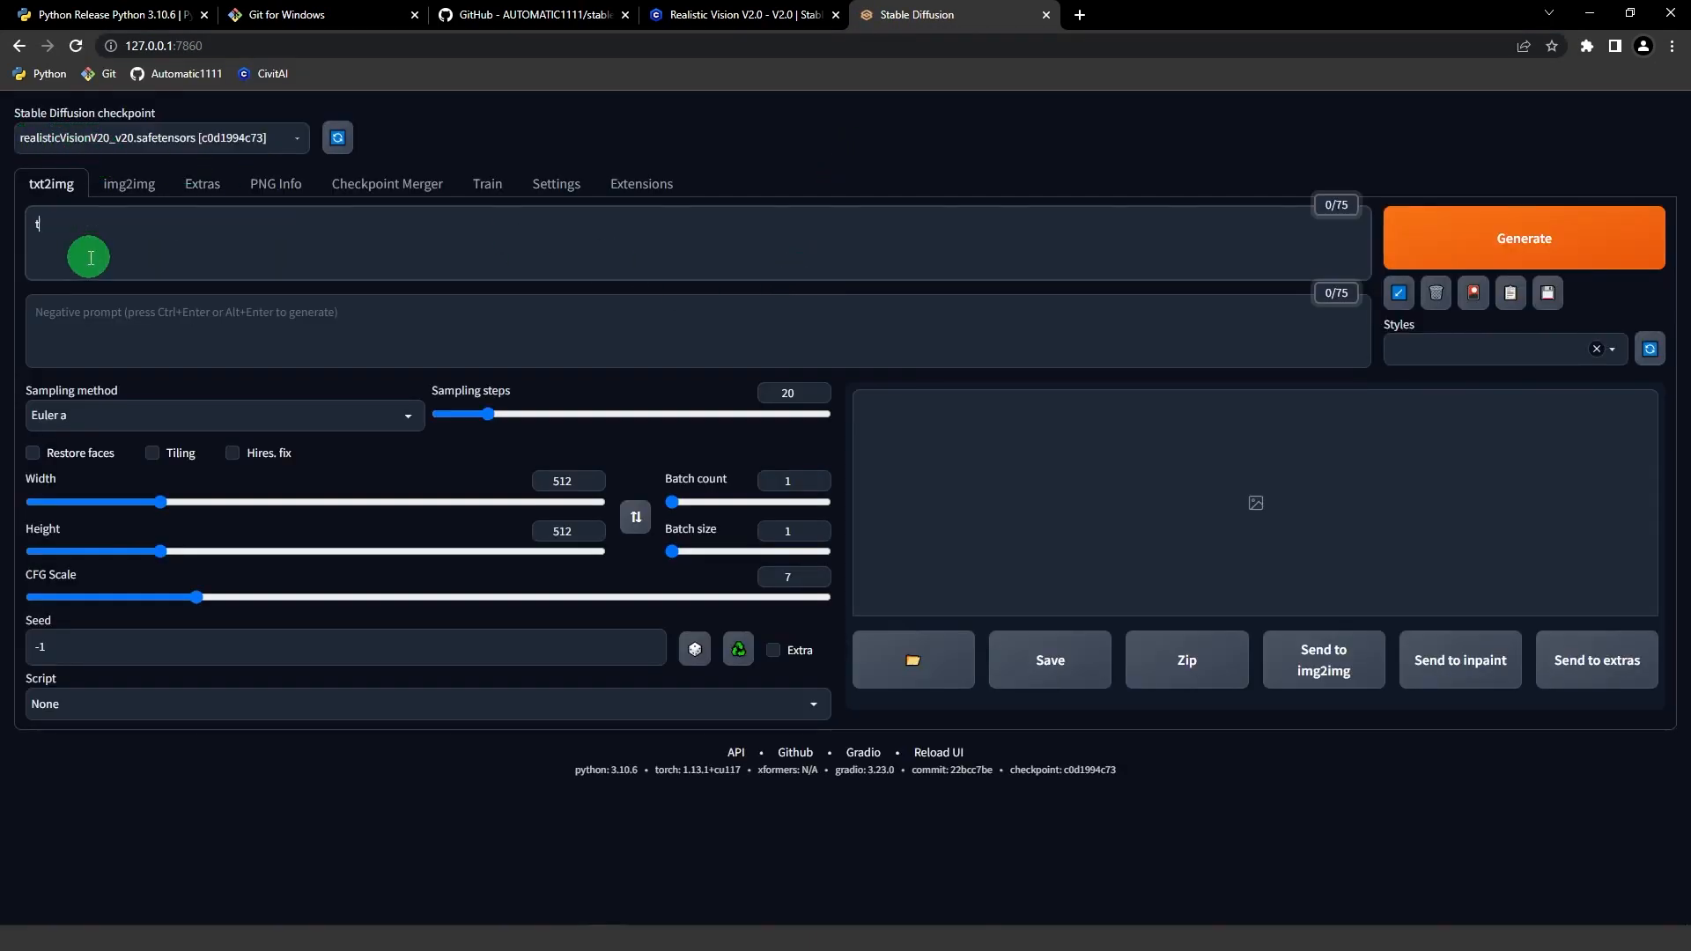
type("turtle")
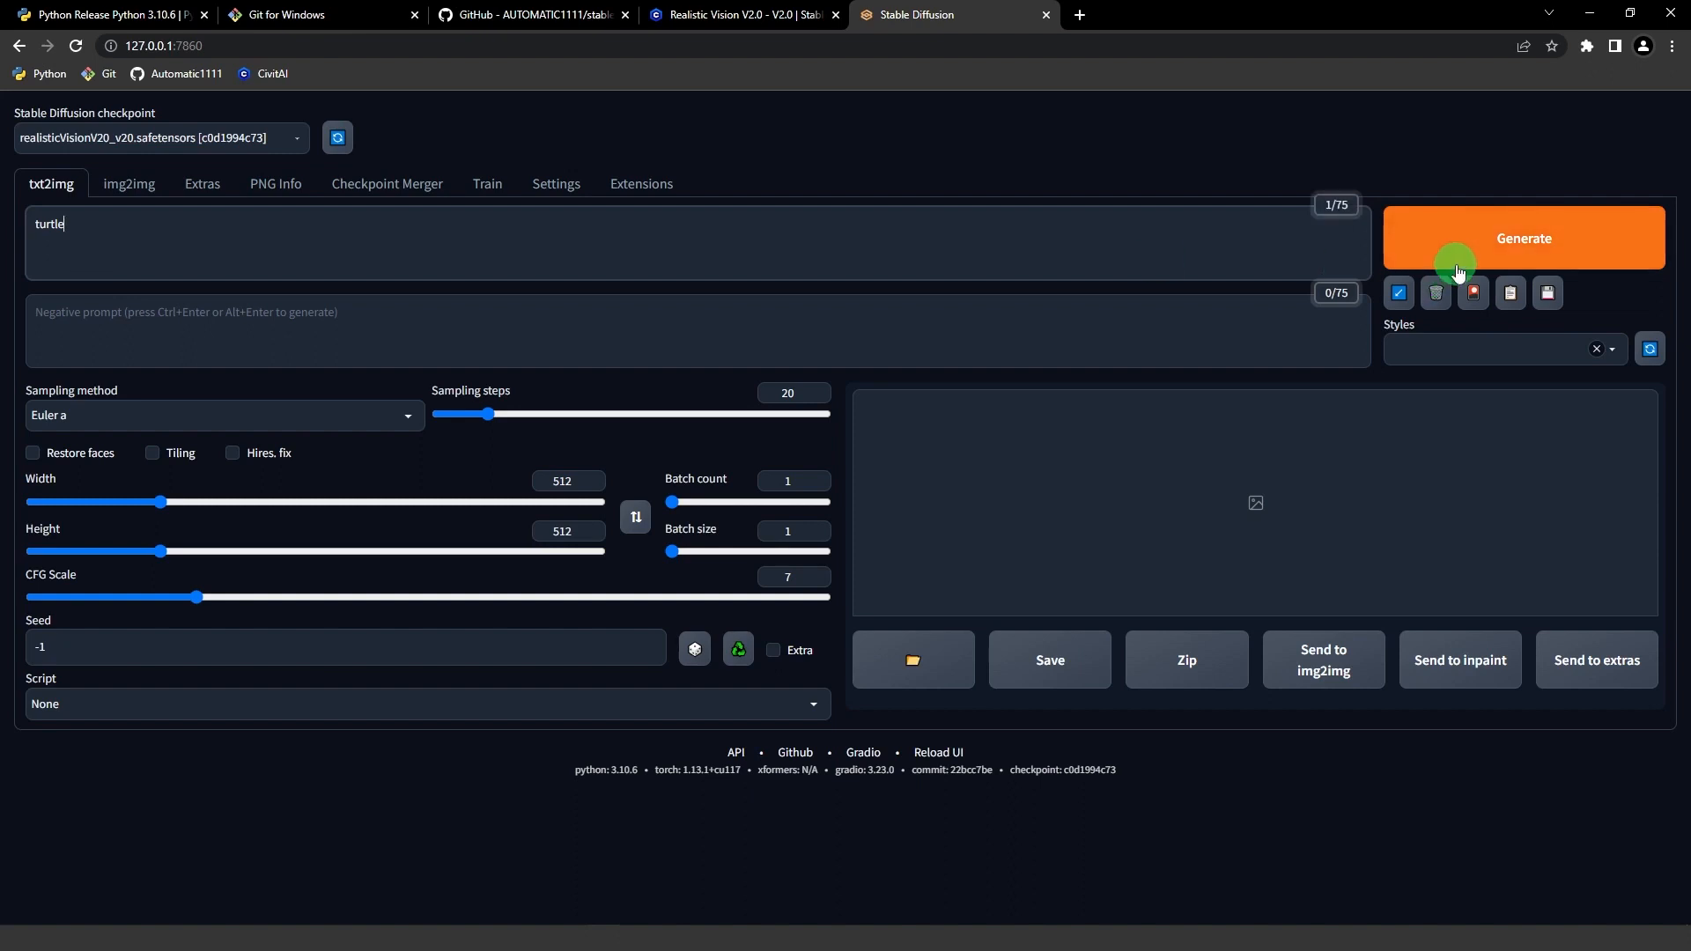
left_click(1522, 237)
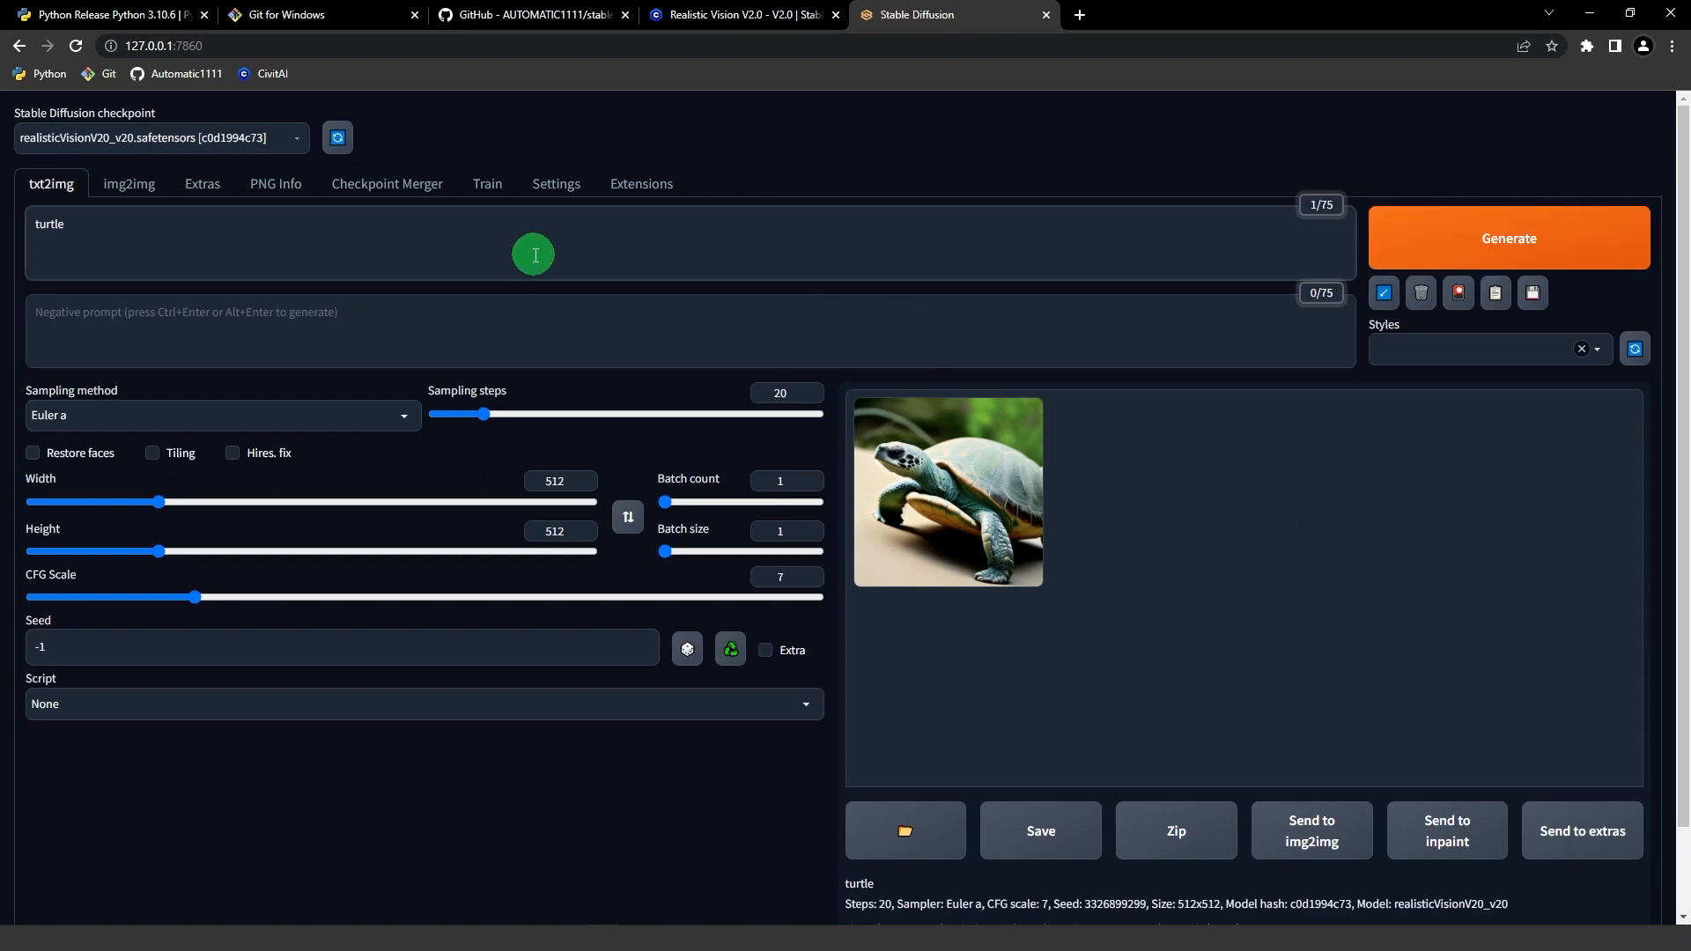
Generate an image from the prompt 'turtle, cartoon', then switch to the Realistic Vision V2.0 Civitai tab.
type(", cartoon")
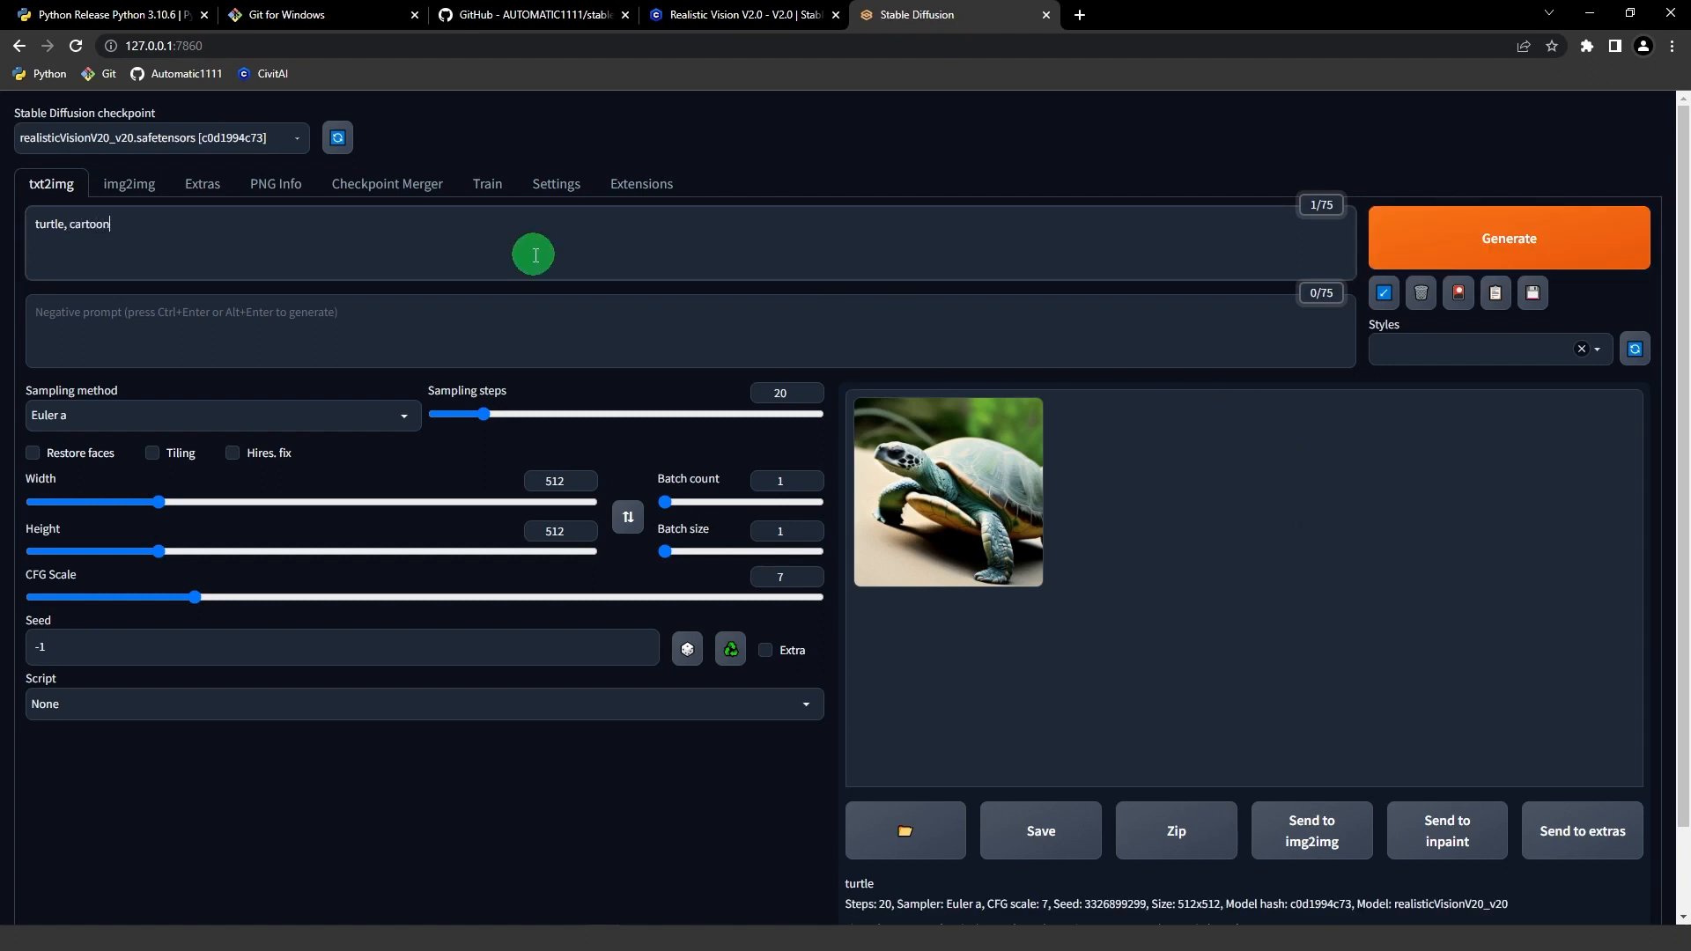
left_click(1508, 238)
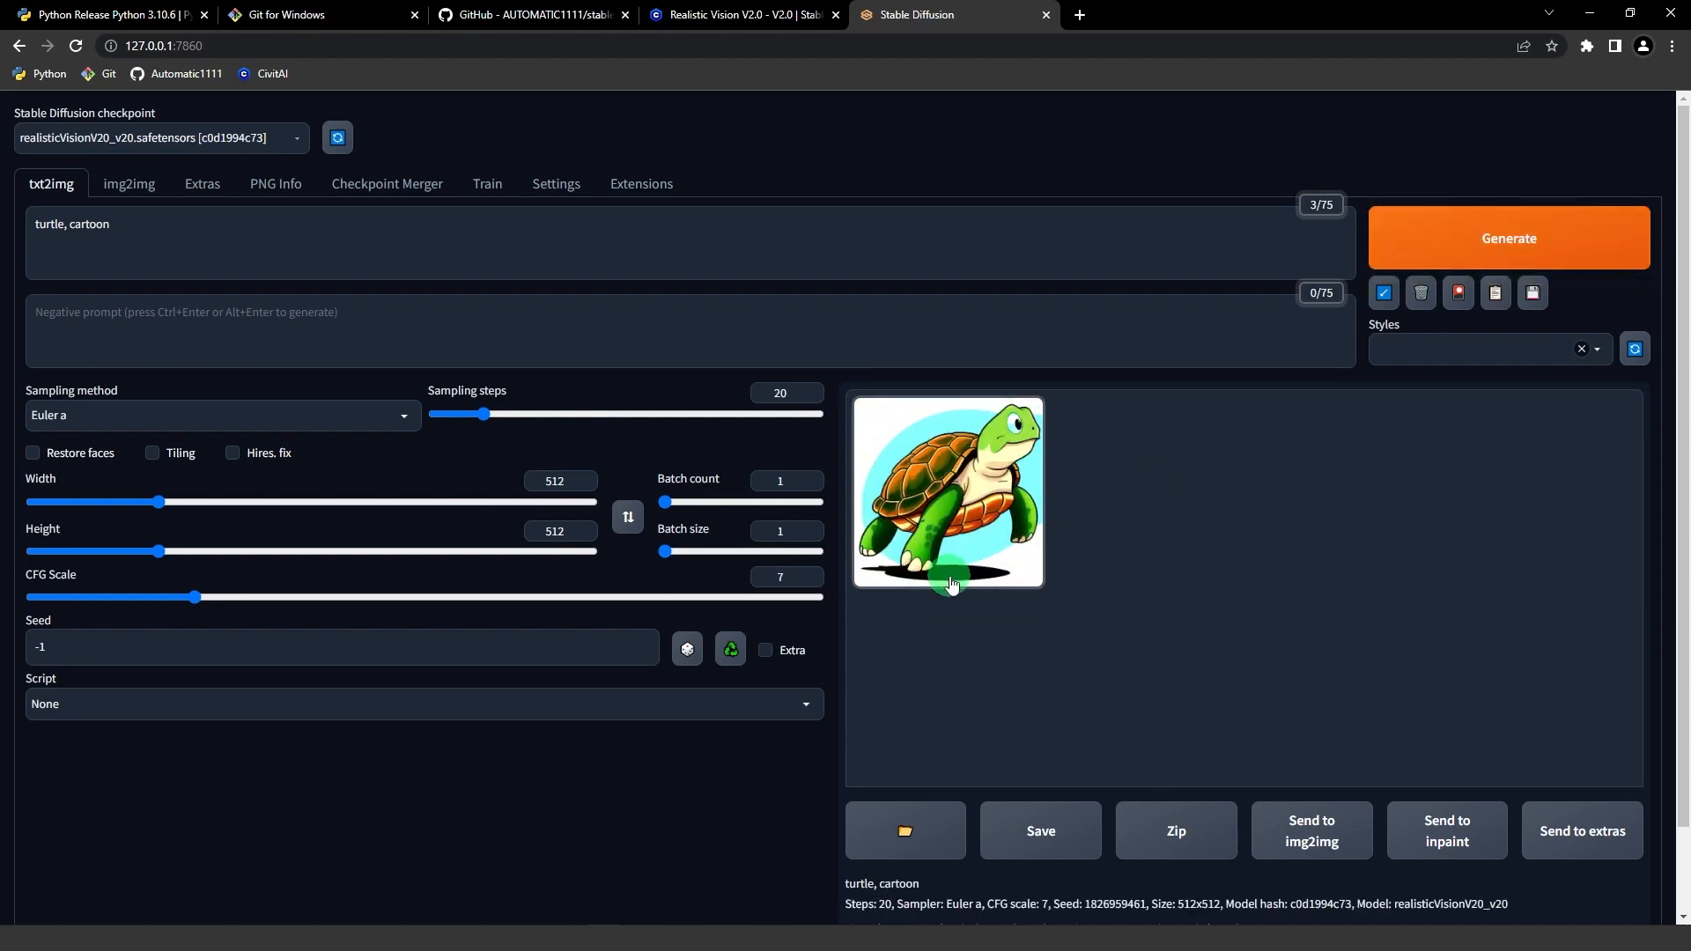
mouse_move(350, 283)
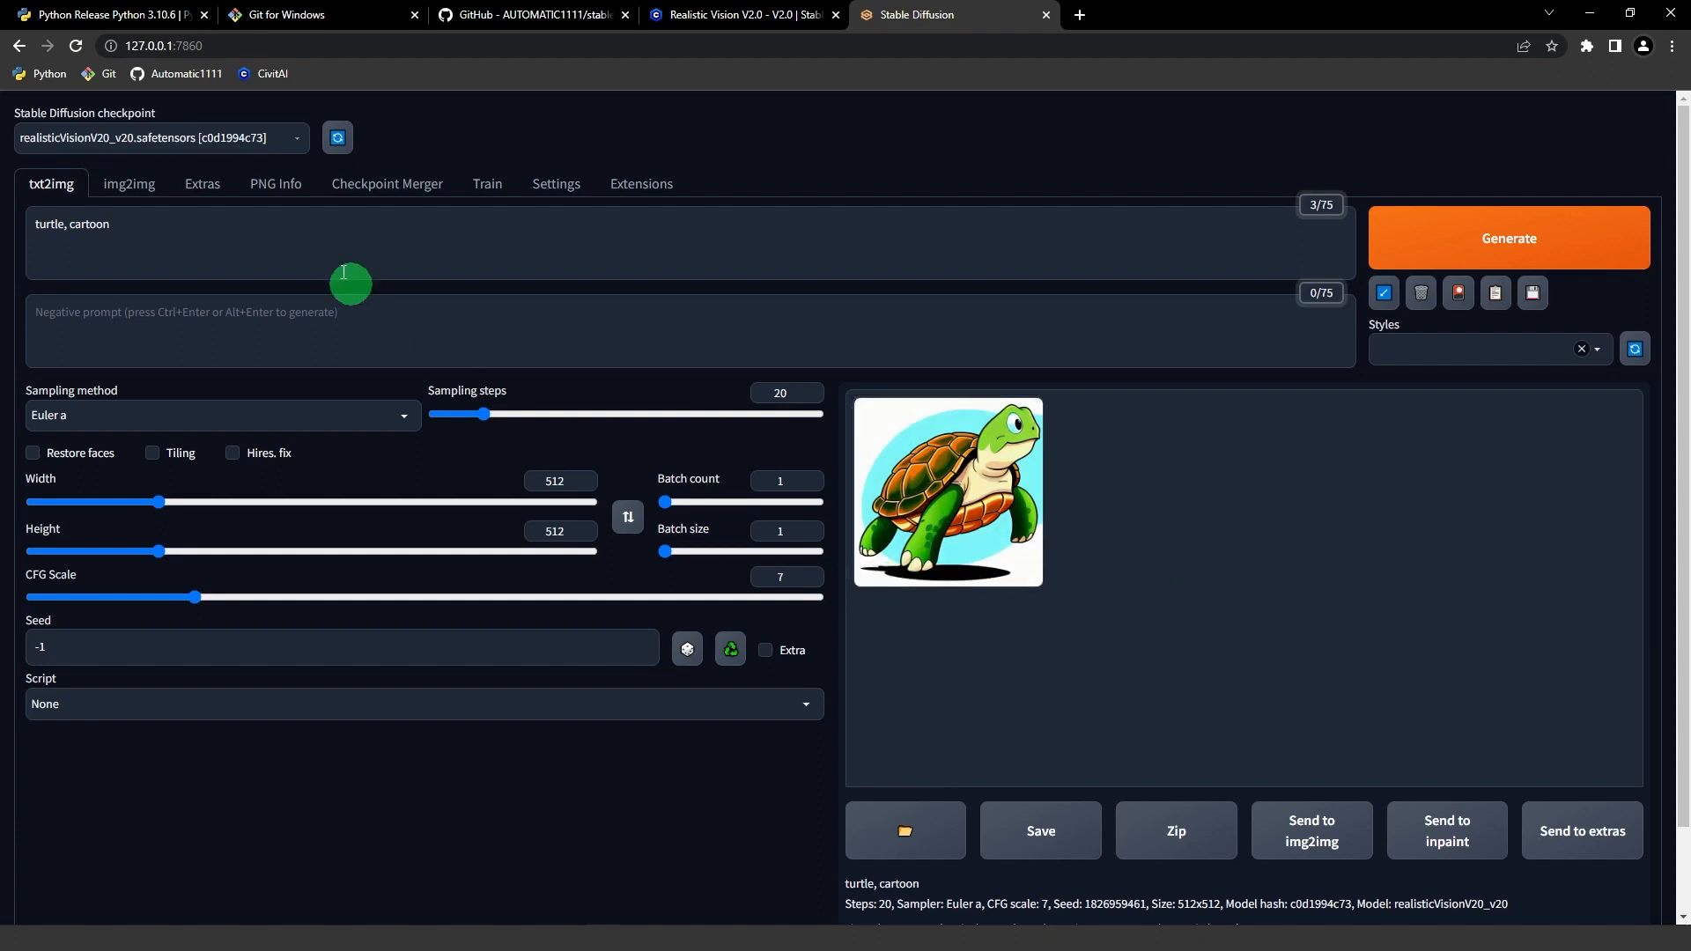
left_click(742, 14)
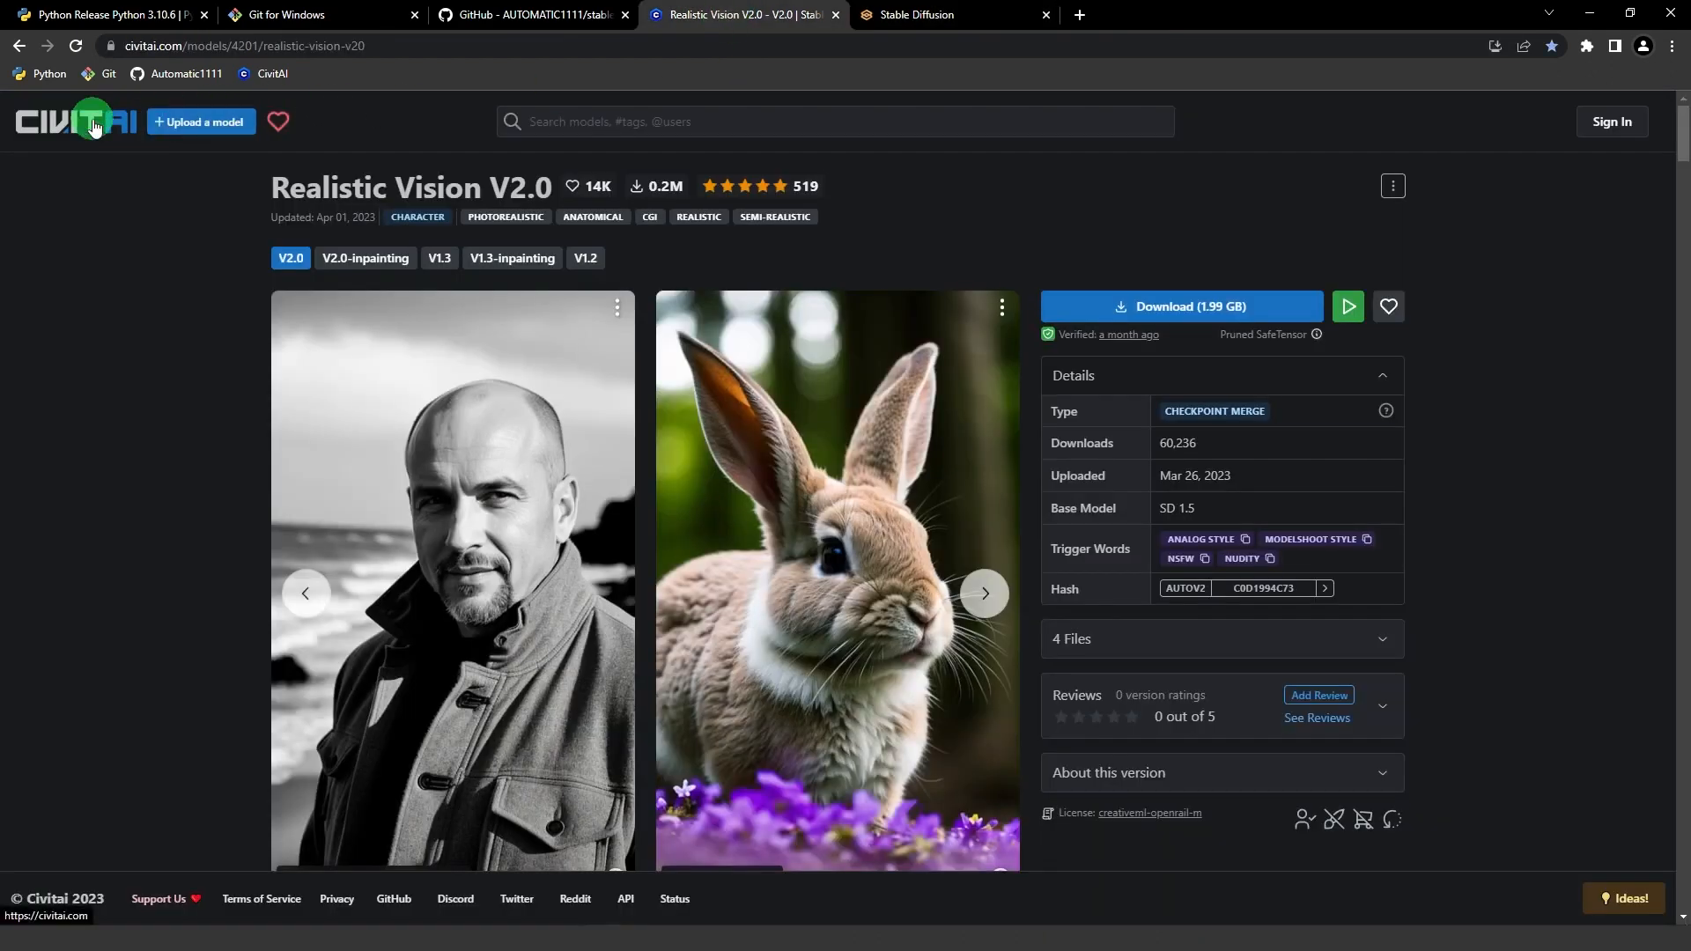
Go to the Civitai home page and scroll through the highest-rated model gallery.
left_click(72, 121)
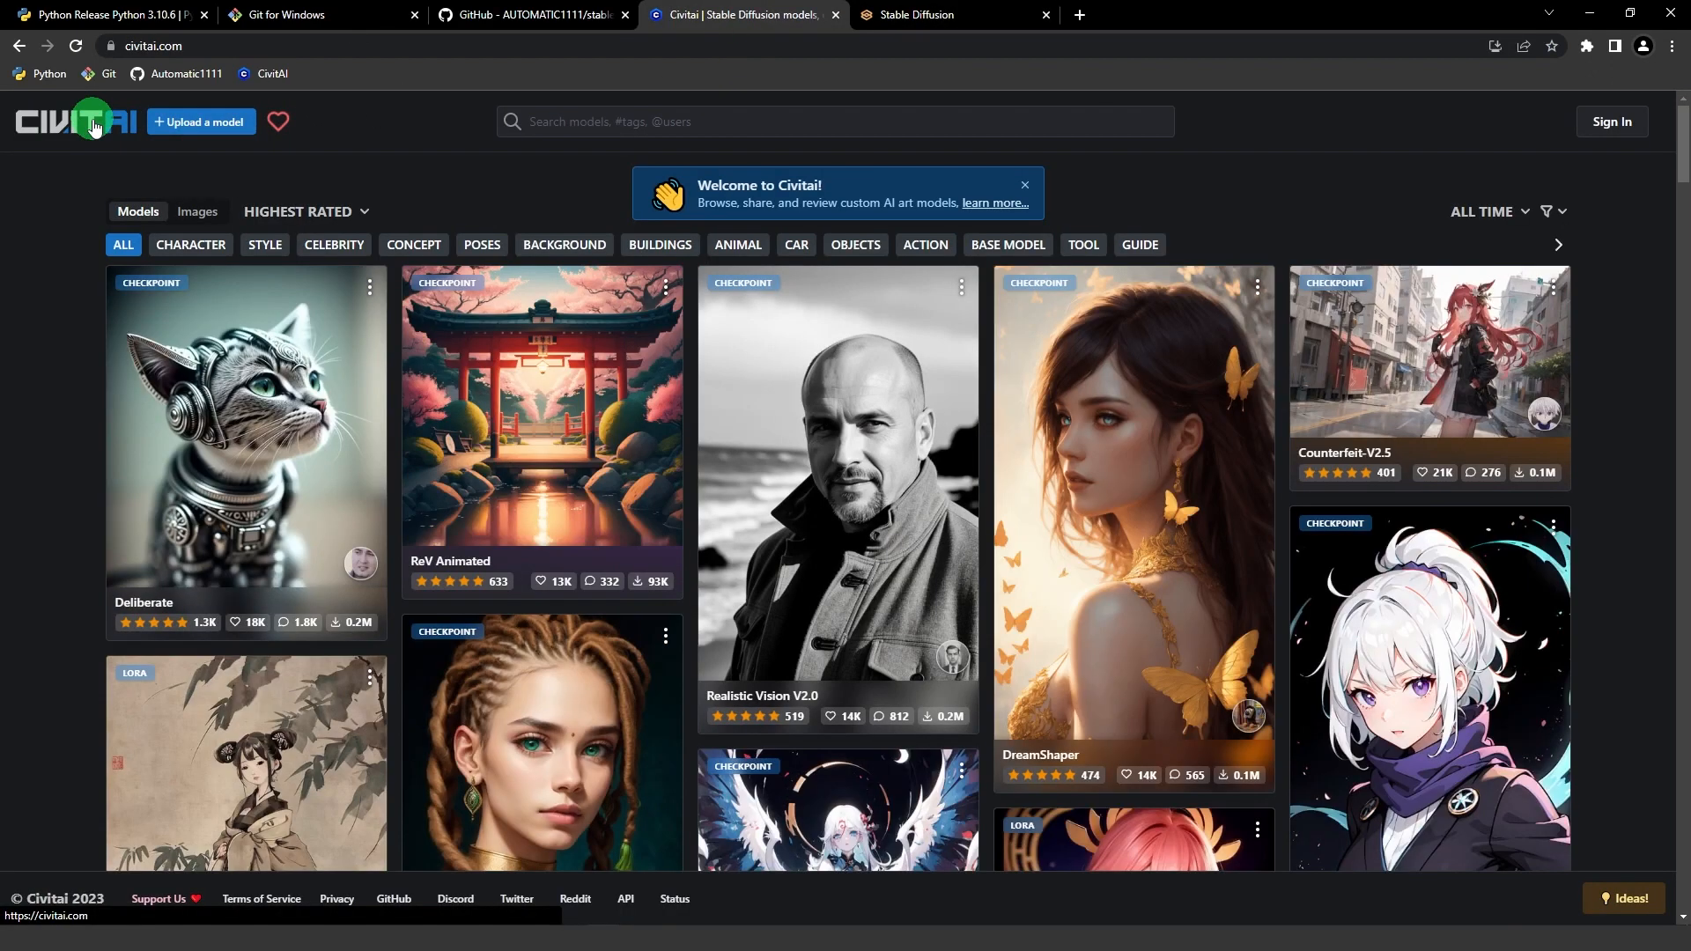
mouse_move(683, 357)
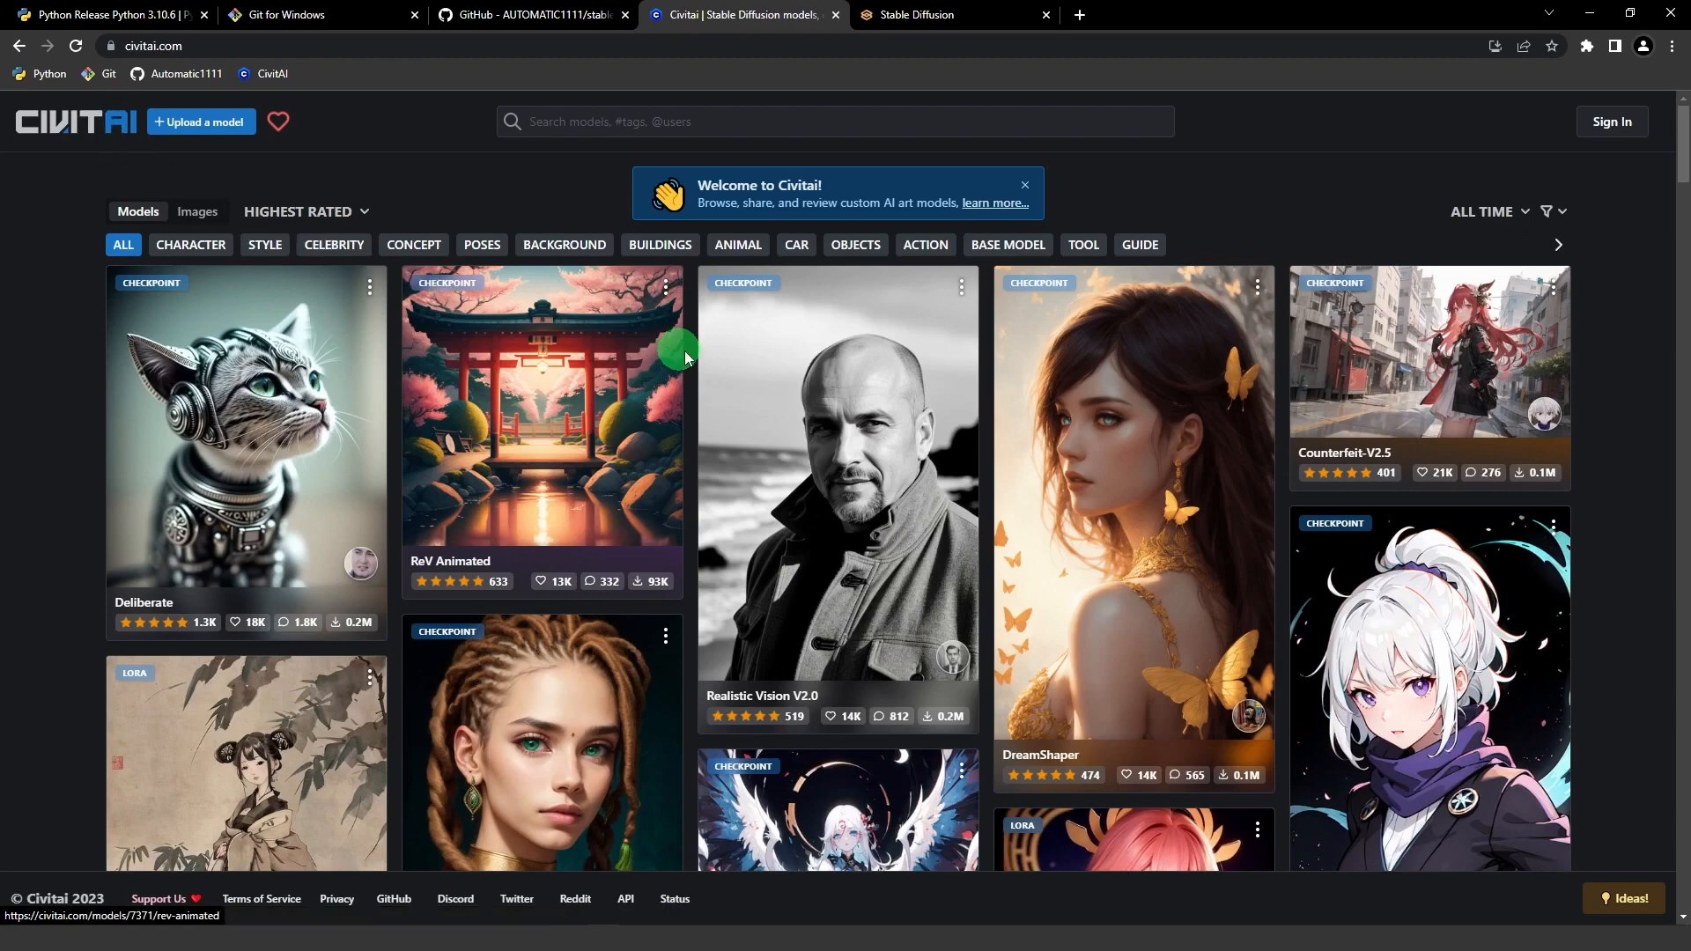
scroll("down", 3)
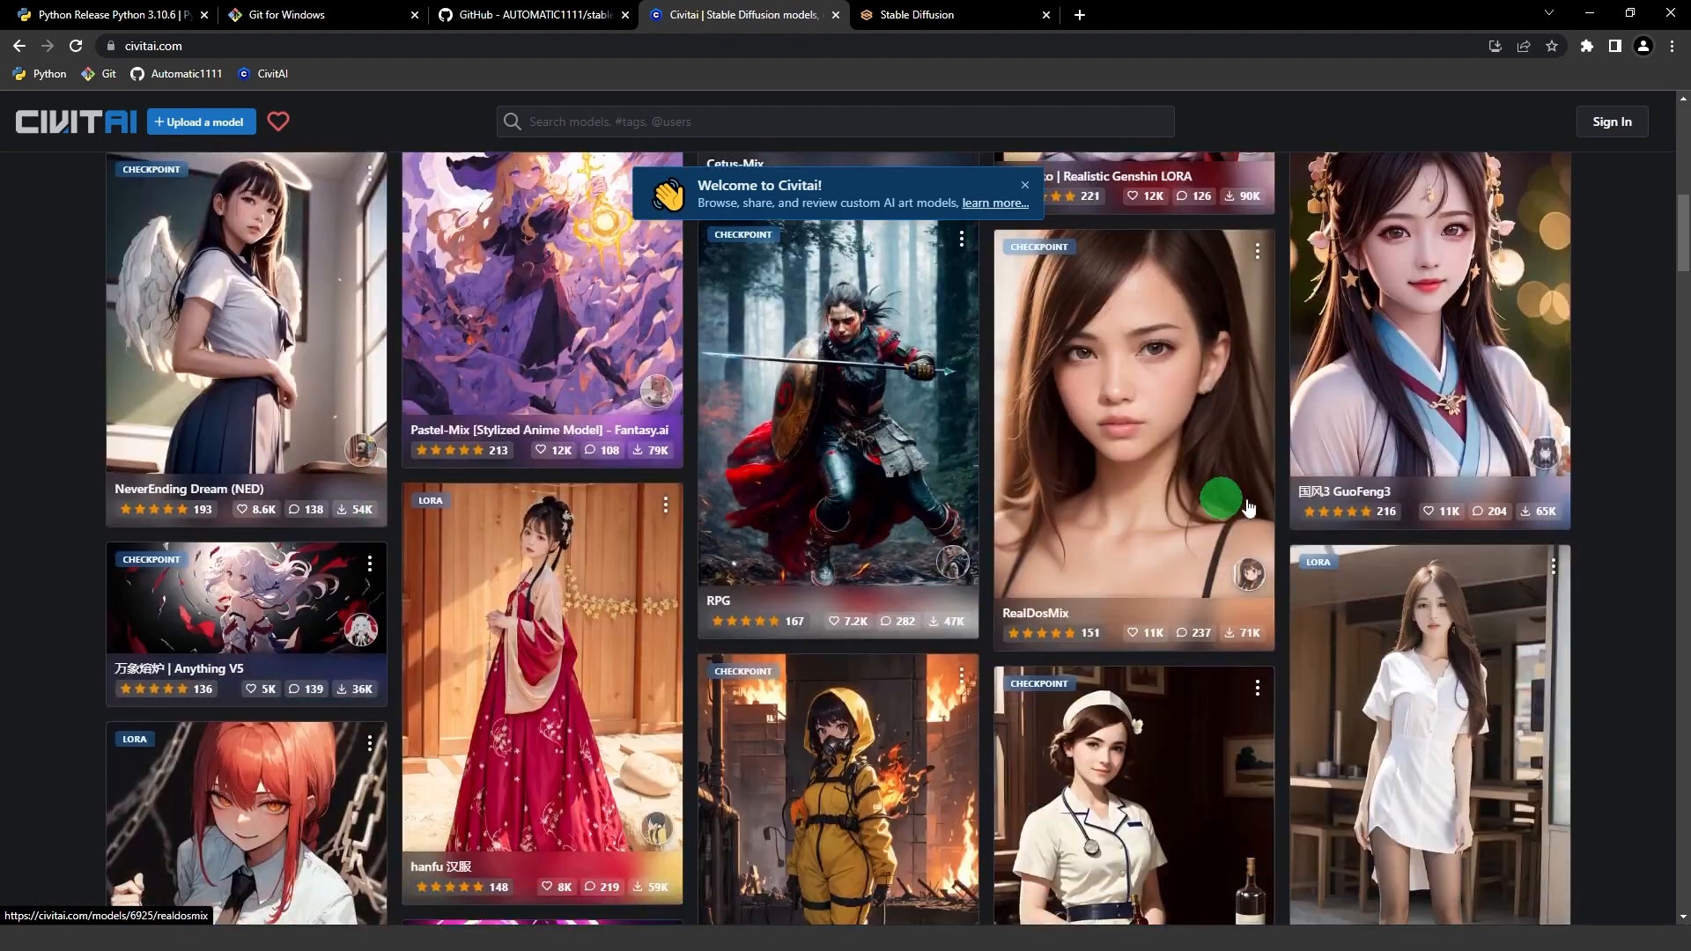
scroll("up", 3)
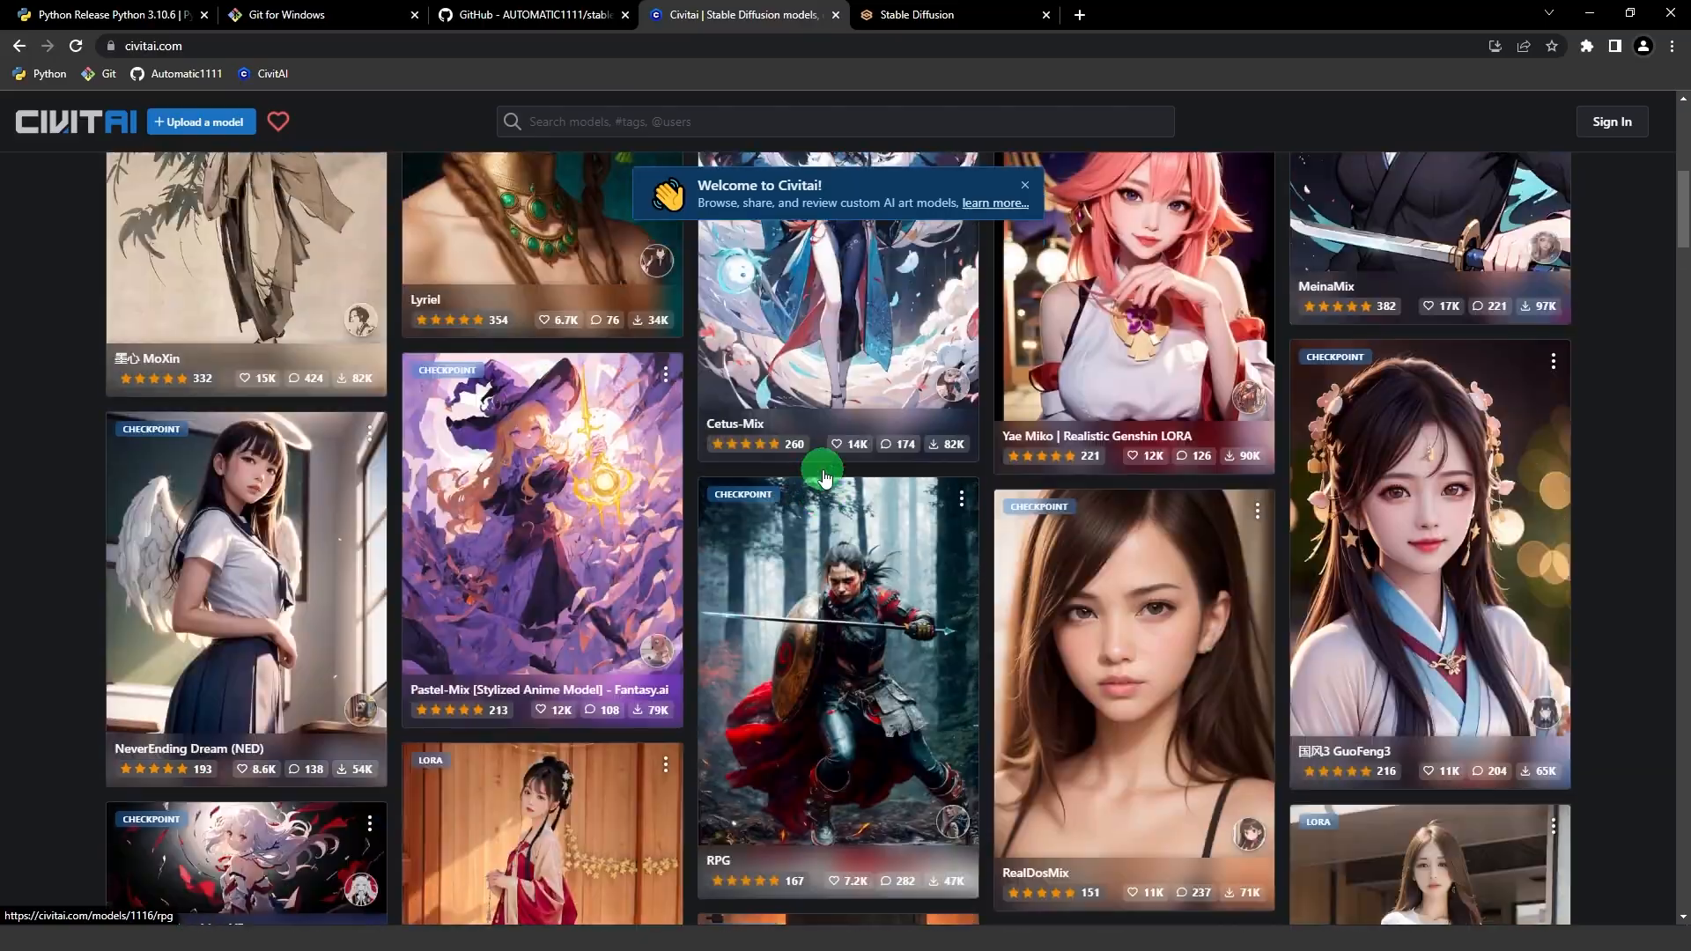